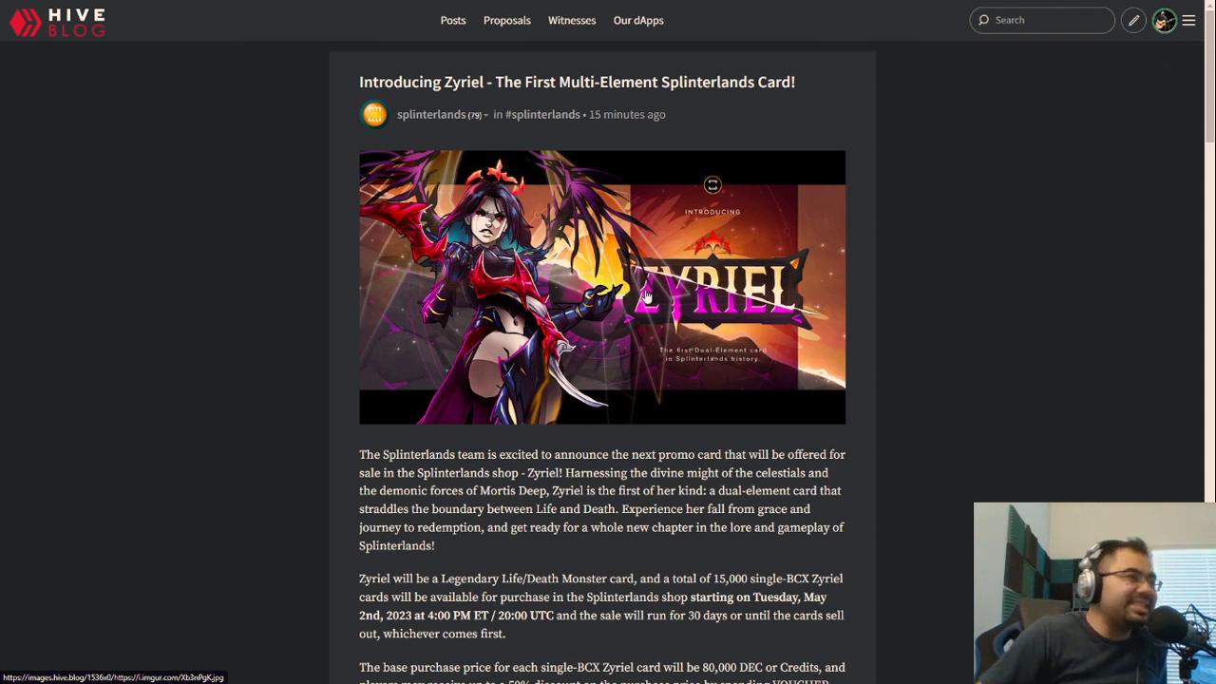
mouse_move(713, 176)
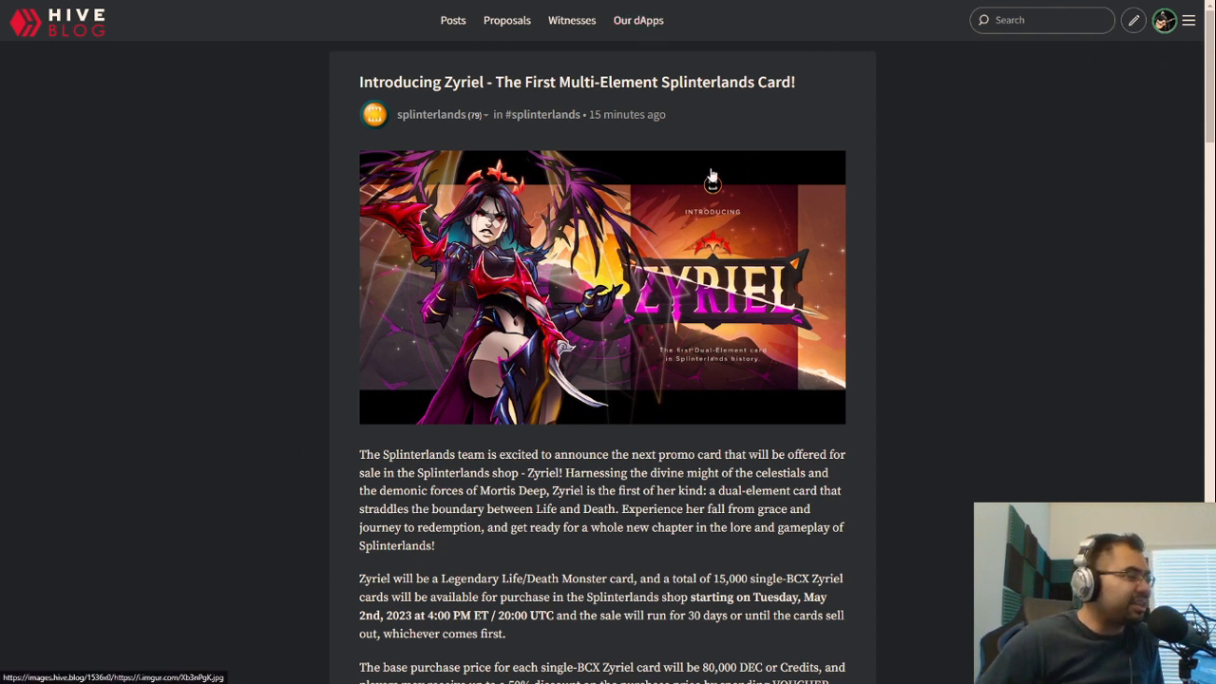
mouse_move(676, 186)
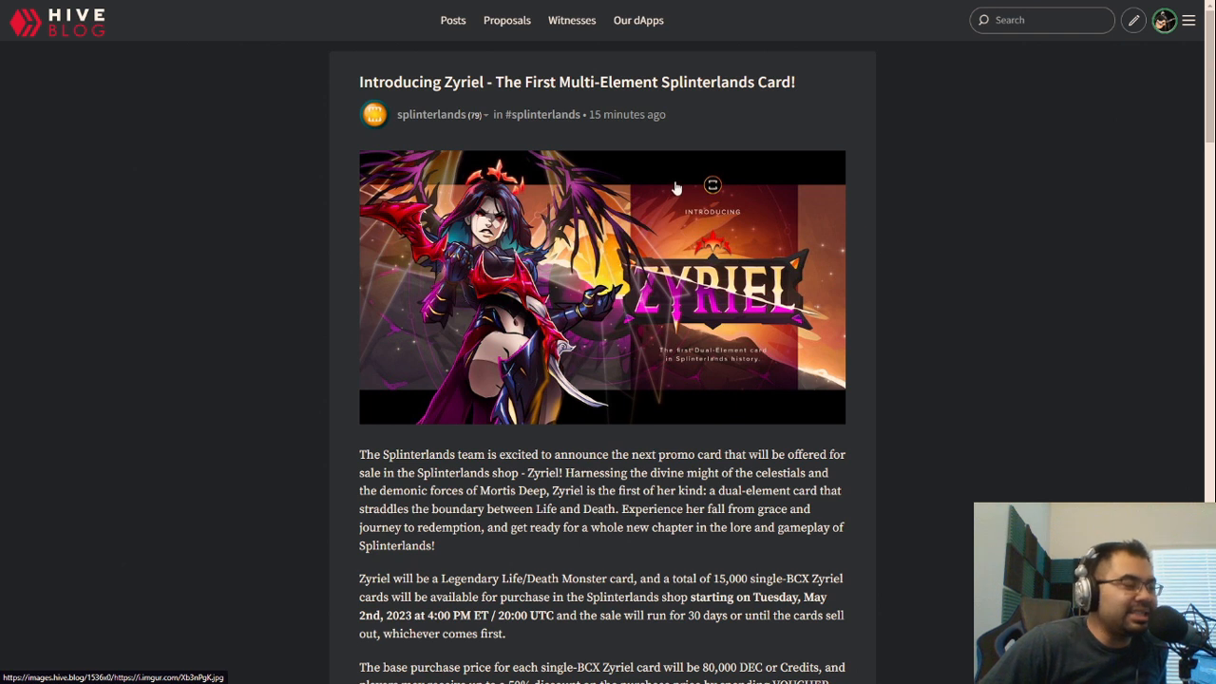
mouse_move(615, 272)
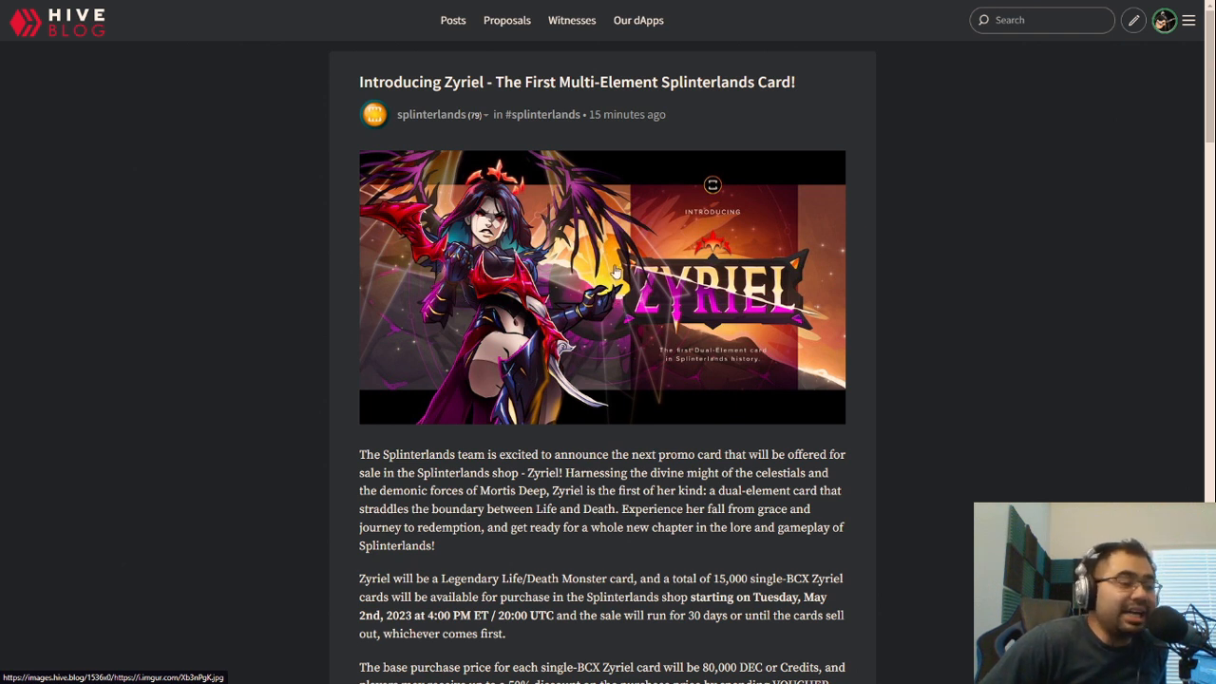
mouse_move(594, 283)
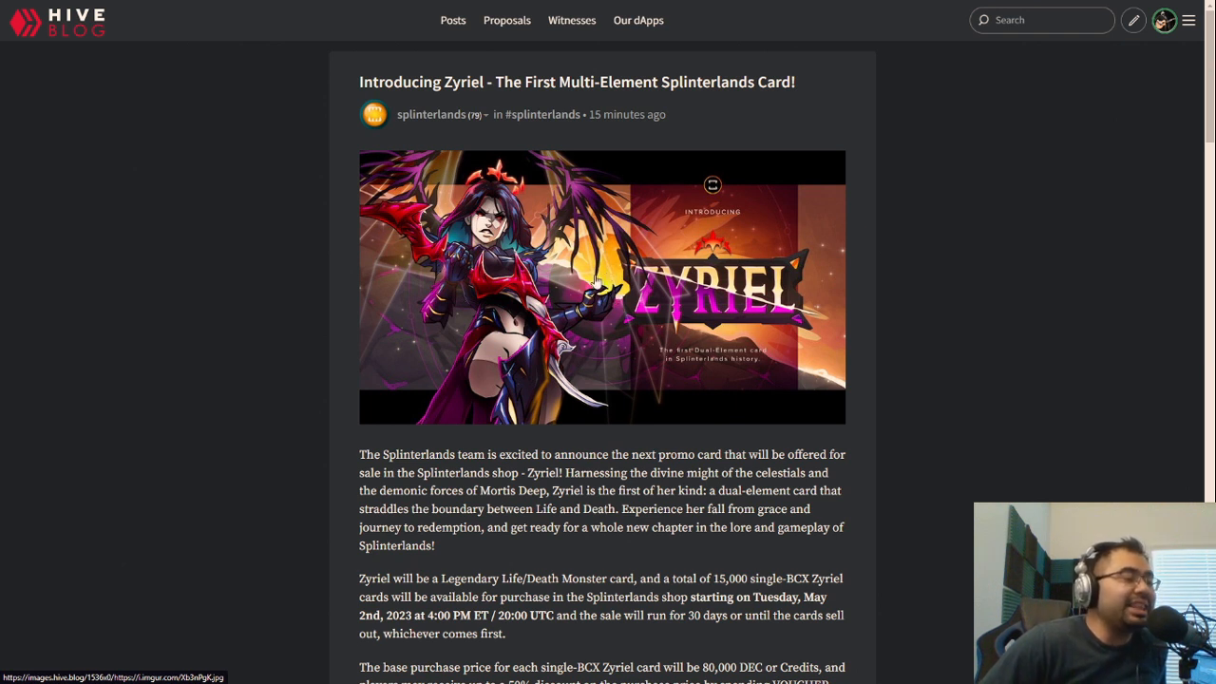
mouse_move(591, 273)
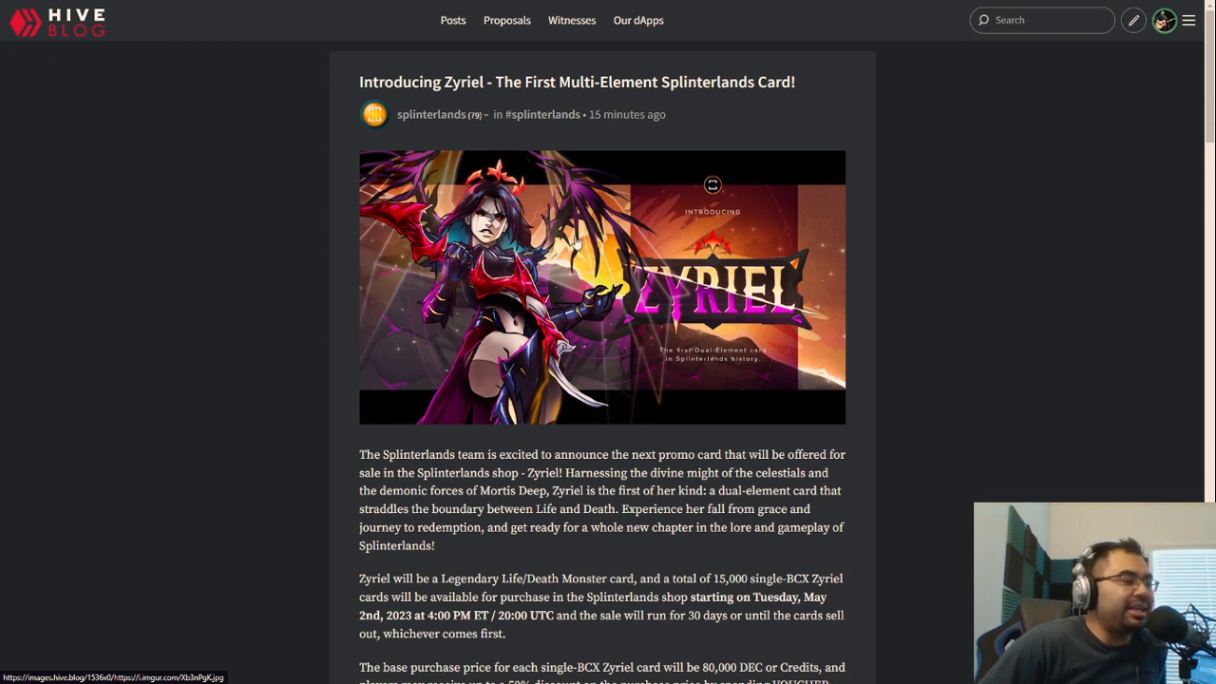
mouse_move(627, 260)
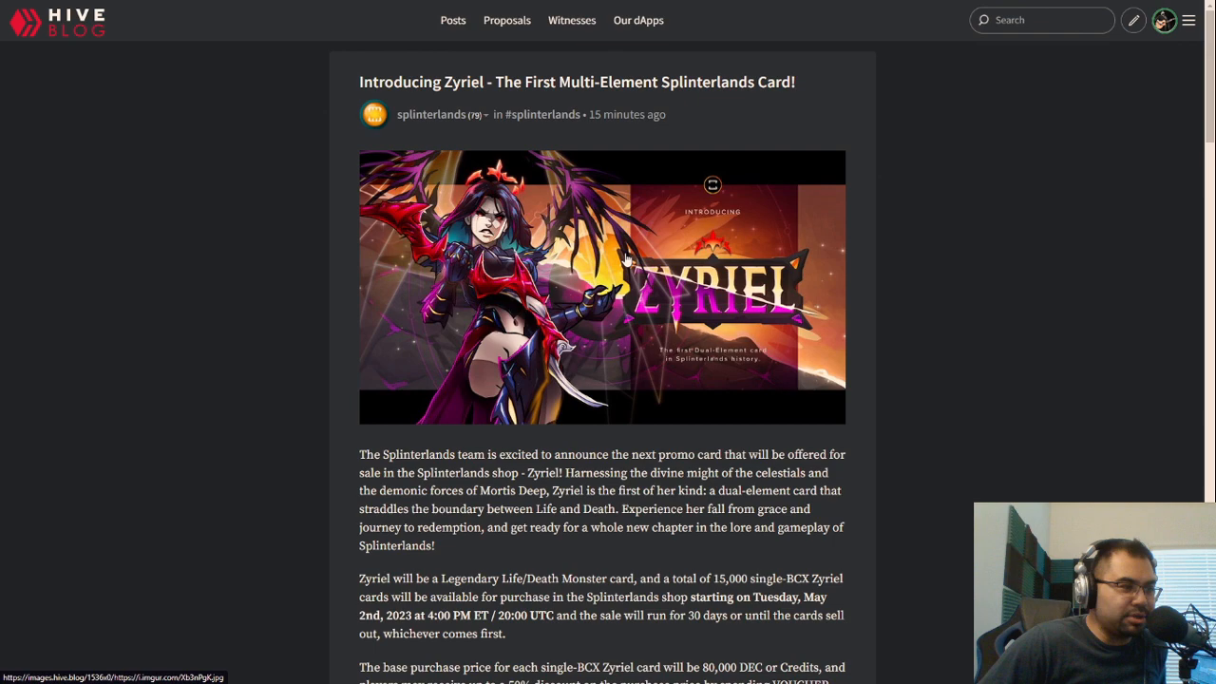
Scroll down the Zyriel announcement post toward the card stats image.
scroll("down", 3)
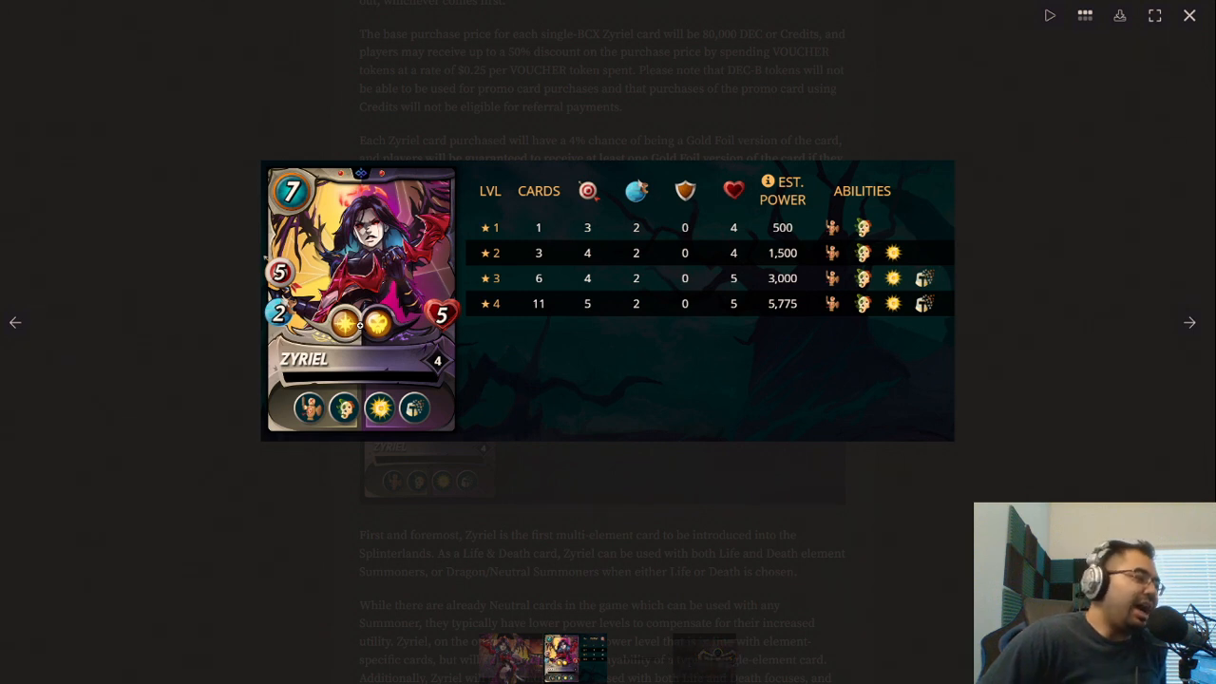
mouse_move(528, 369)
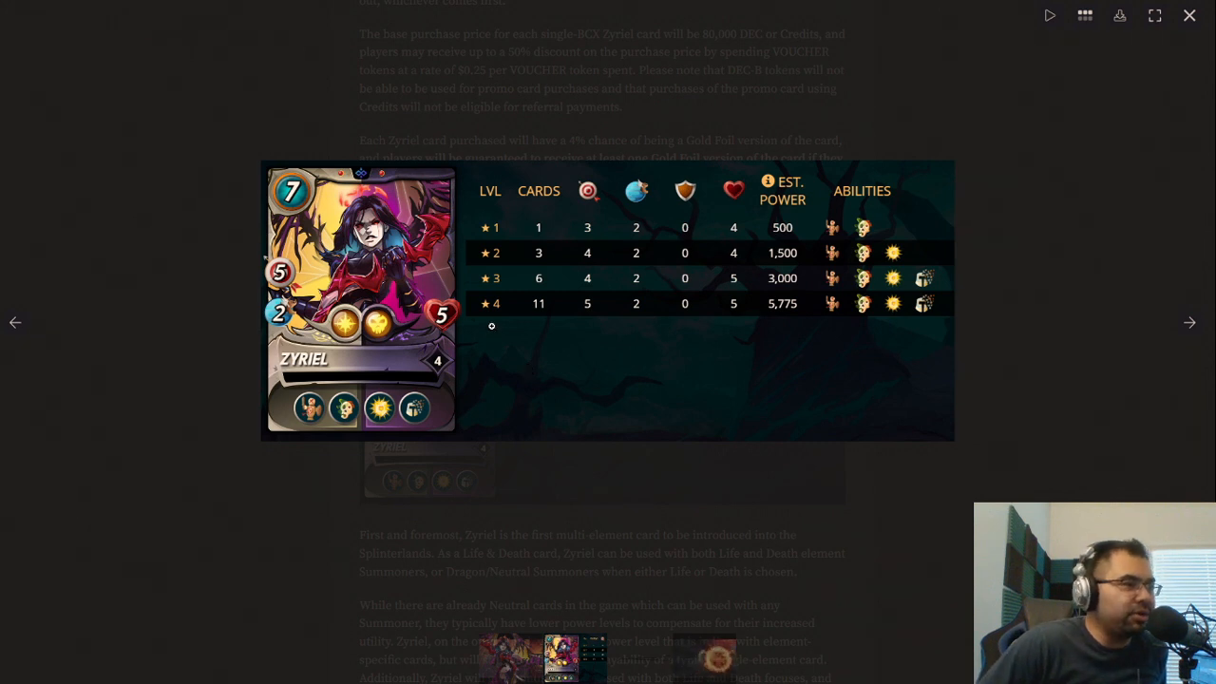
mouse_move(528, 324)
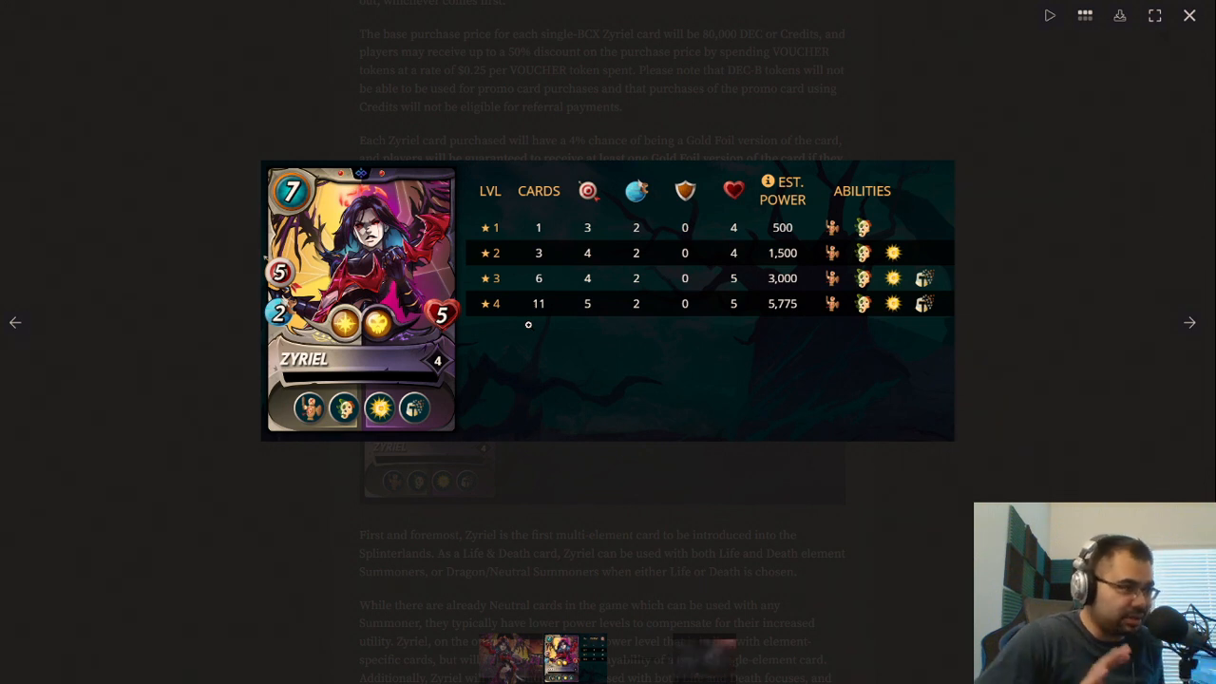
mouse_move(598, 381)
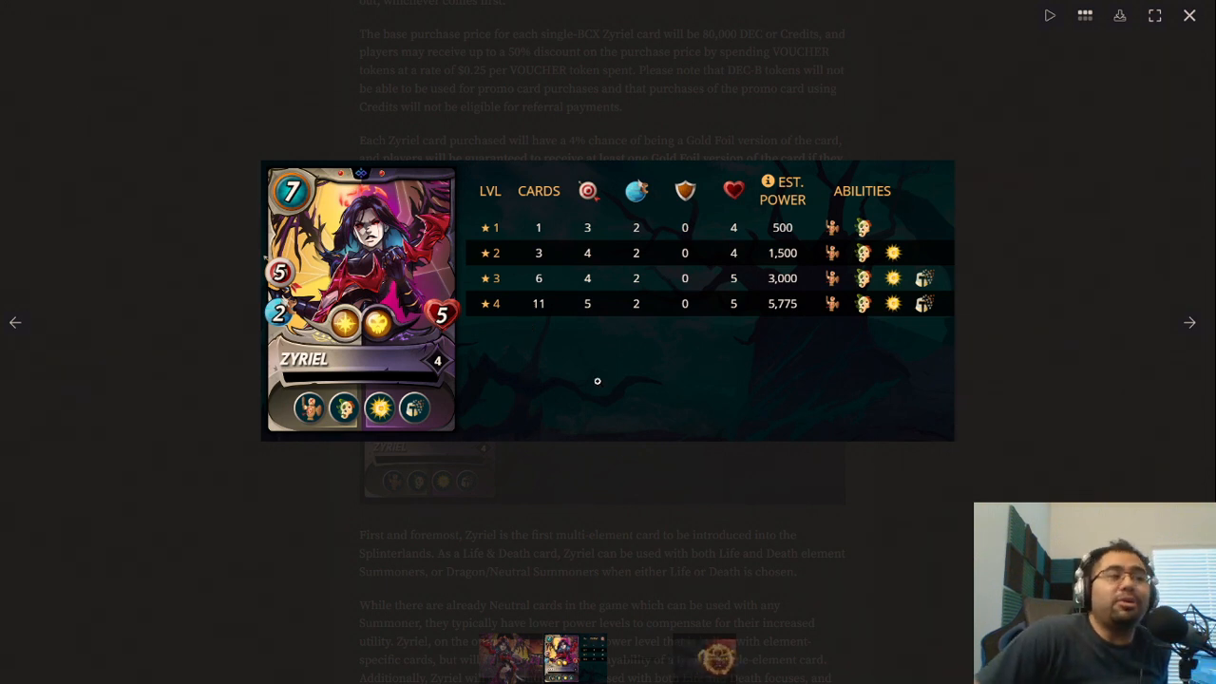
mouse_move(522, 464)
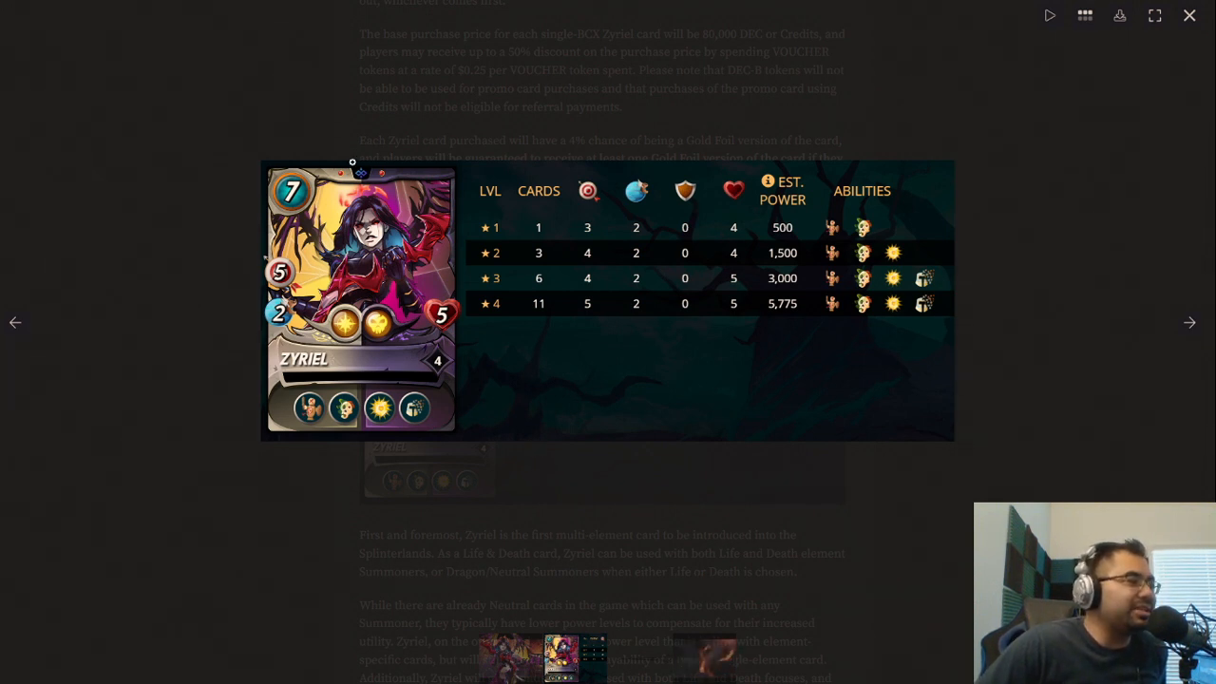
mouse_move(379, 511)
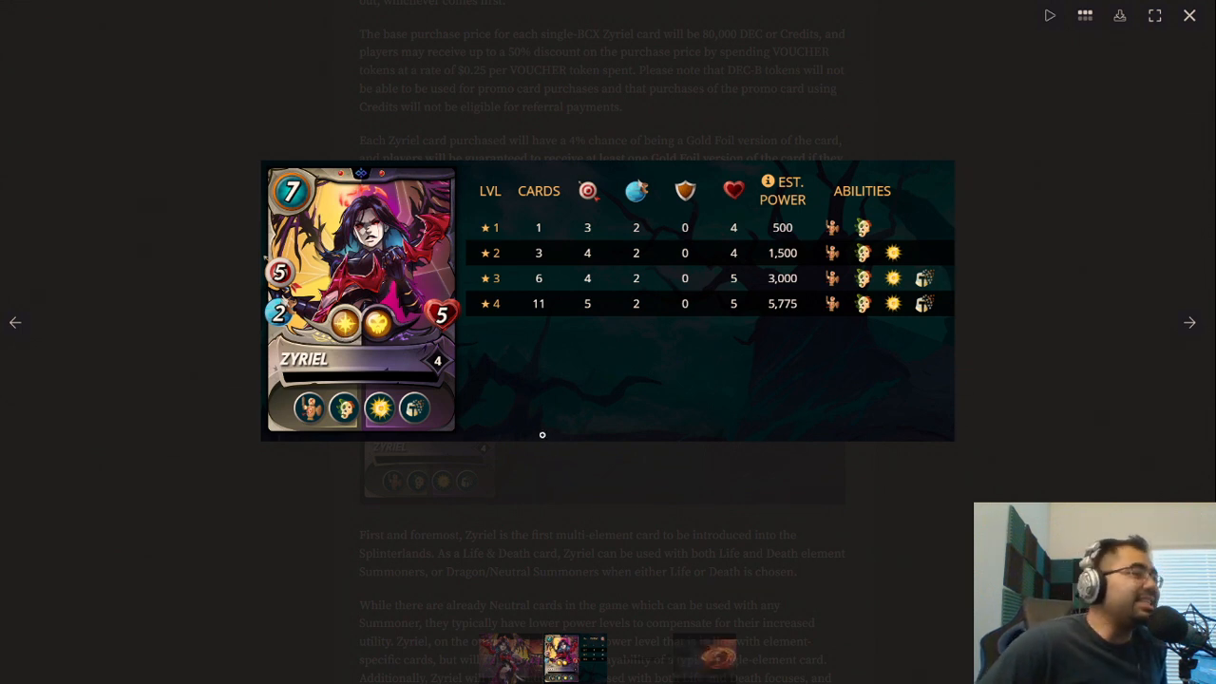
mouse_move(502, 348)
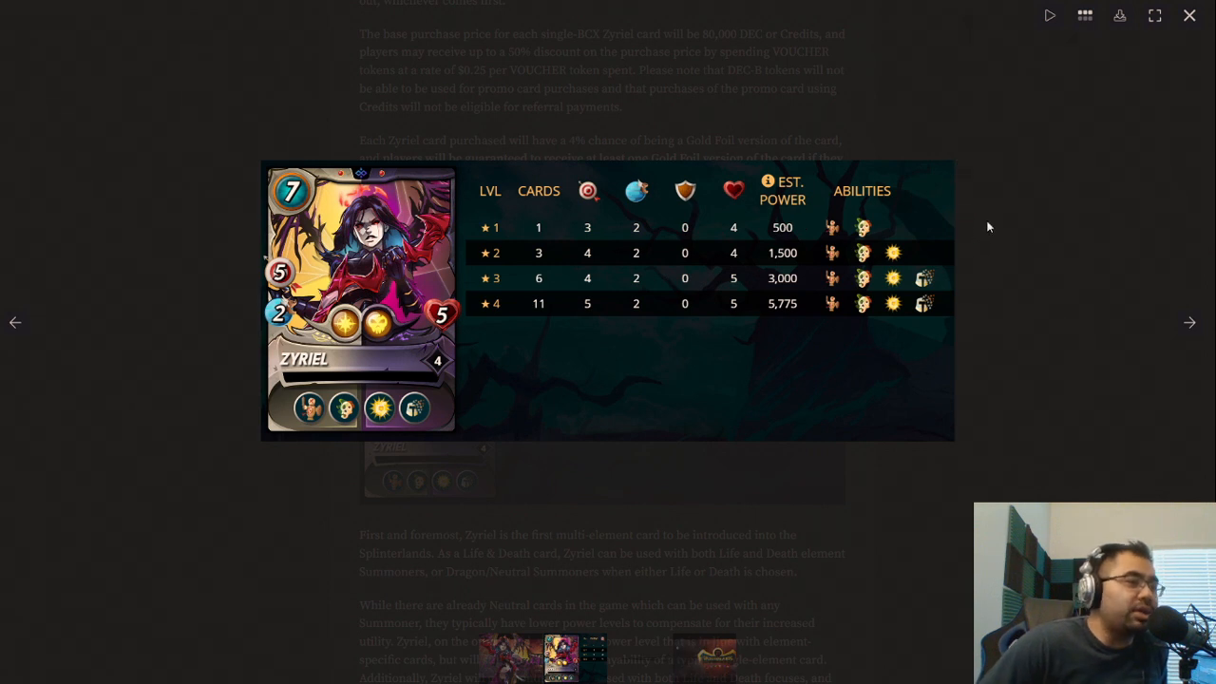
mouse_move(983, 229)
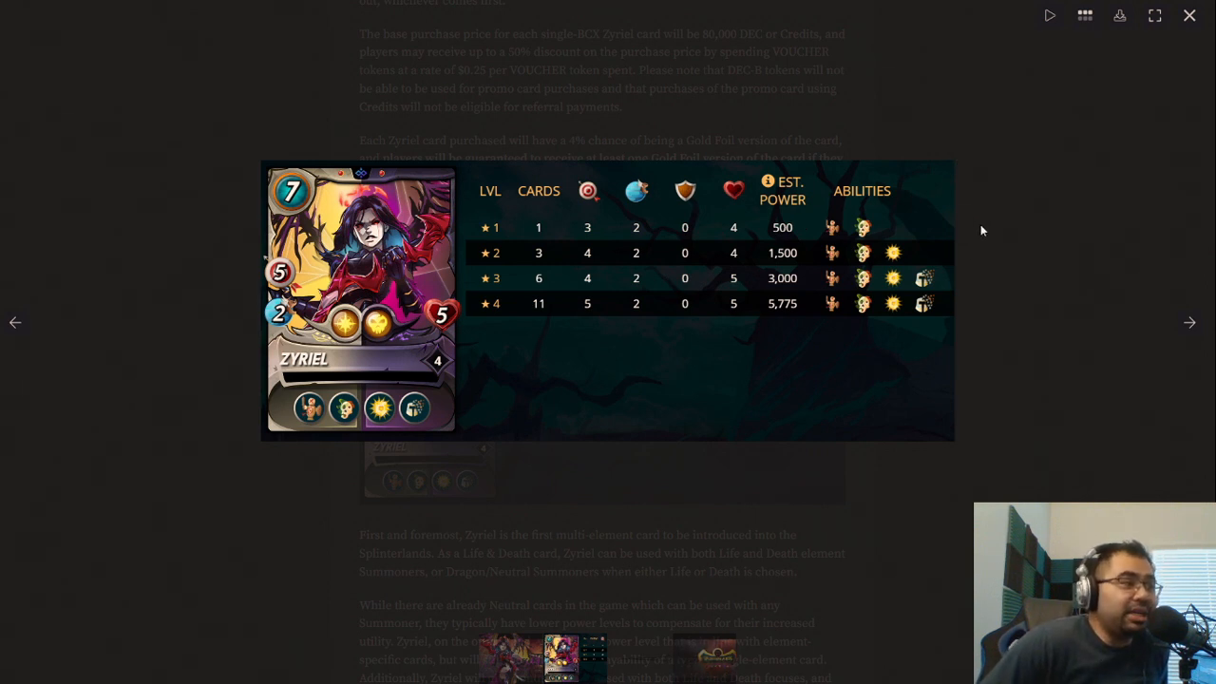
mouse_move(976, 226)
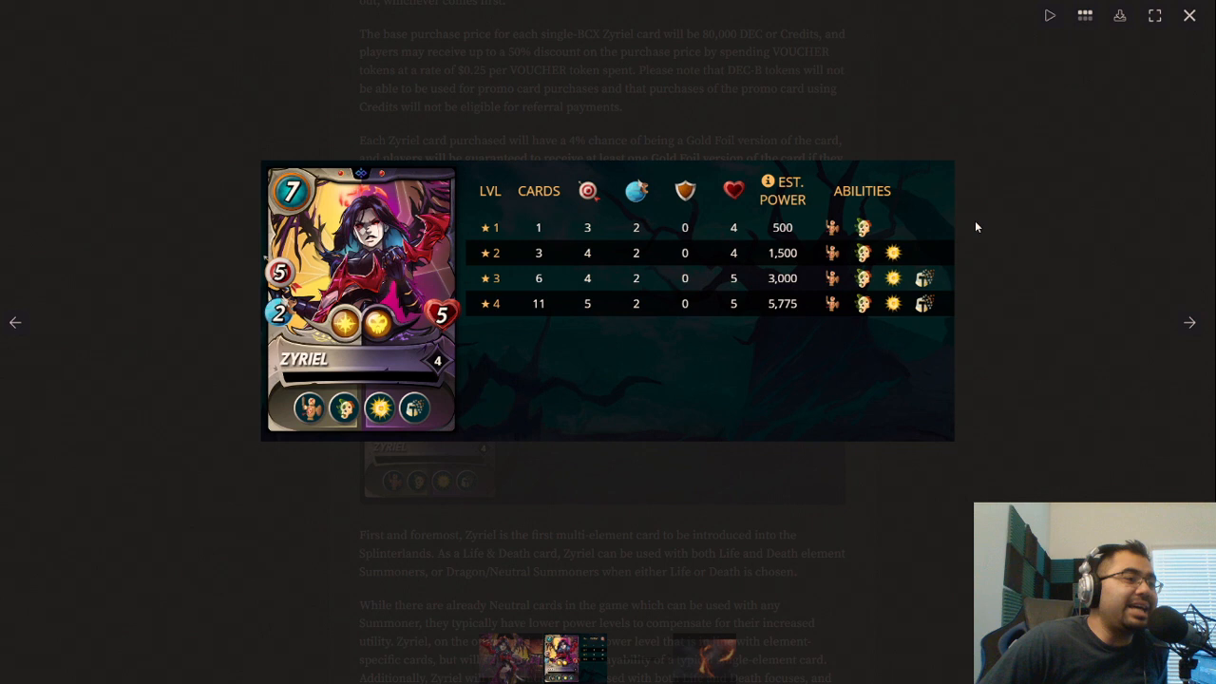
mouse_move(593, 233)
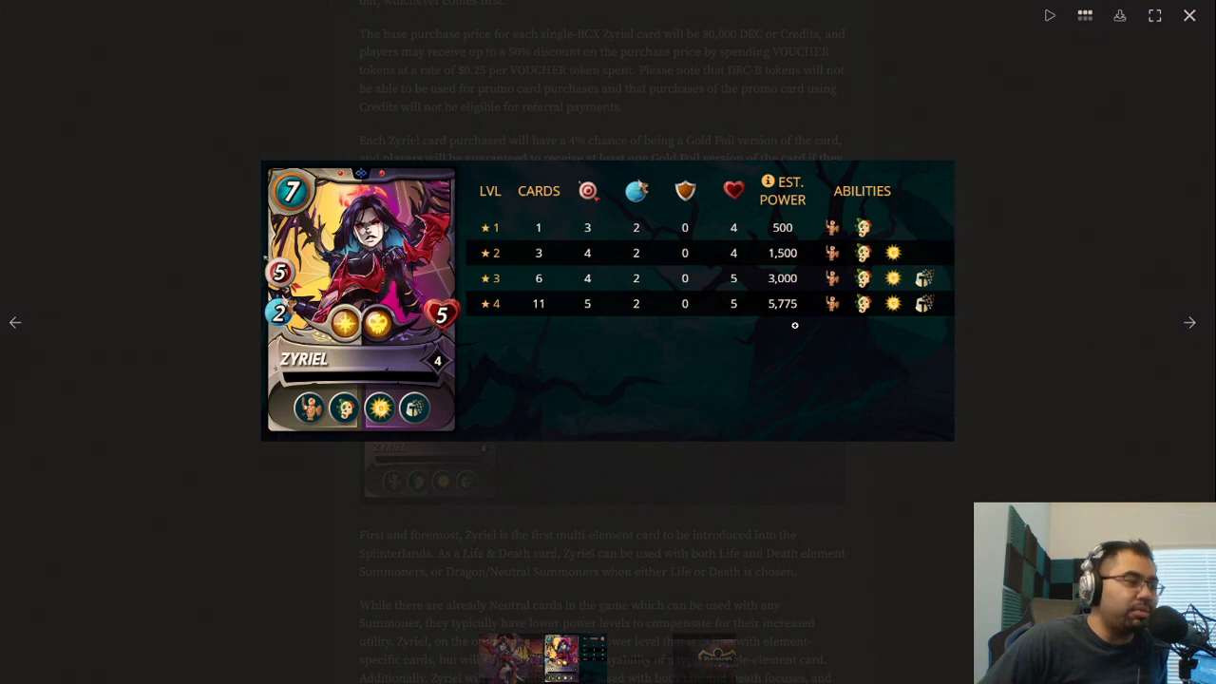
mouse_move(877, 235)
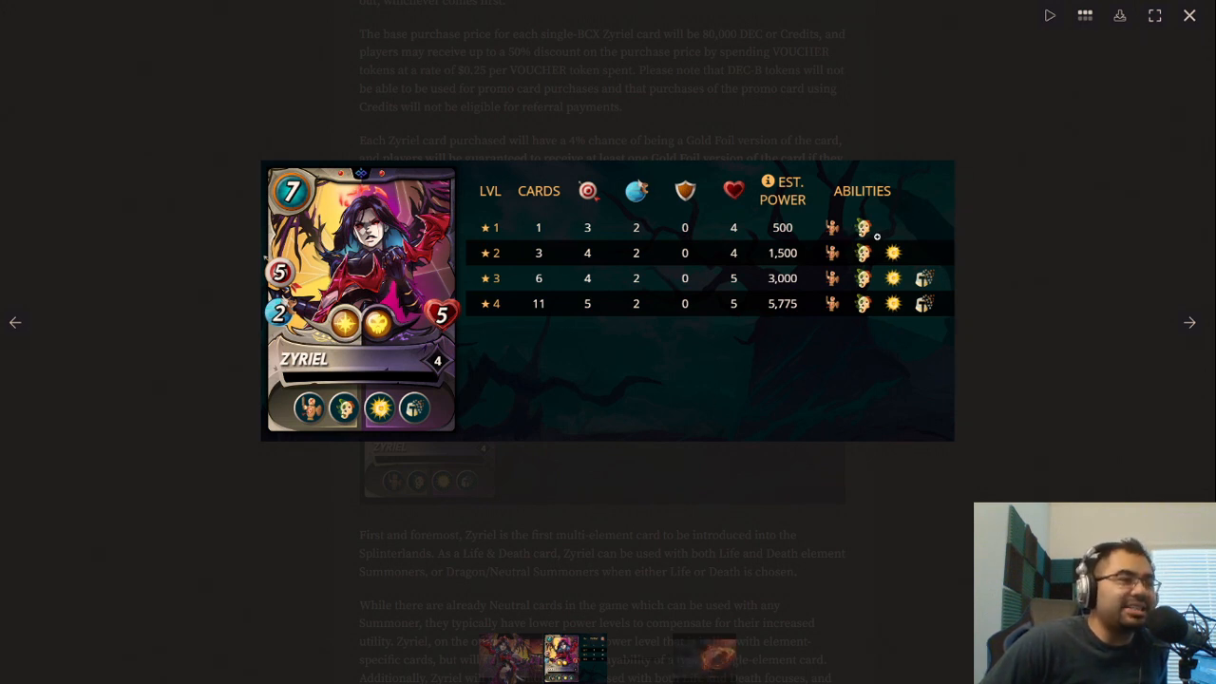
mouse_move(591, 234)
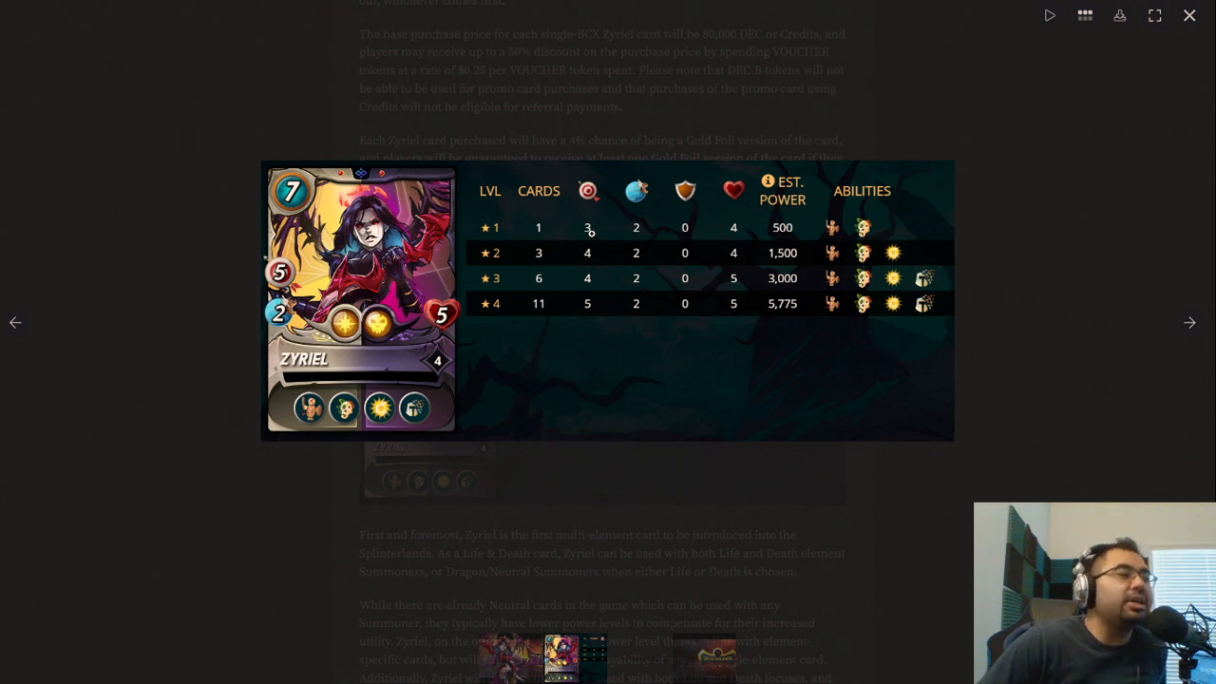
mouse_move(736, 323)
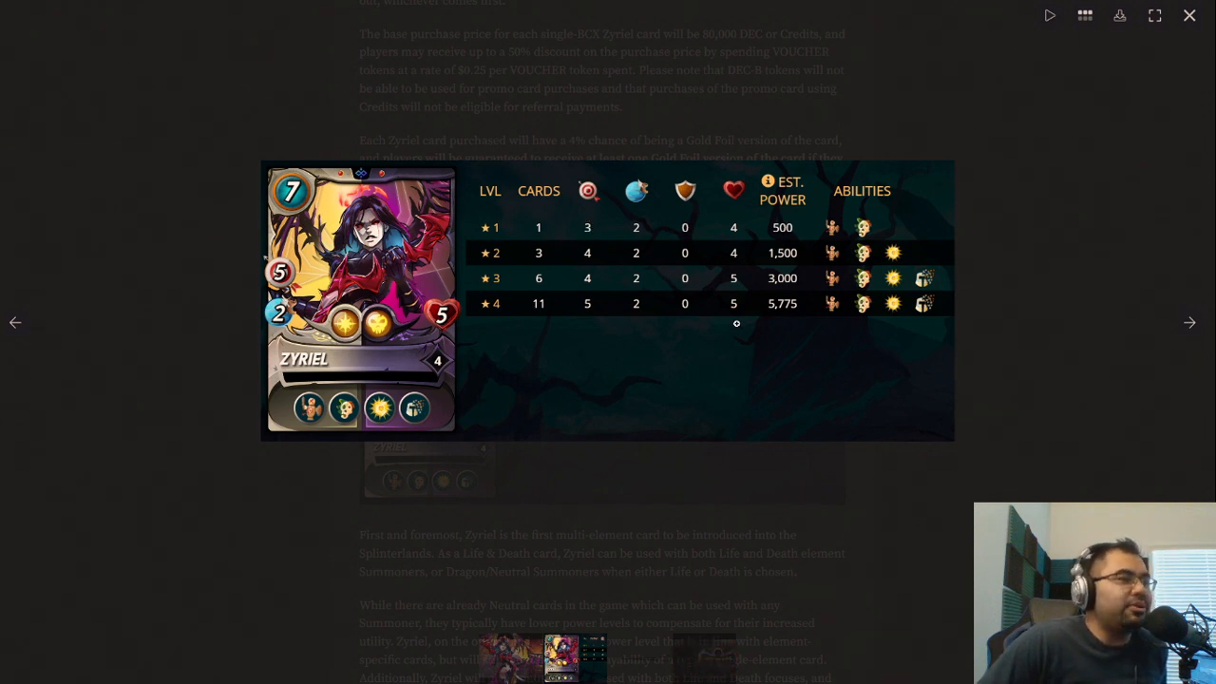
mouse_move(647, 240)
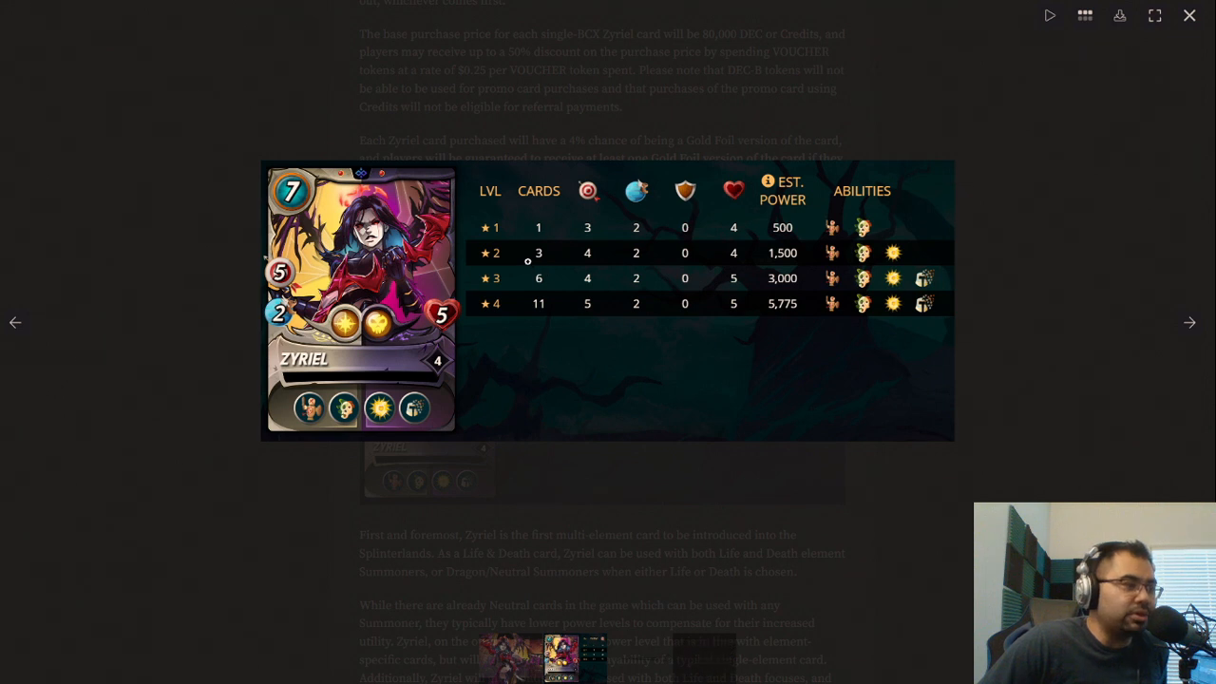
mouse_move(592, 258)
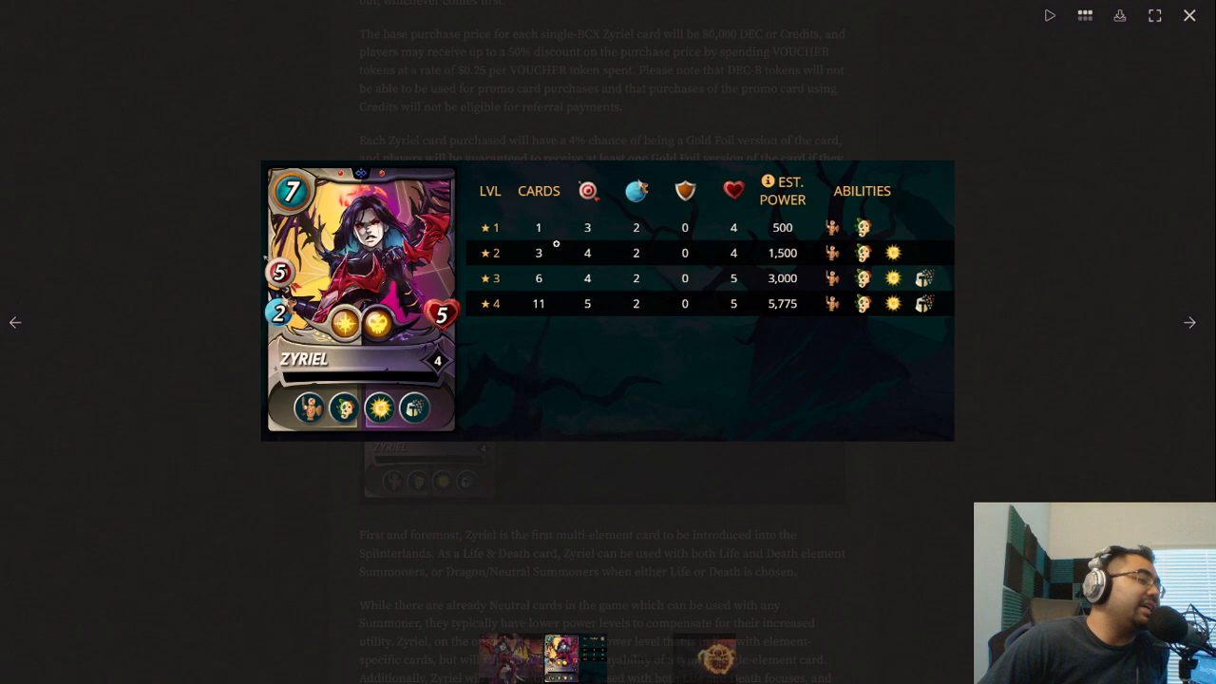
mouse_move(556, 243)
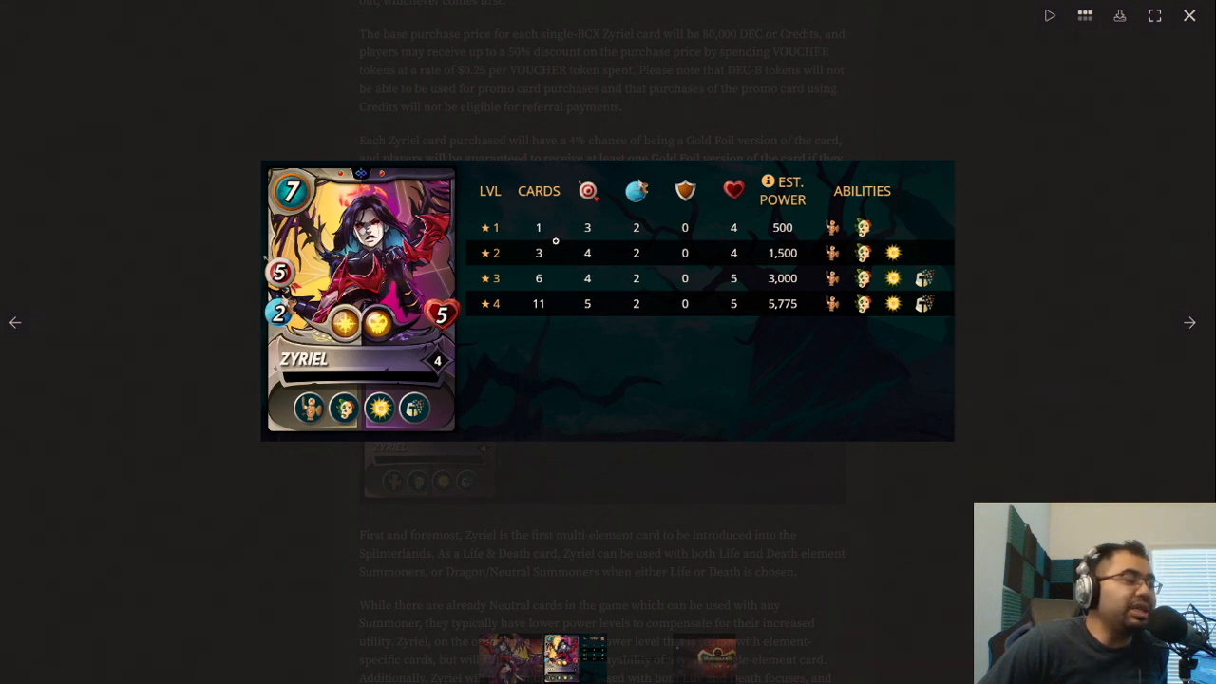
mouse_move(497, 279)
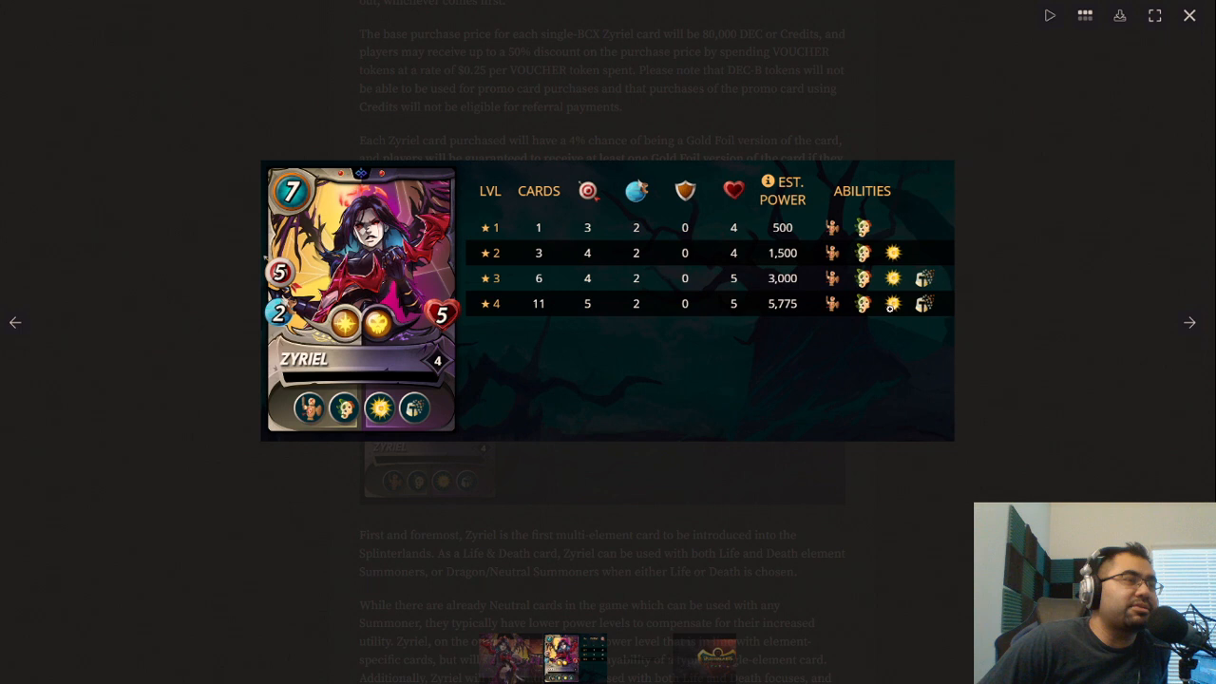
mouse_move(804, 425)
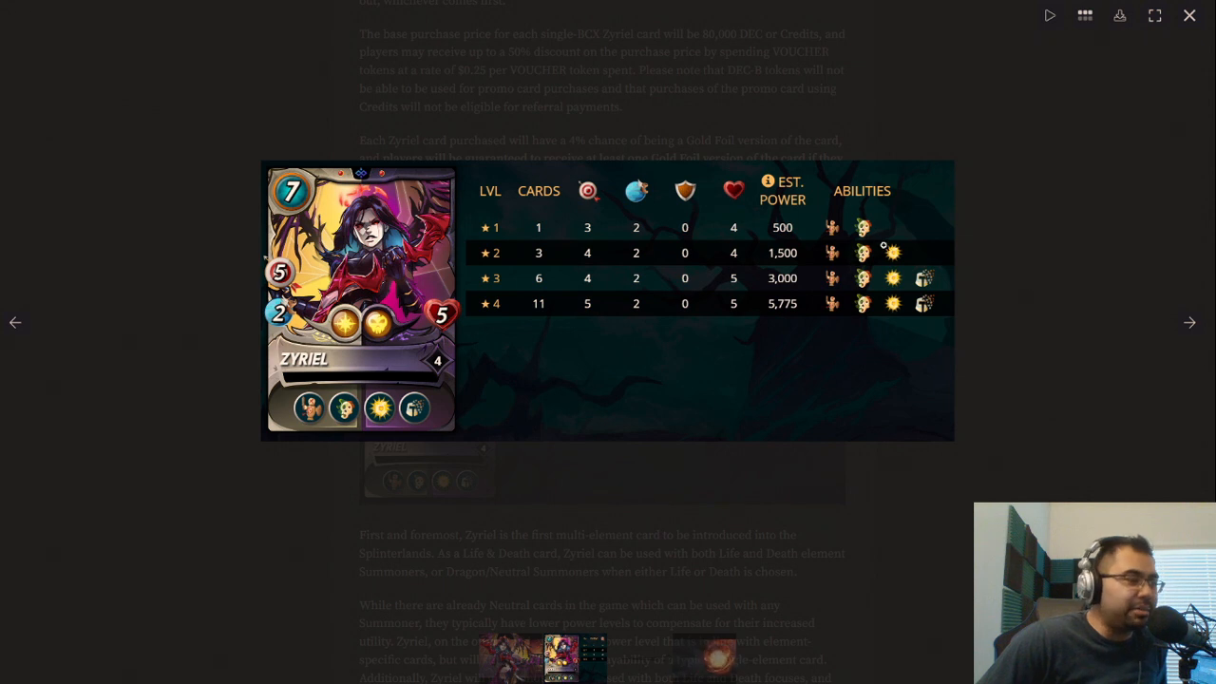
mouse_move(346, 364)
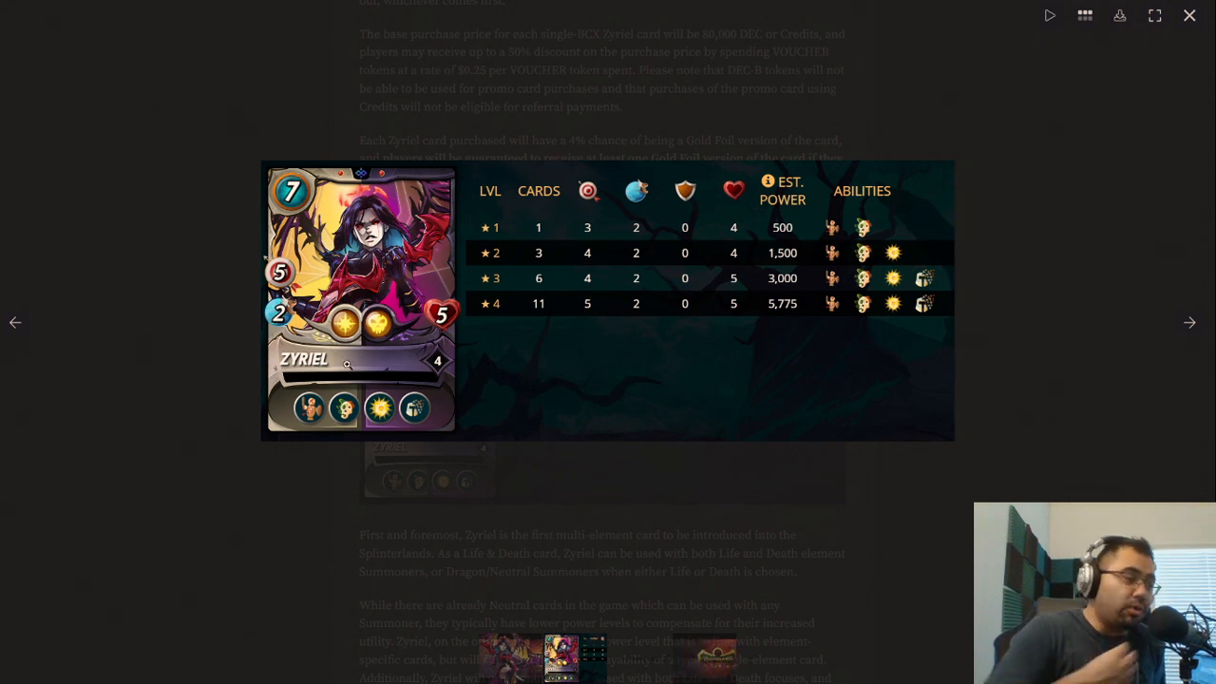
mouse_move(389, 366)
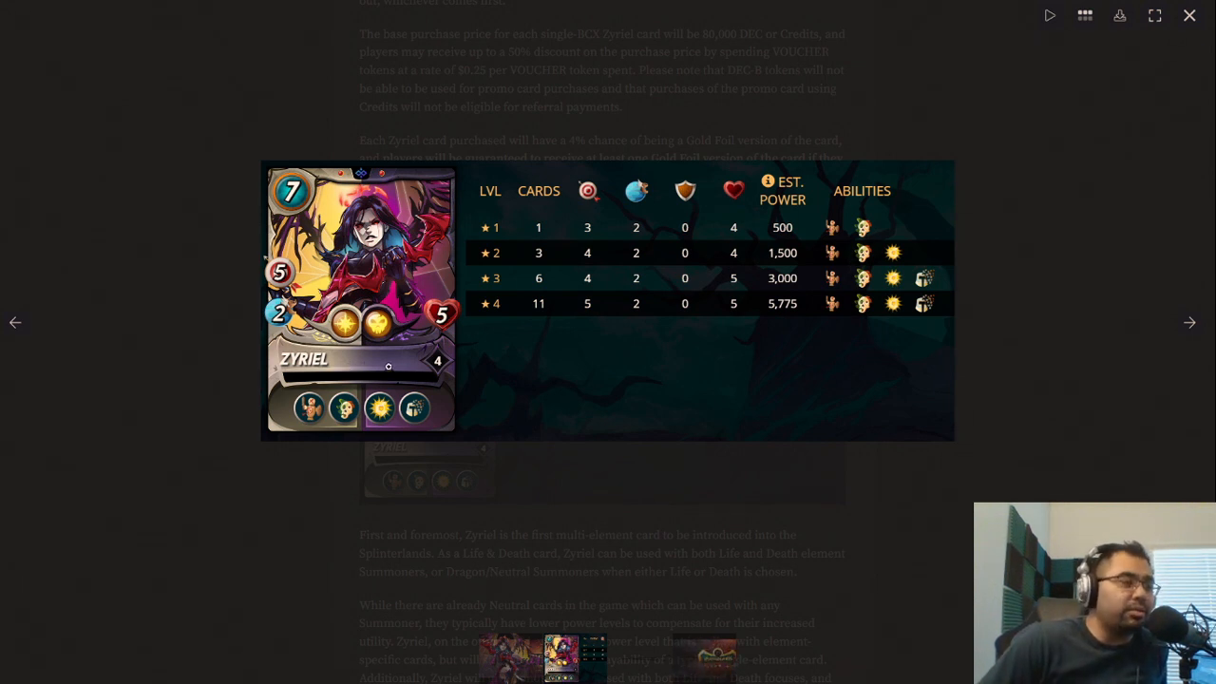
mouse_move(804, 438)
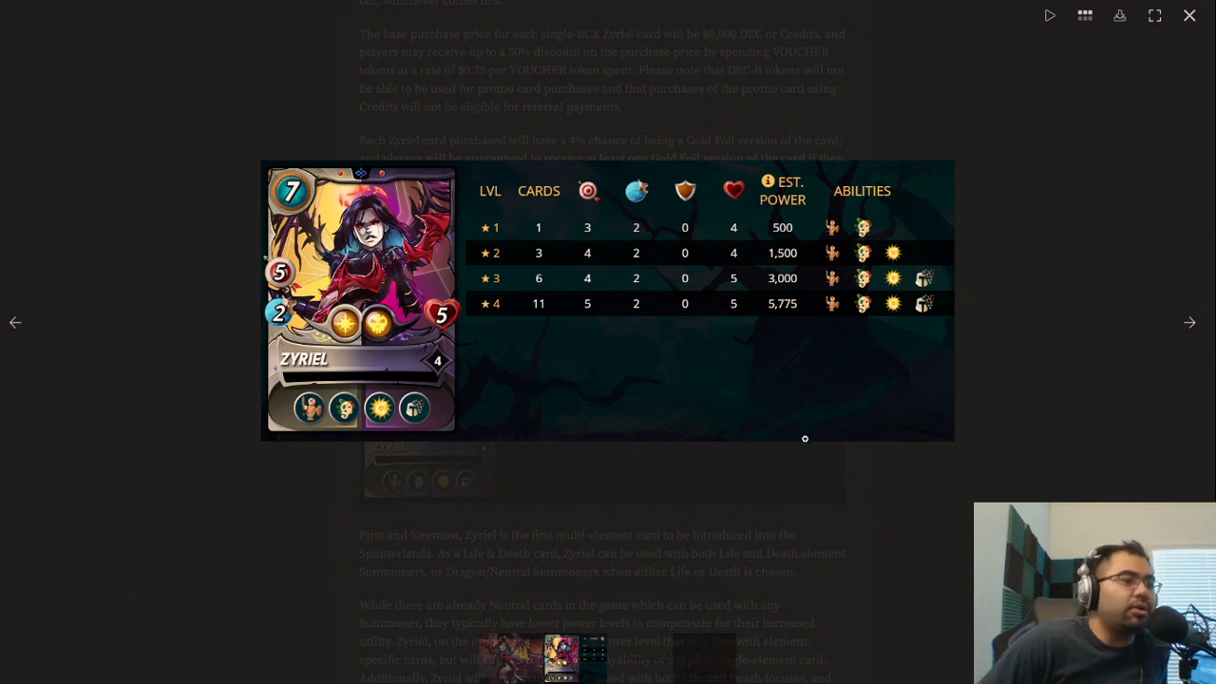
mouse_move(460, 358)
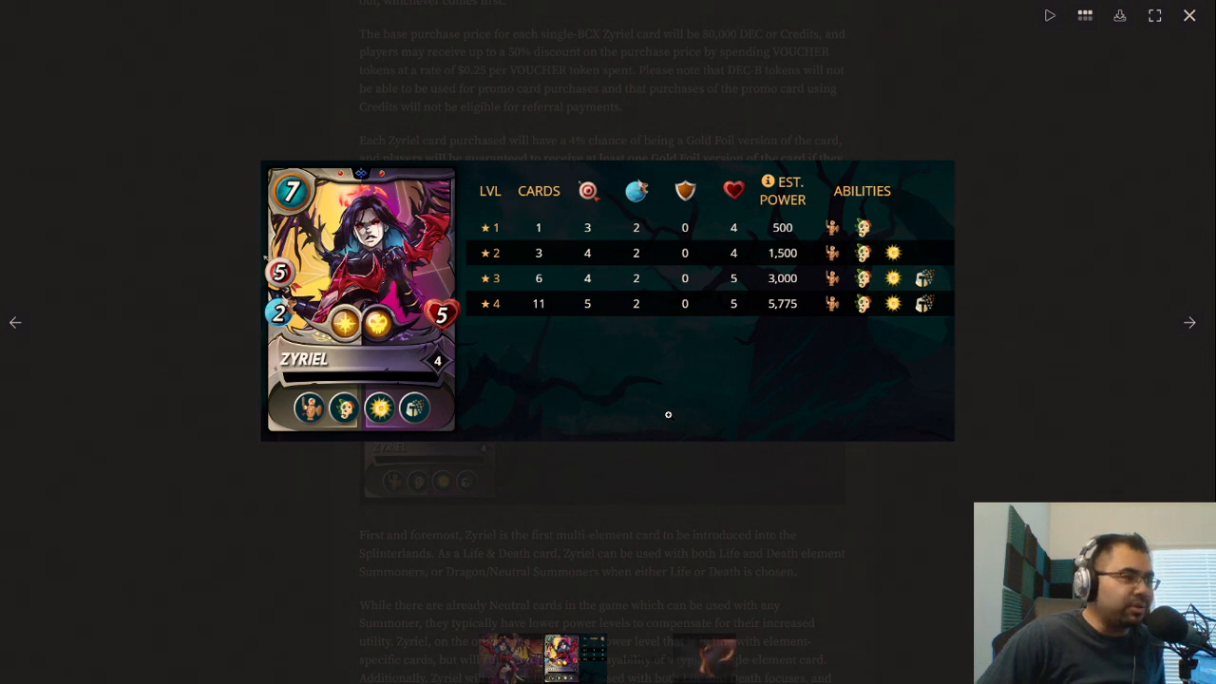
mouse_move(756, 342)
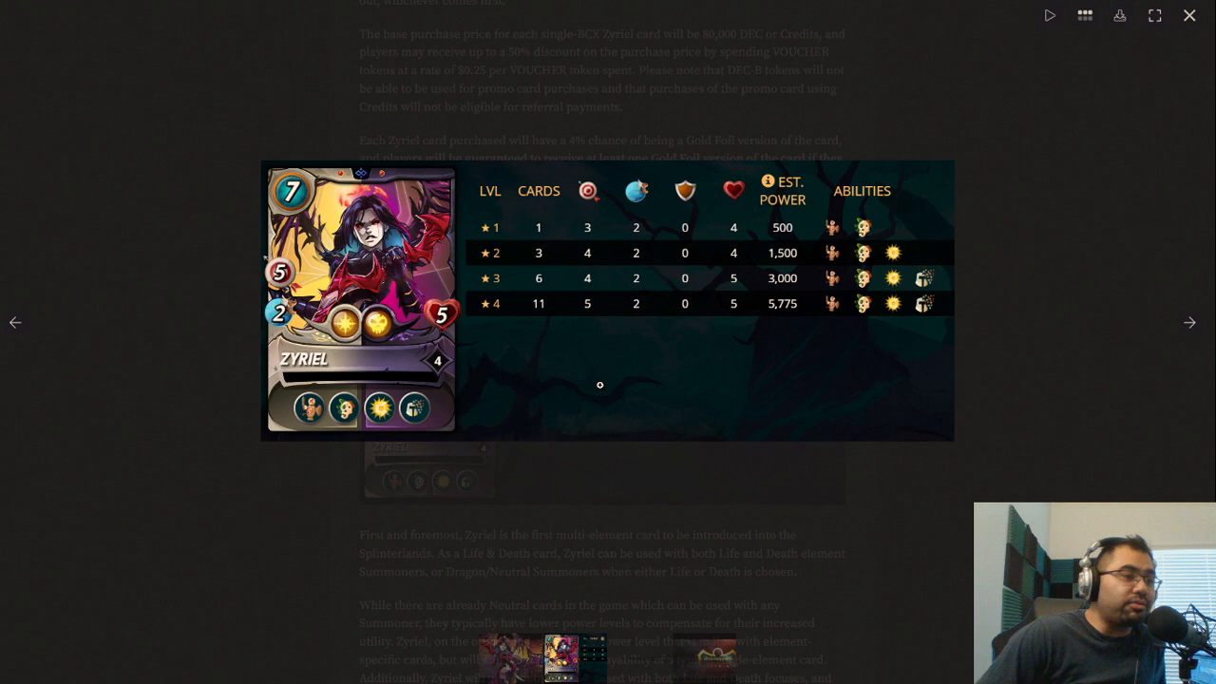
mouse_move(761, 385)
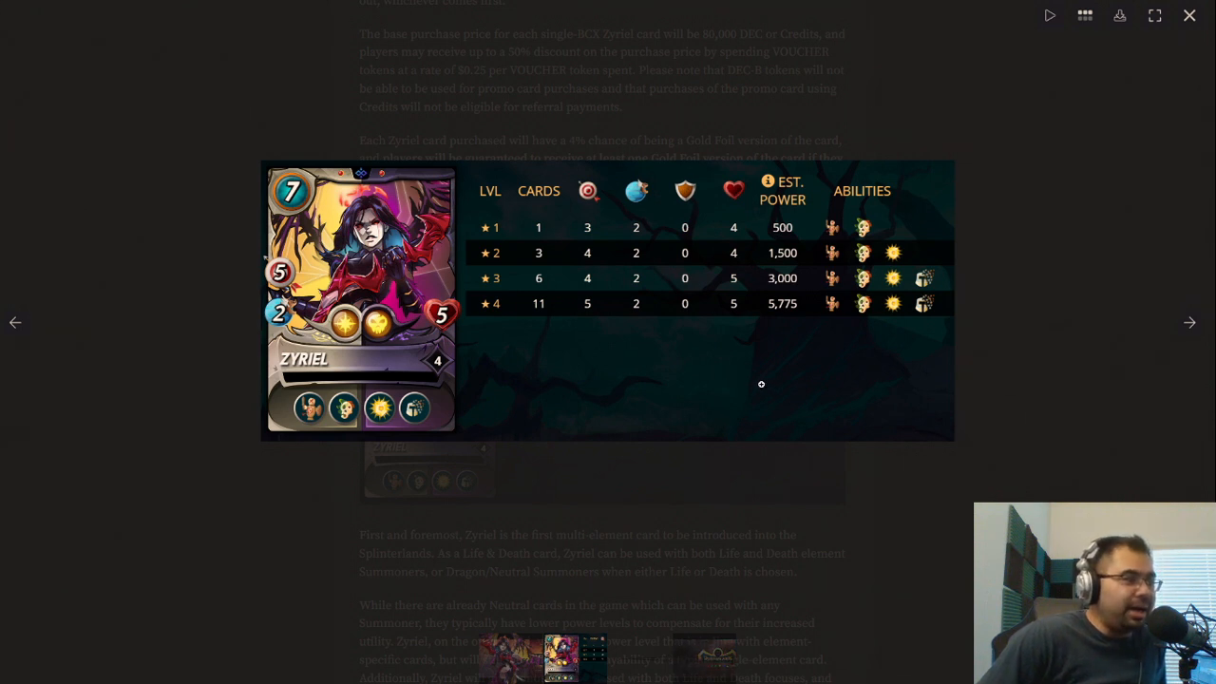
mouse_move(785, 348)
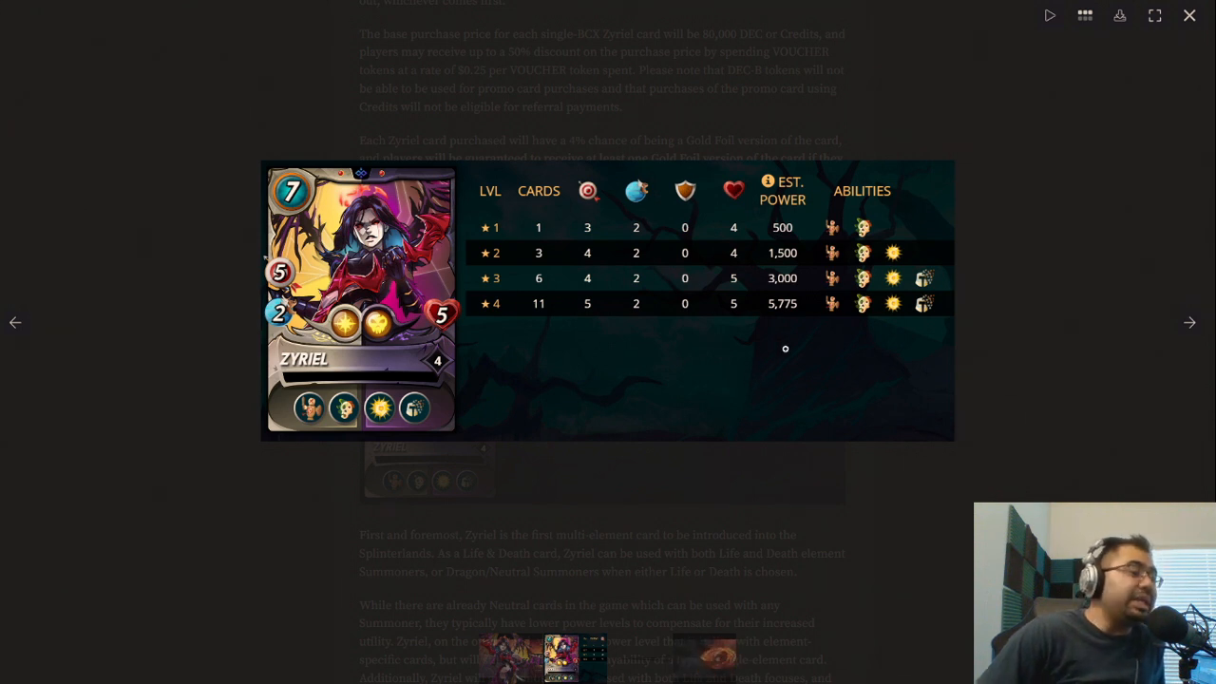
mouse_move(576, 201)
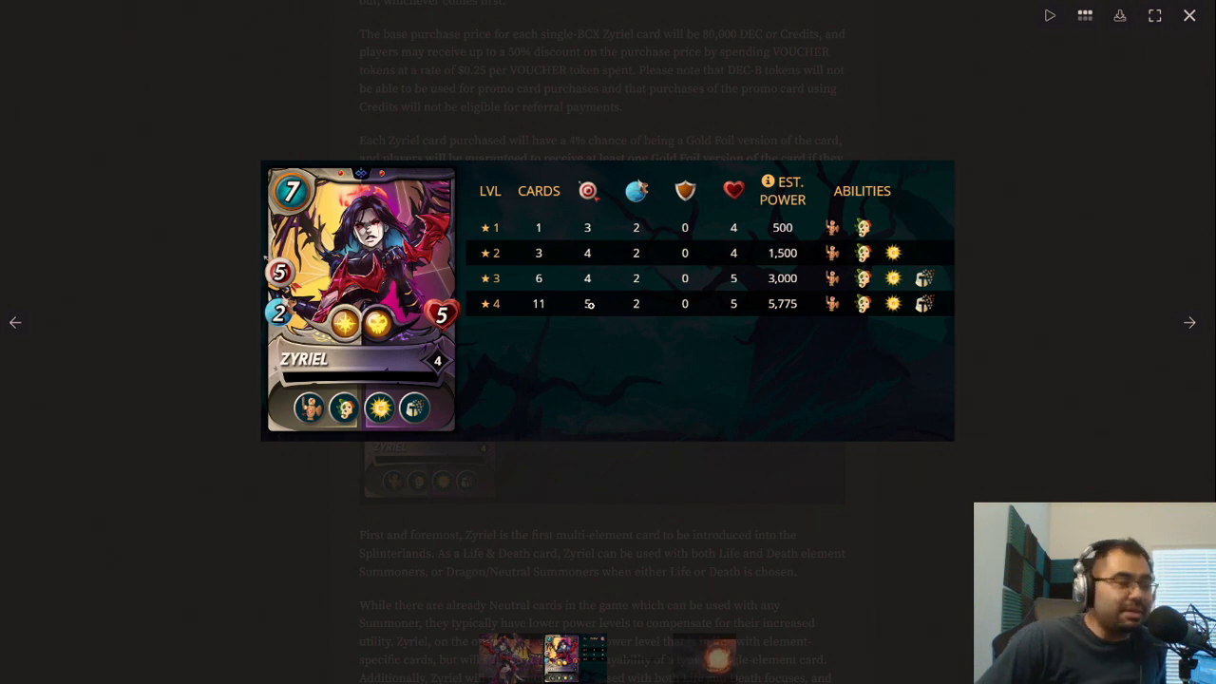
mouse_move(640, 317)
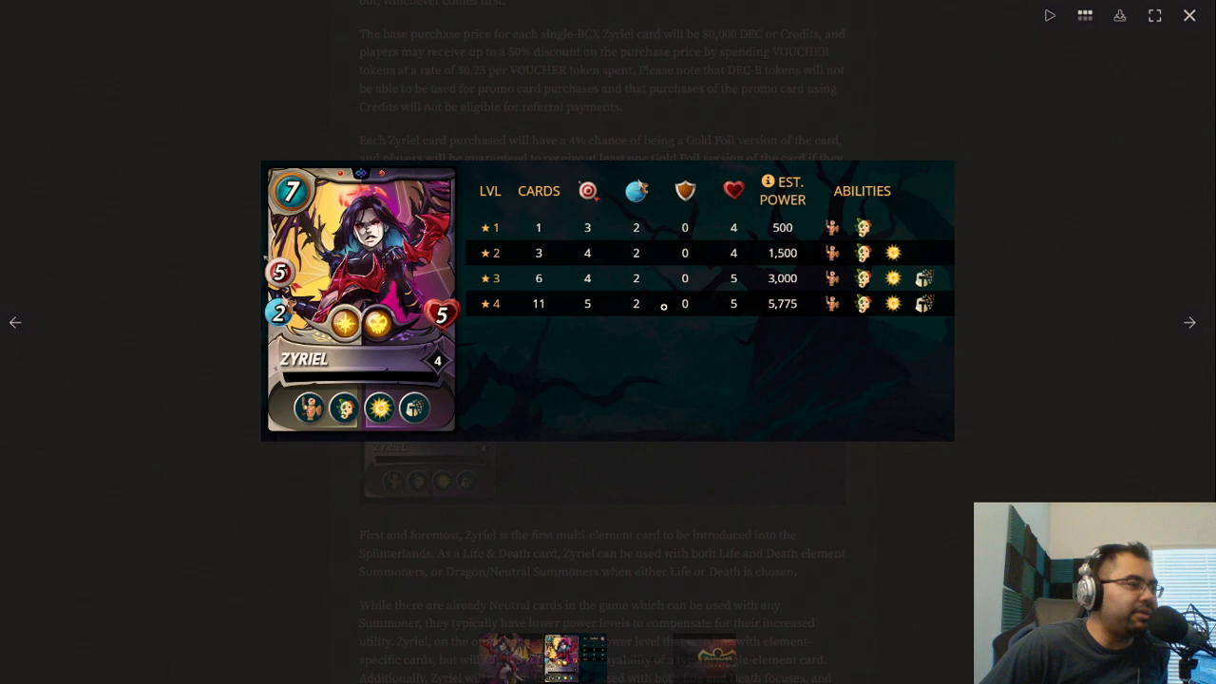
mouse_move(589, 324)
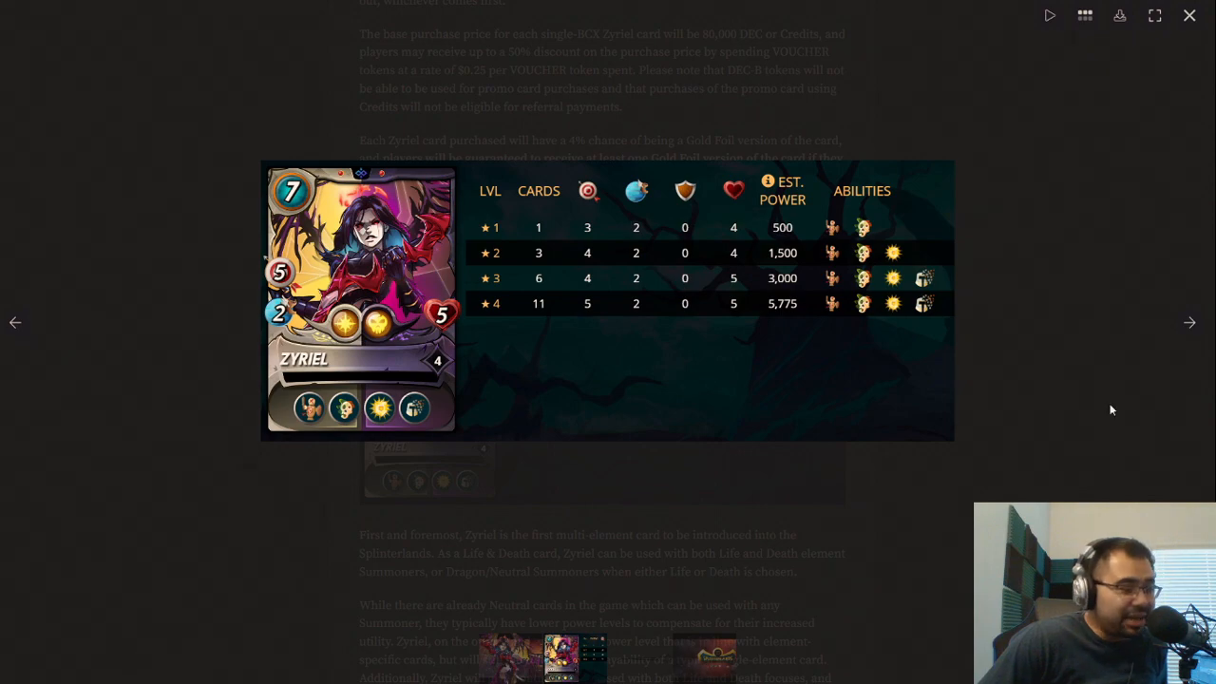
mouse_move(340, 261)
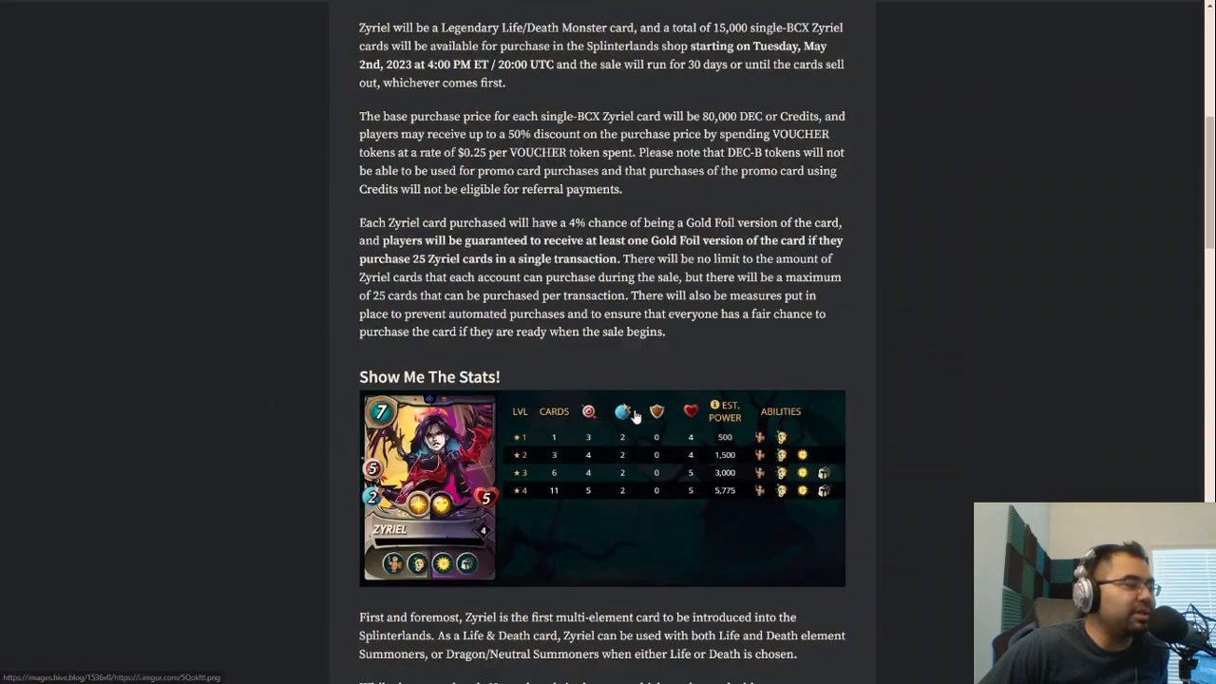
Highlight the 4:00 PM ET start time, 20:00 UTC time and 15,000 card supply.
scroll("up", 3)
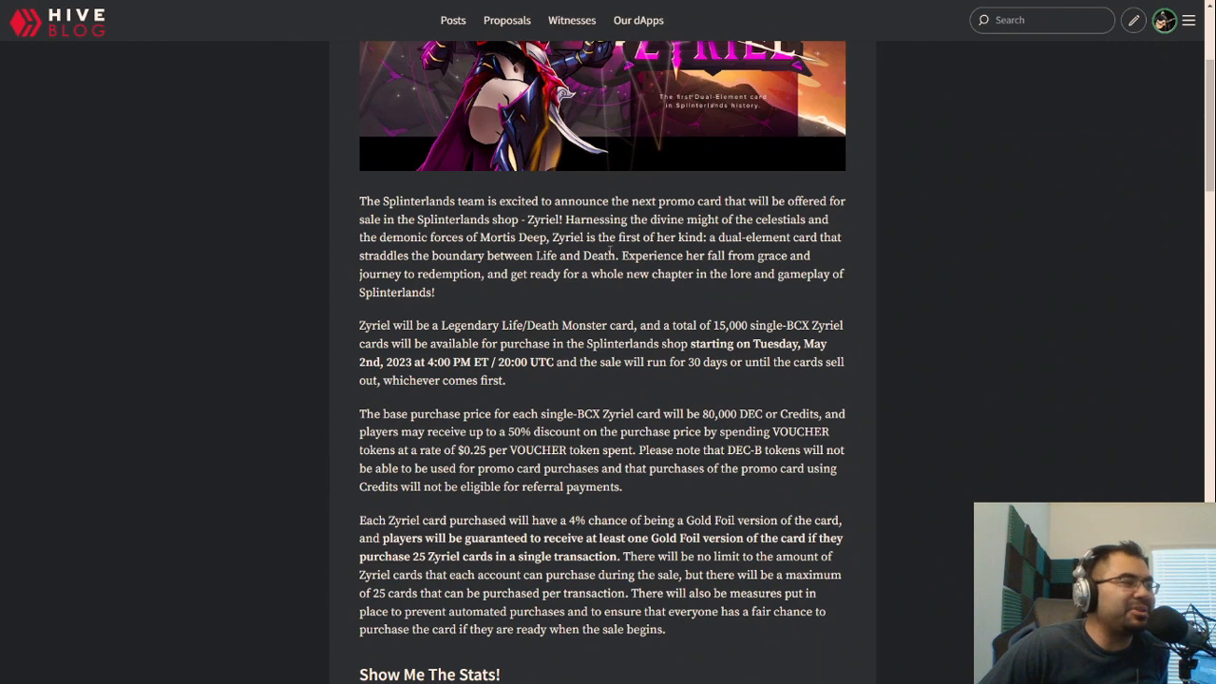
mouse_move(627, 388)
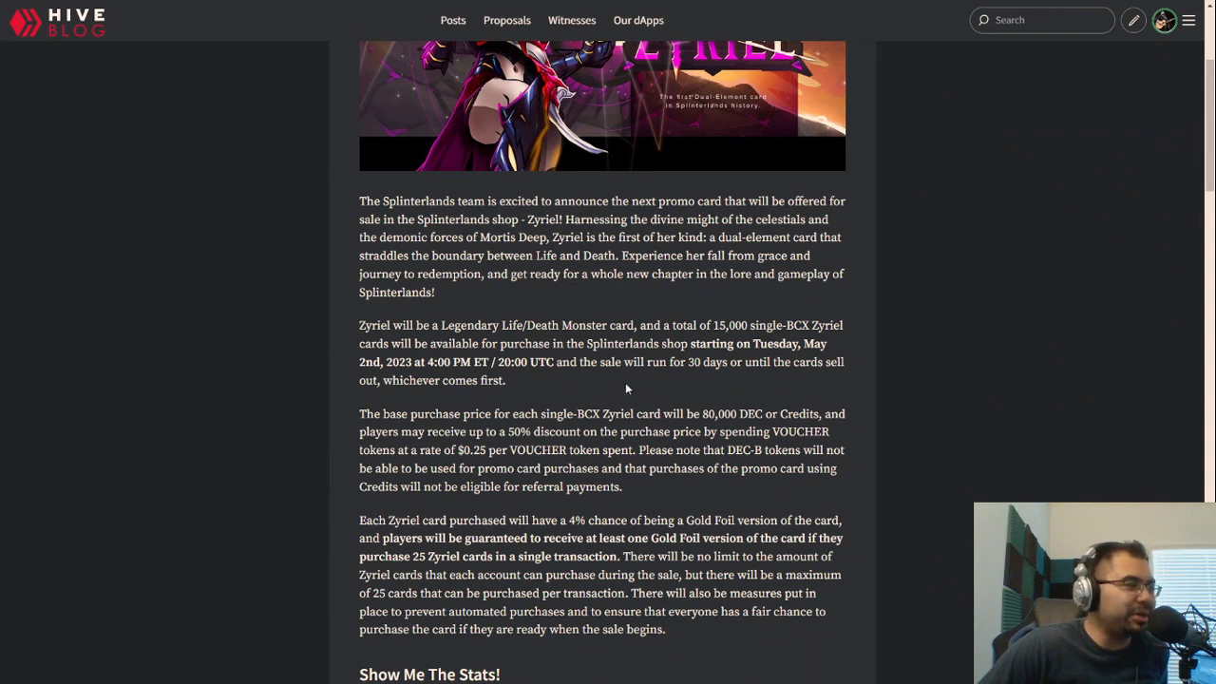
scroll("down", 3)
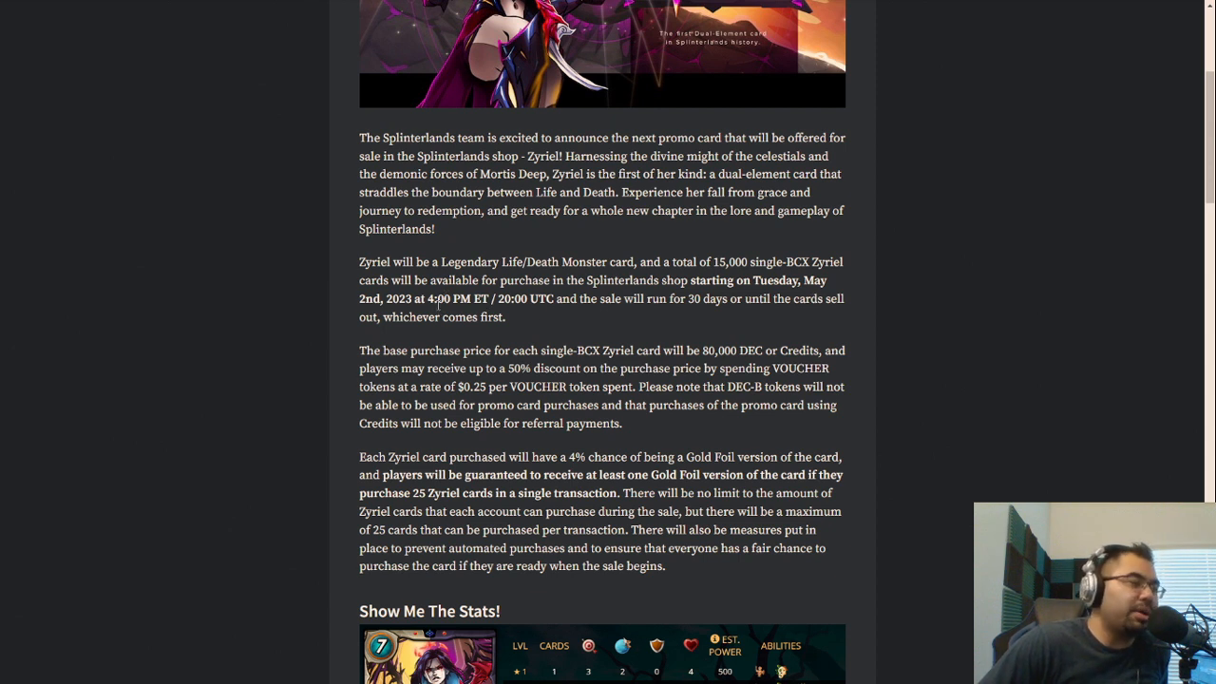
double_click(457, 299)
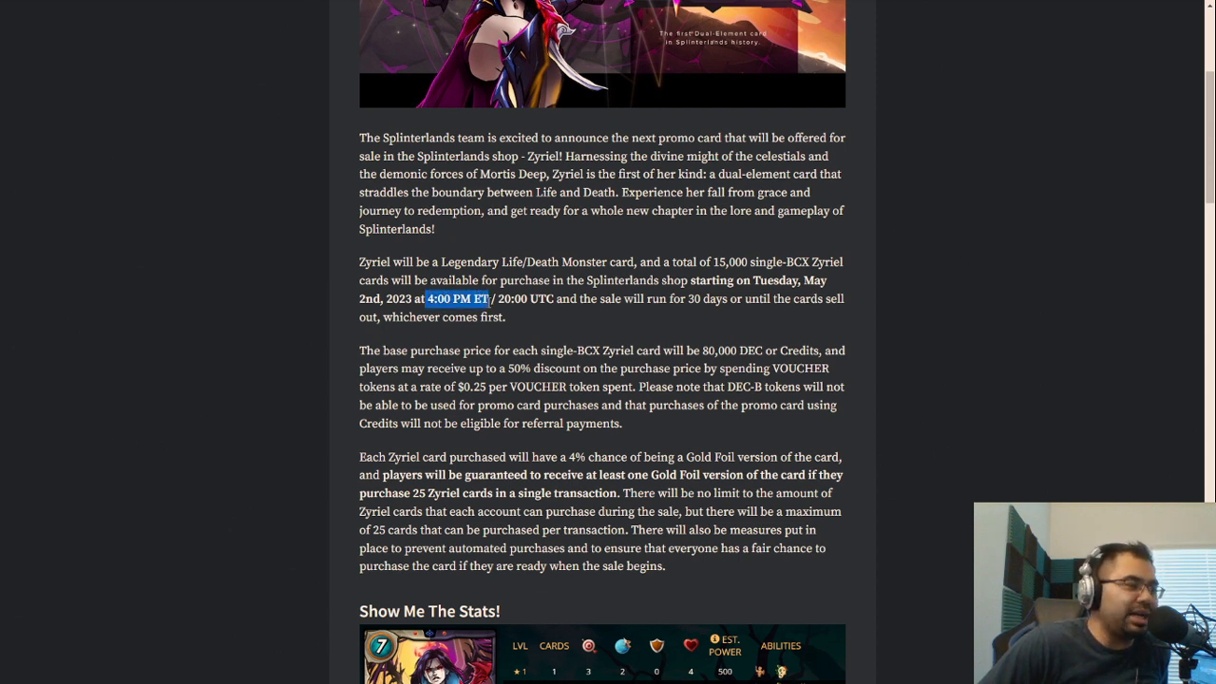
left_click(511, 298)
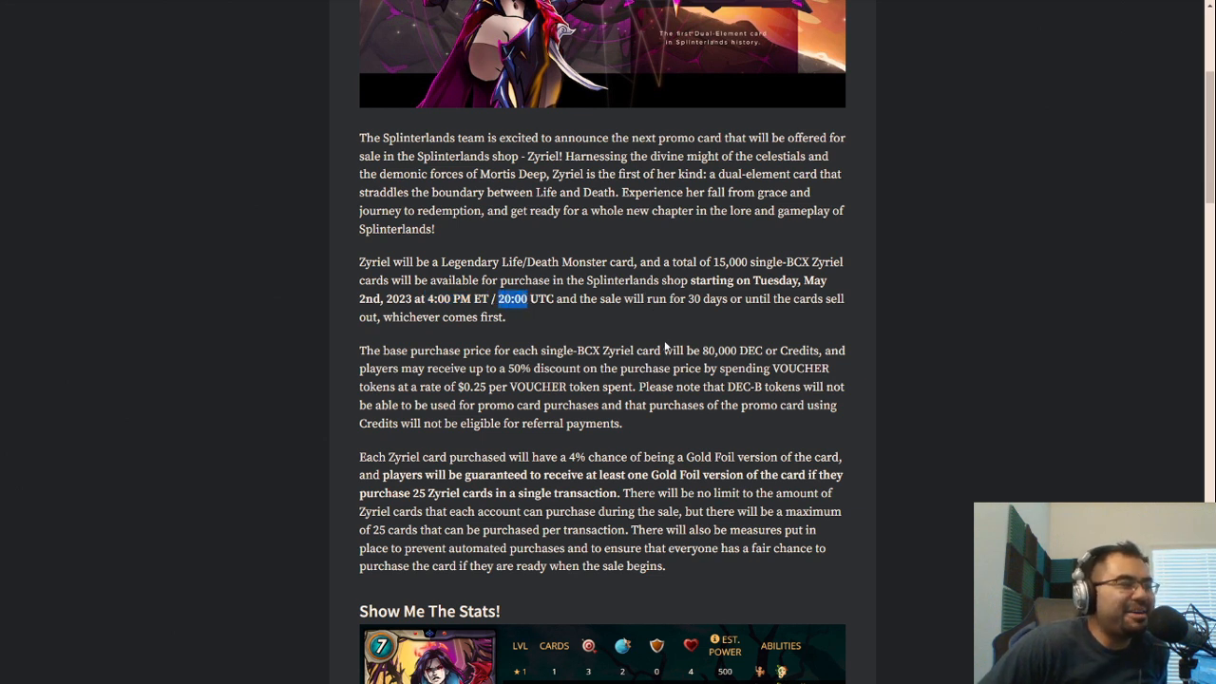
mouse_move(646, 331)
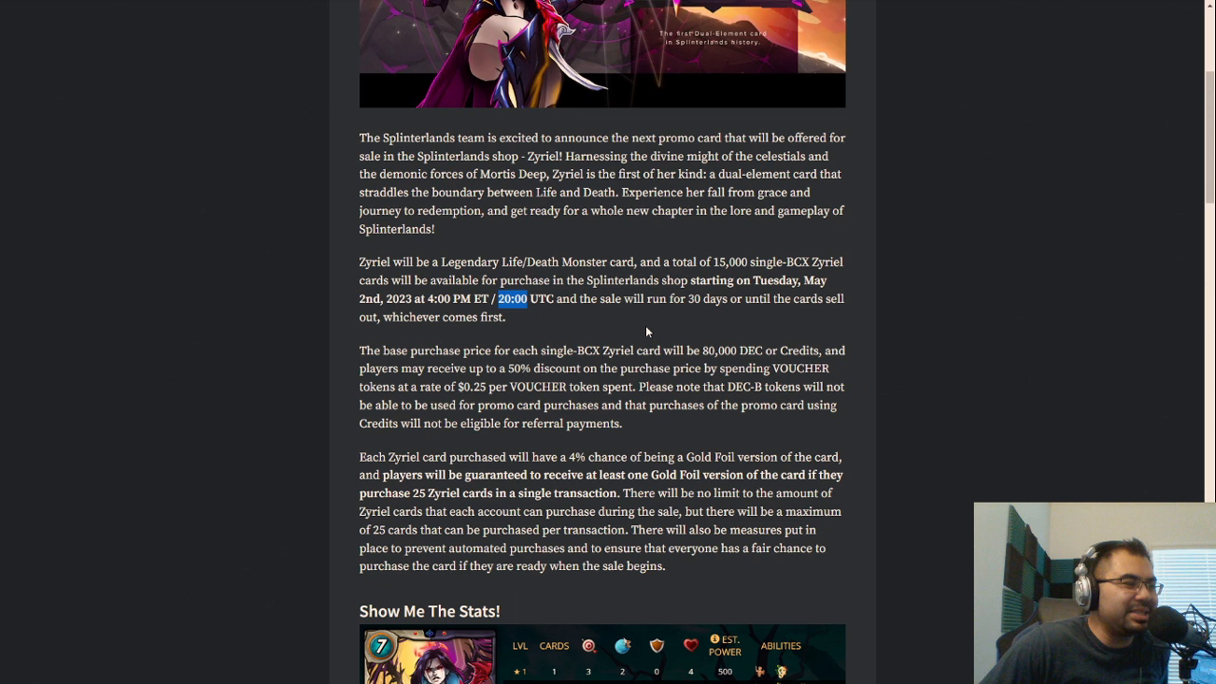
mouse_move(720, 312)
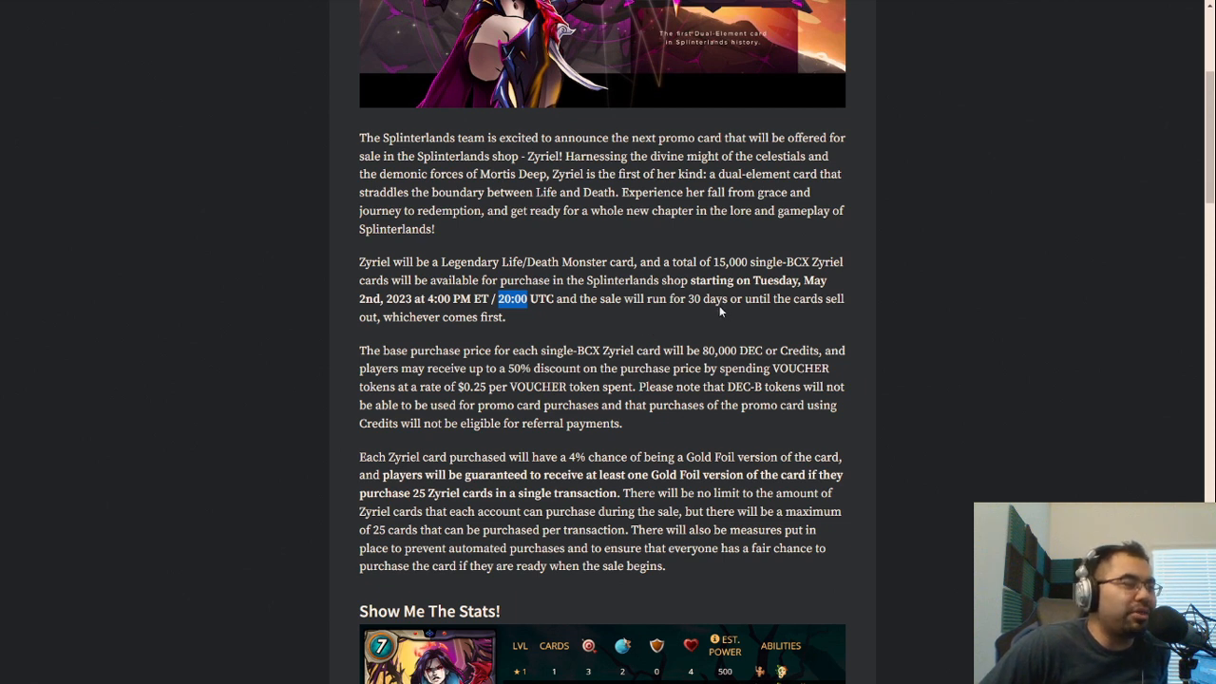
mouse_move(859, 305)
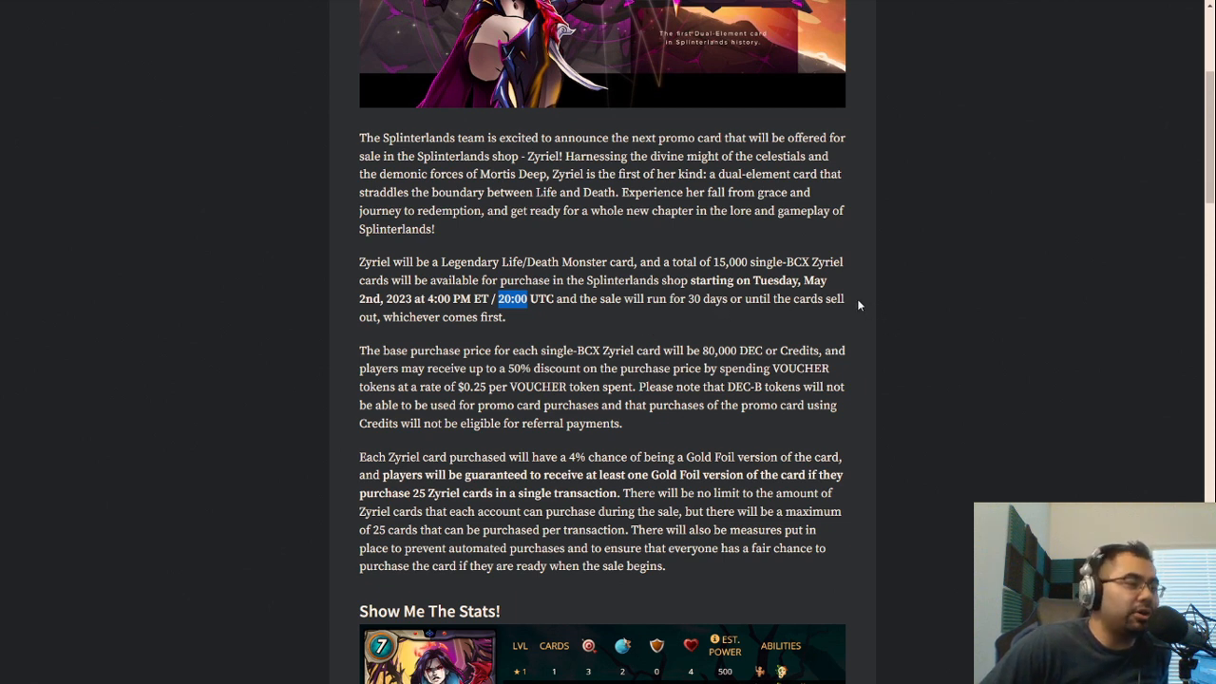
mouse_move(717, 259)
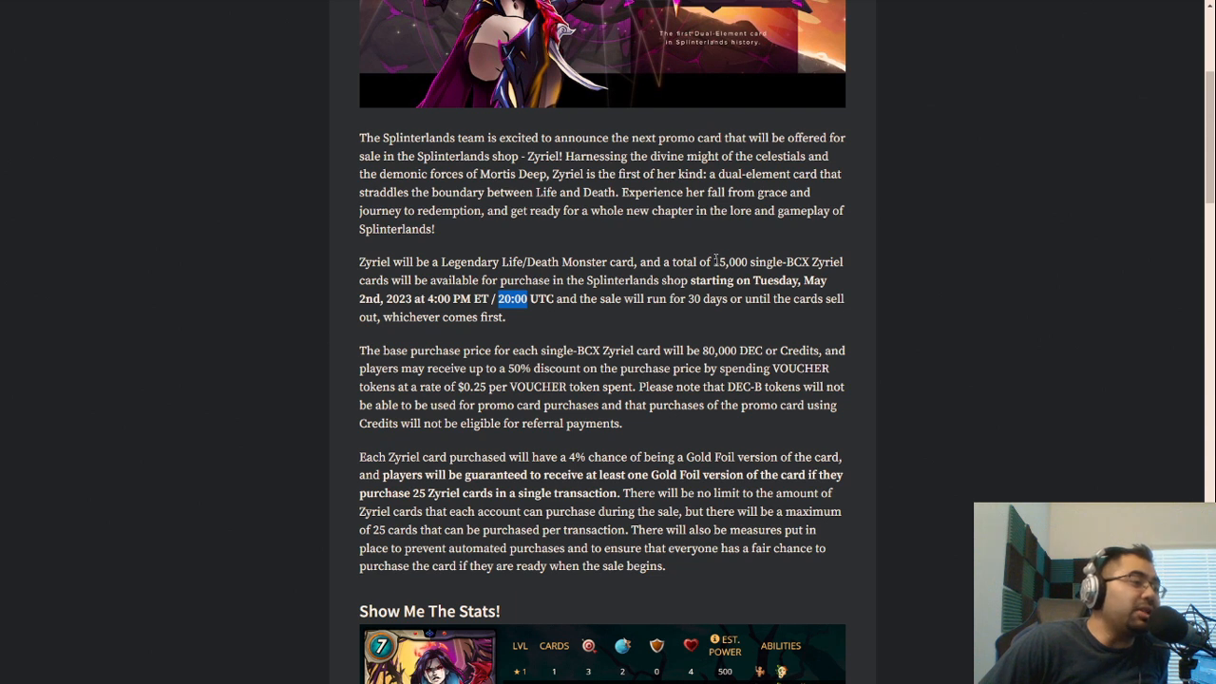
double_click(727, 262)
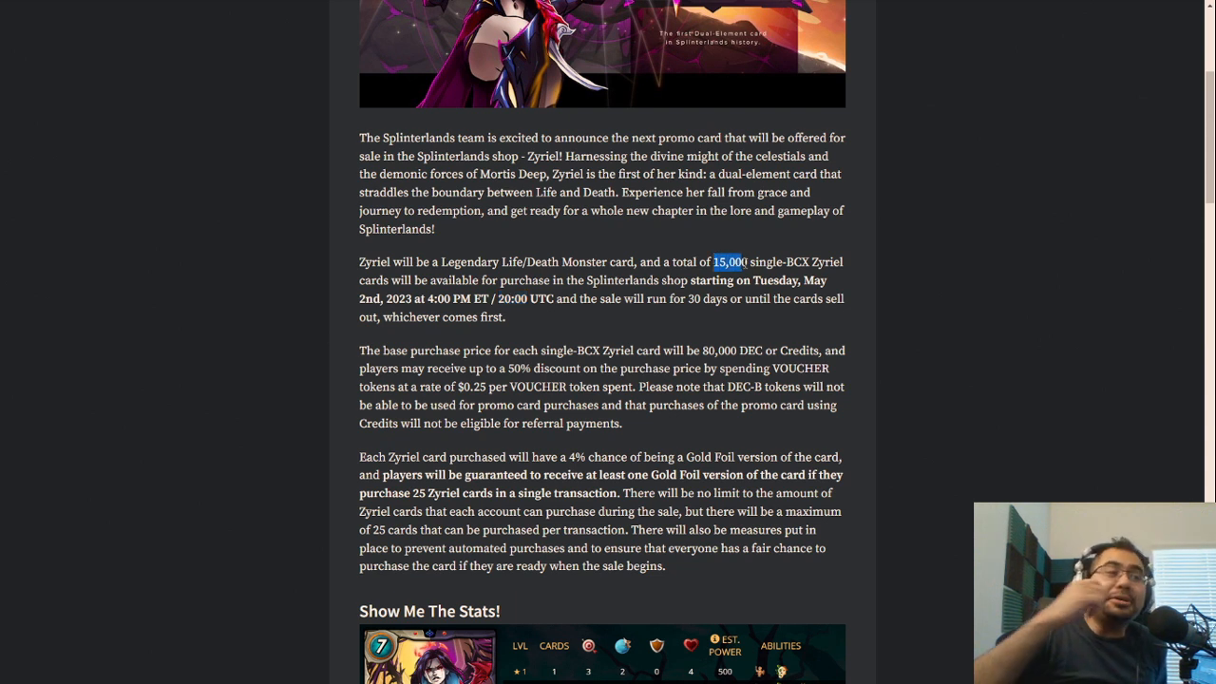
mouse_move(879, 274)
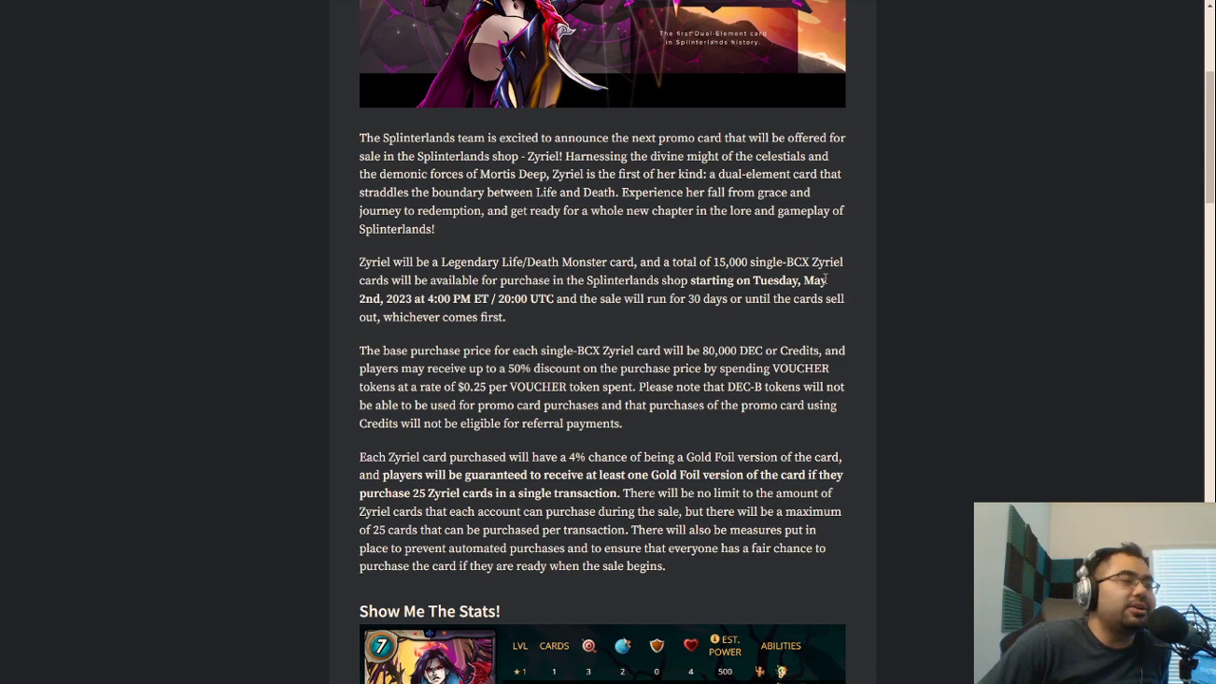
Scroll to the sentence giving 80,000 DEC per single-BCX Zyriel card.
scroll("up", 3)
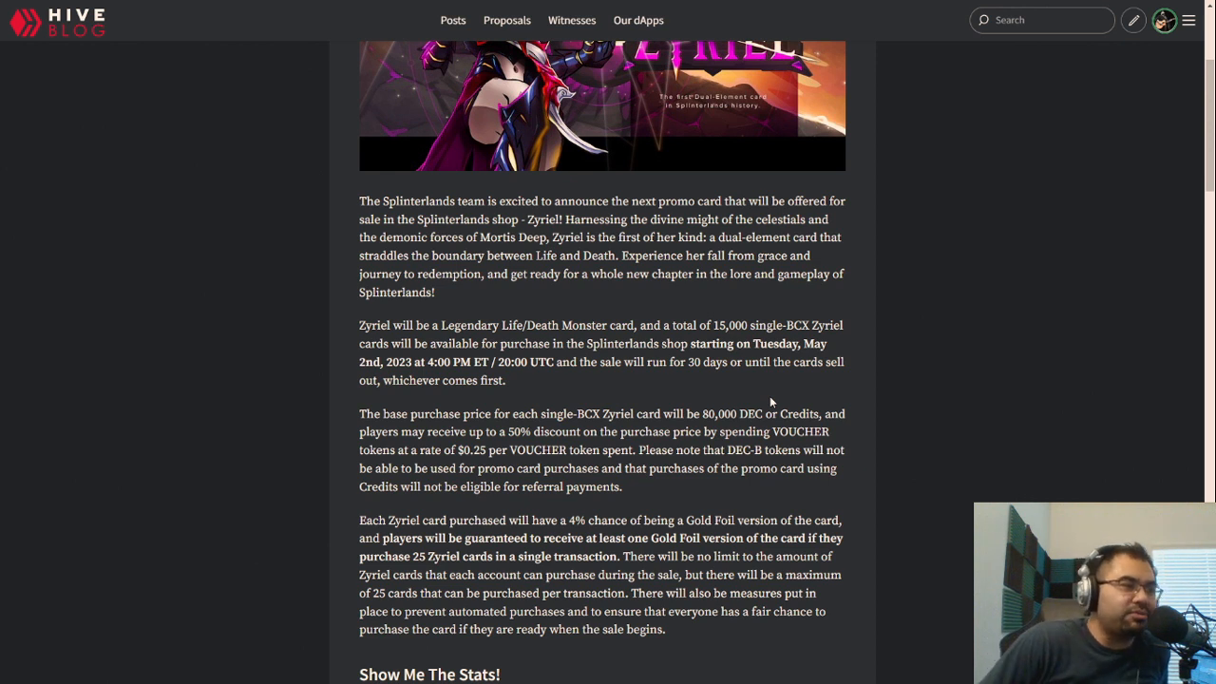
mouse_move(754, 397)
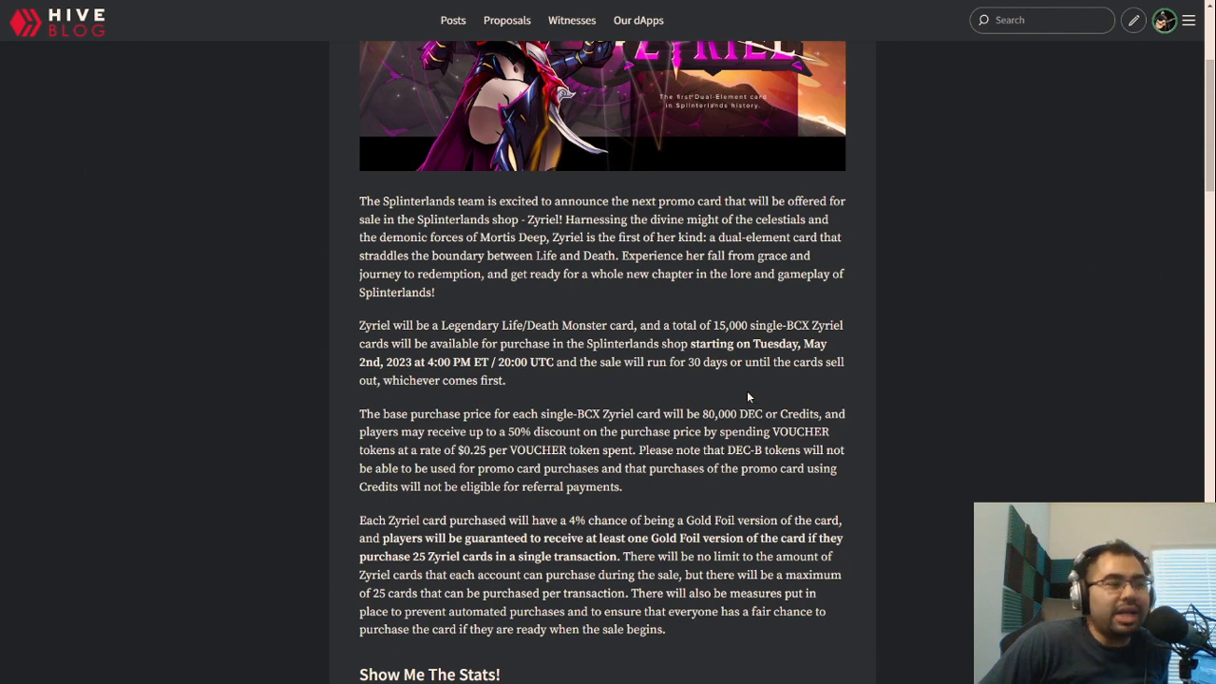
mouse_move(656, 350)
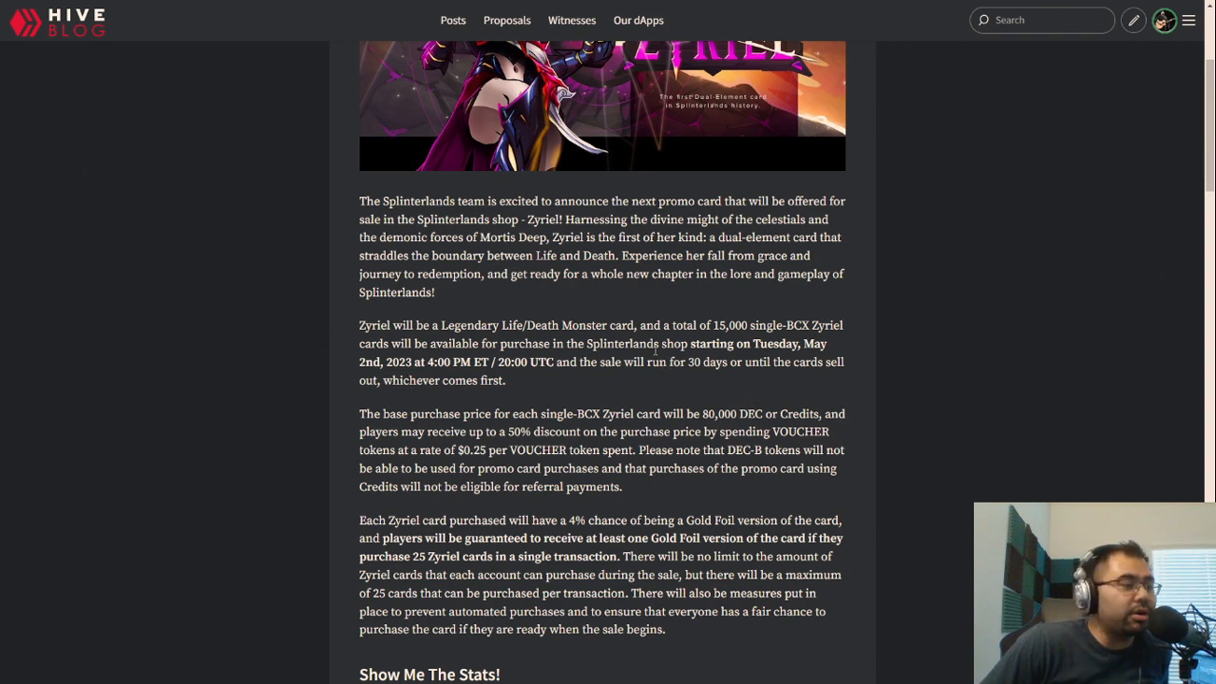
scroll("down", 3)
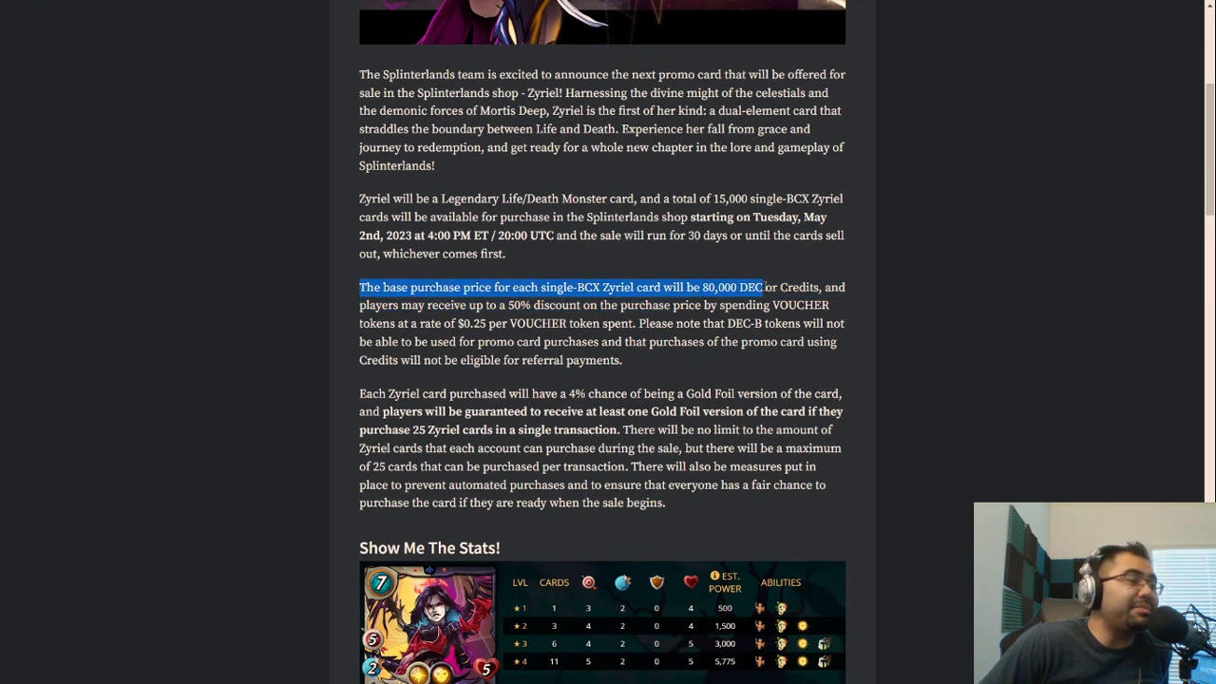
left_click(749, 340)
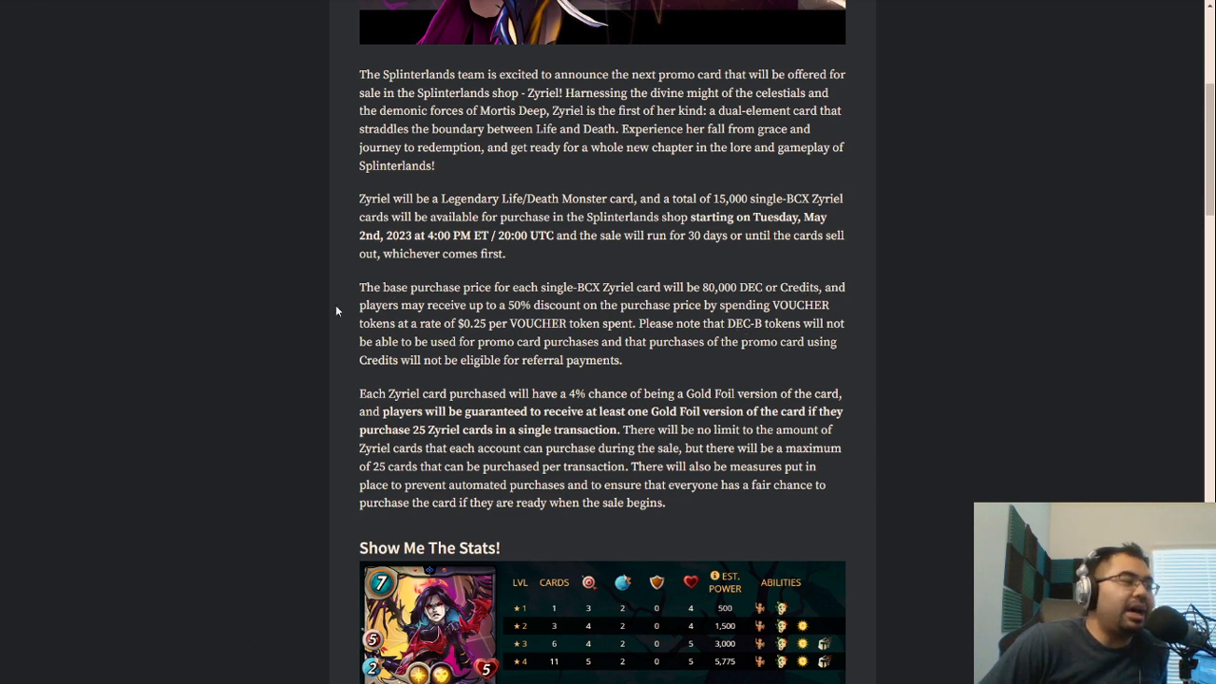
left_click_drag(511, 305, 665, 305)
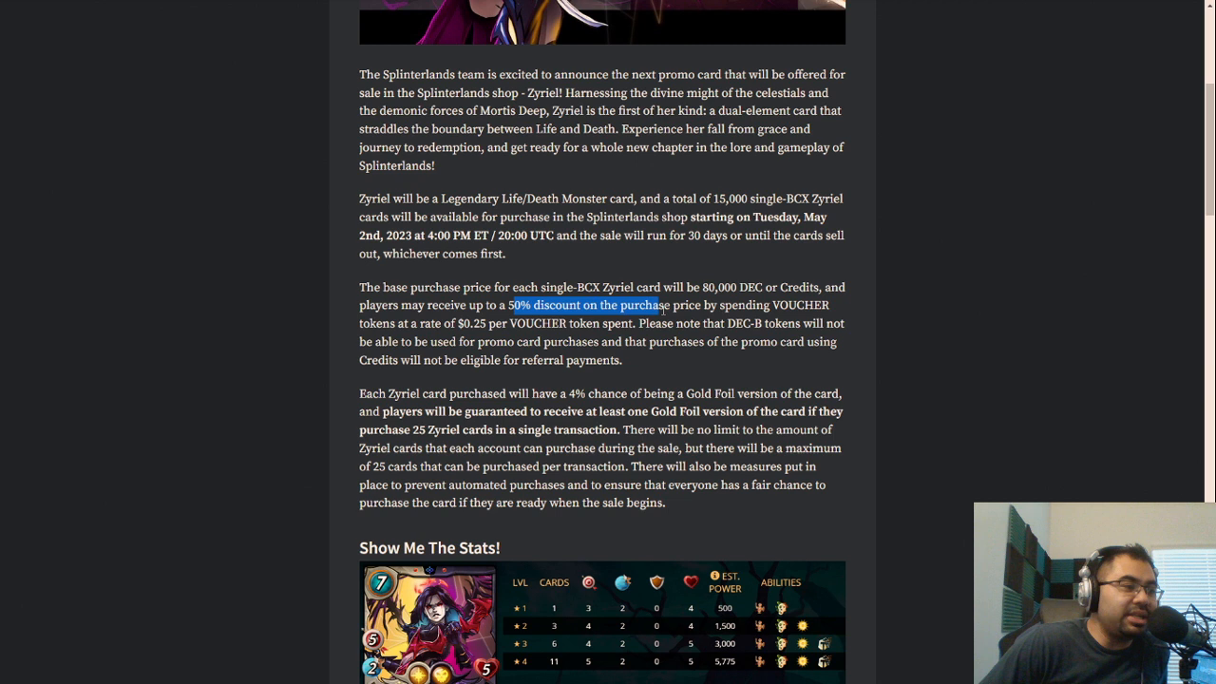
left_click(330, 323)
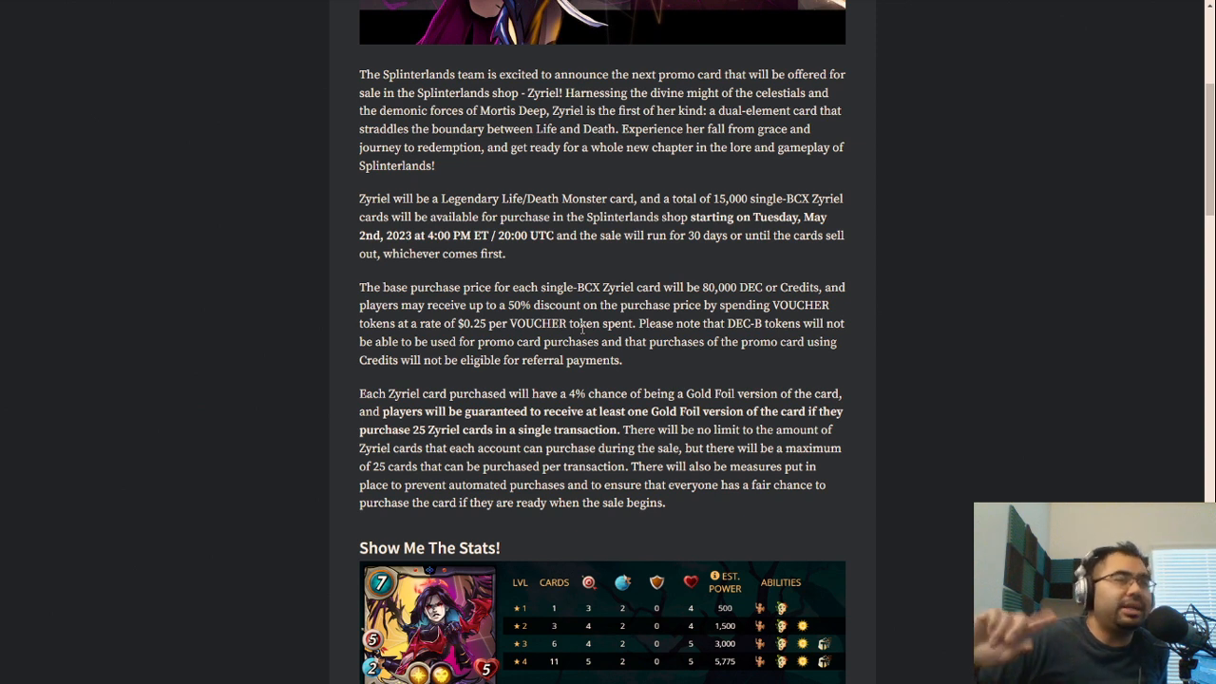
mouse_move(682, 250)
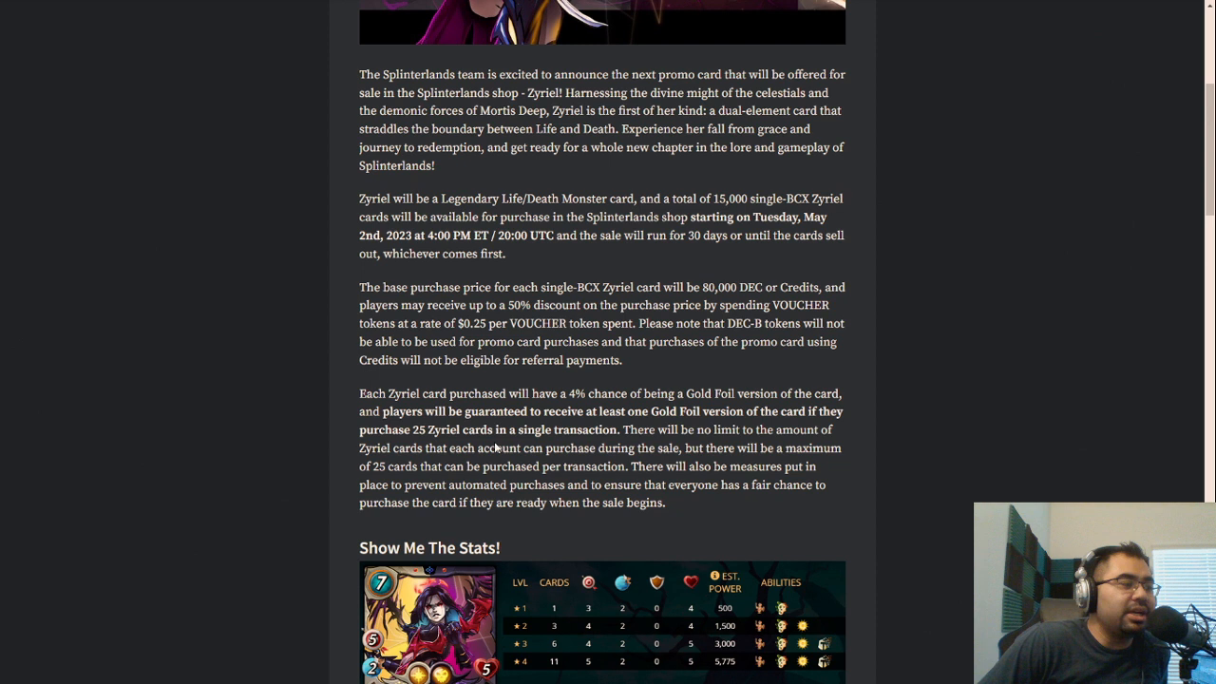
mouse_move(504, 332)
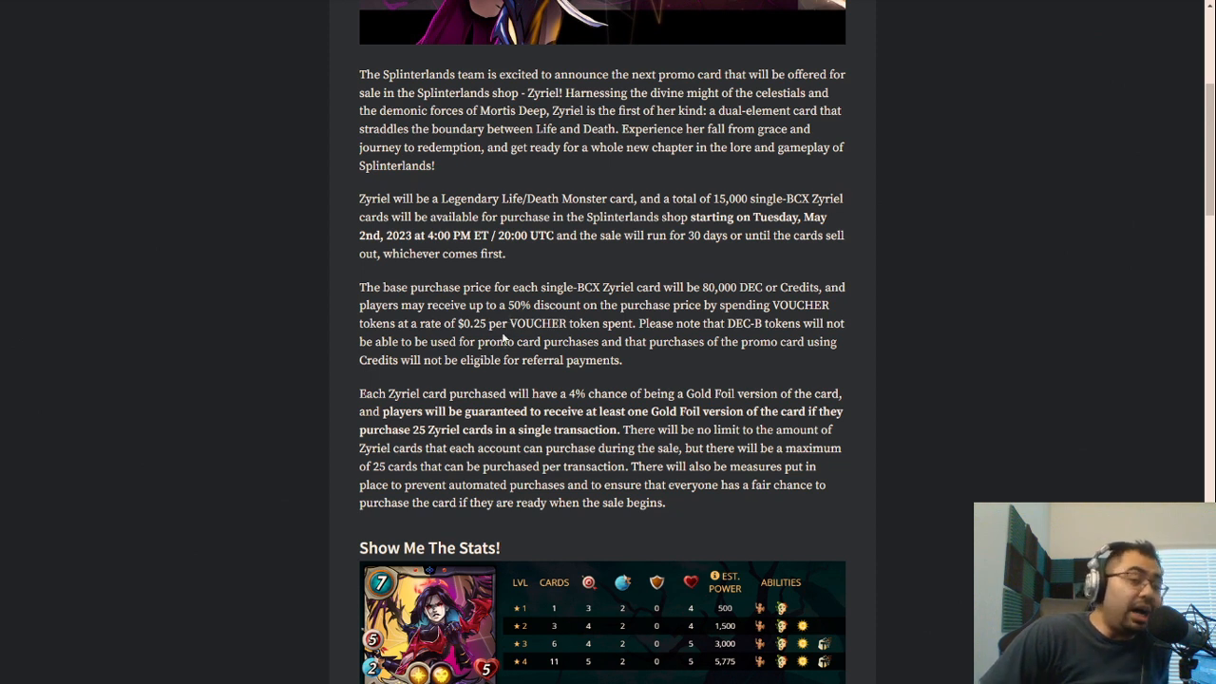
mouse_move(479, 349)
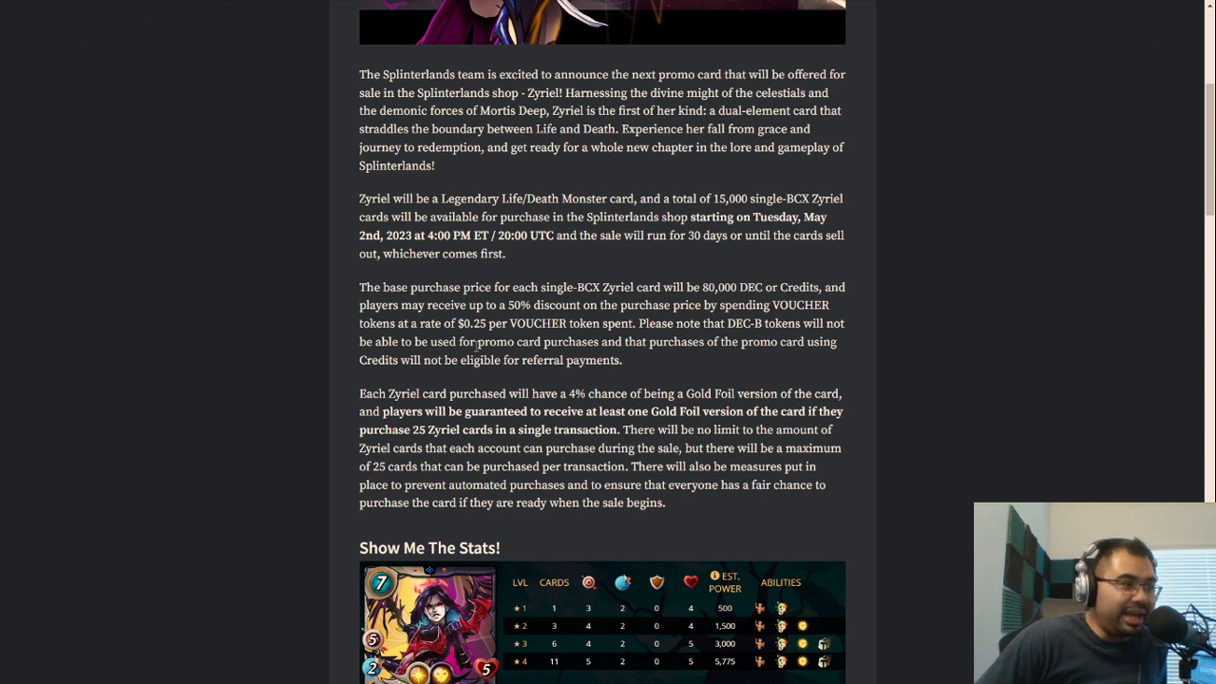
mouse_move(465, 390)
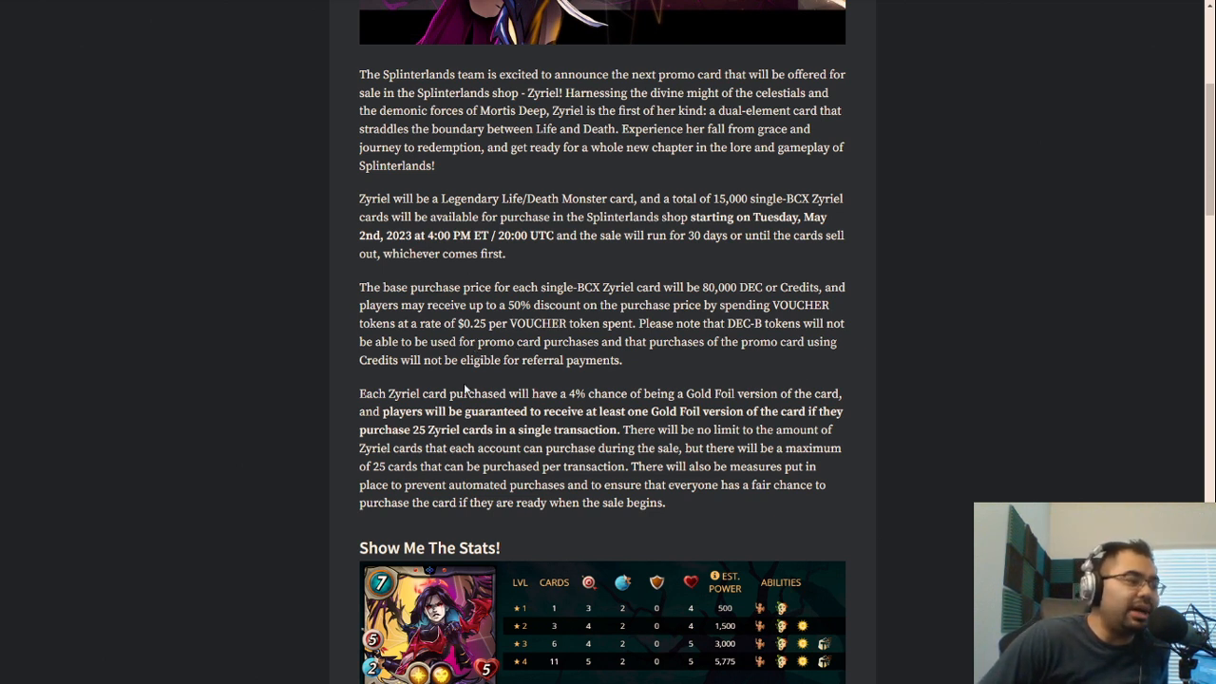
mouse_move(547, 339)
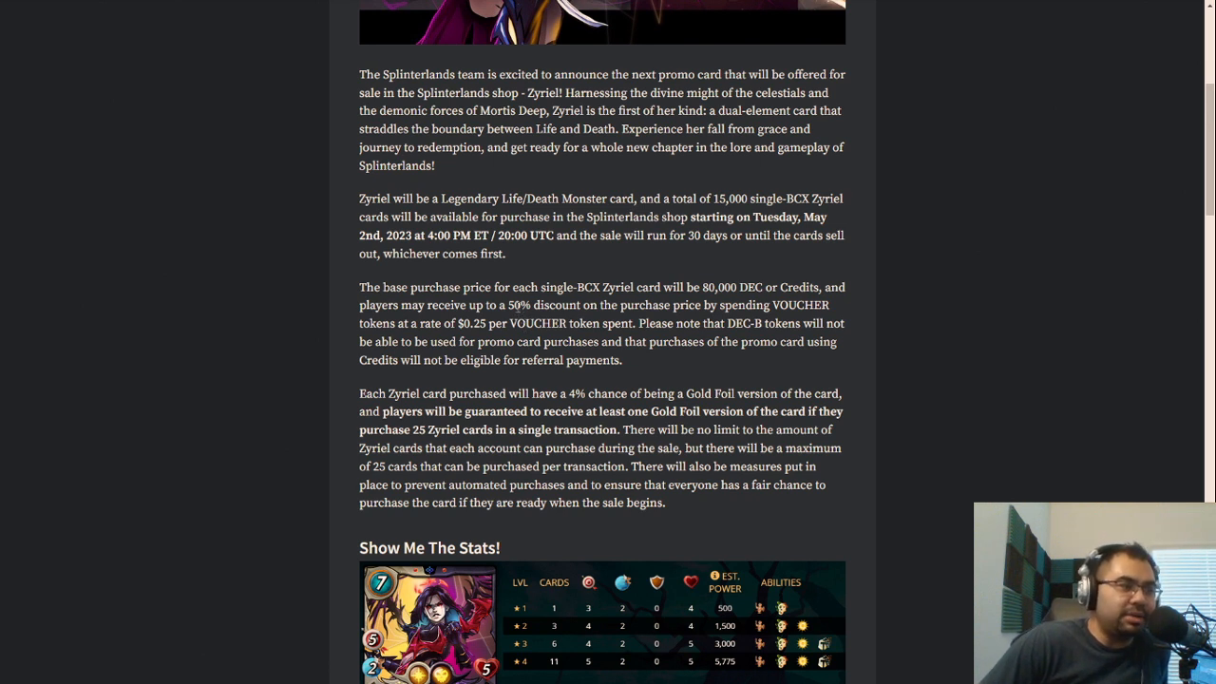
mouse_move(517, 265)
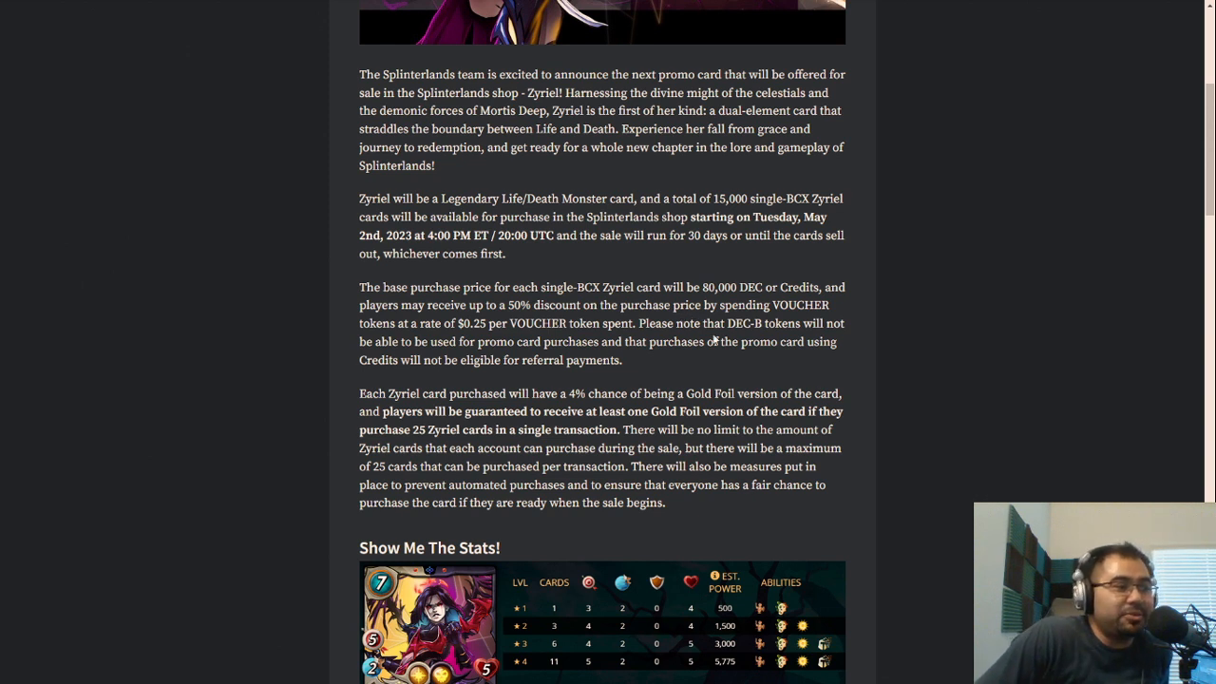
mouse_move(713, 339)
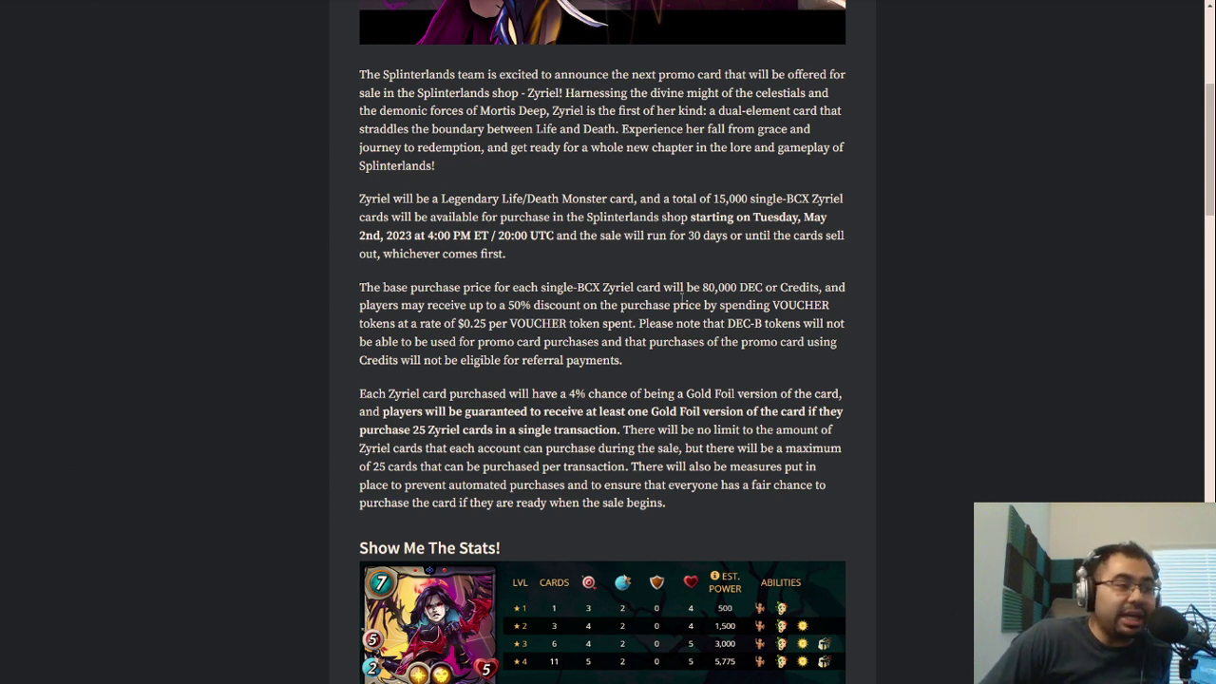
mouse_move(695, 284)
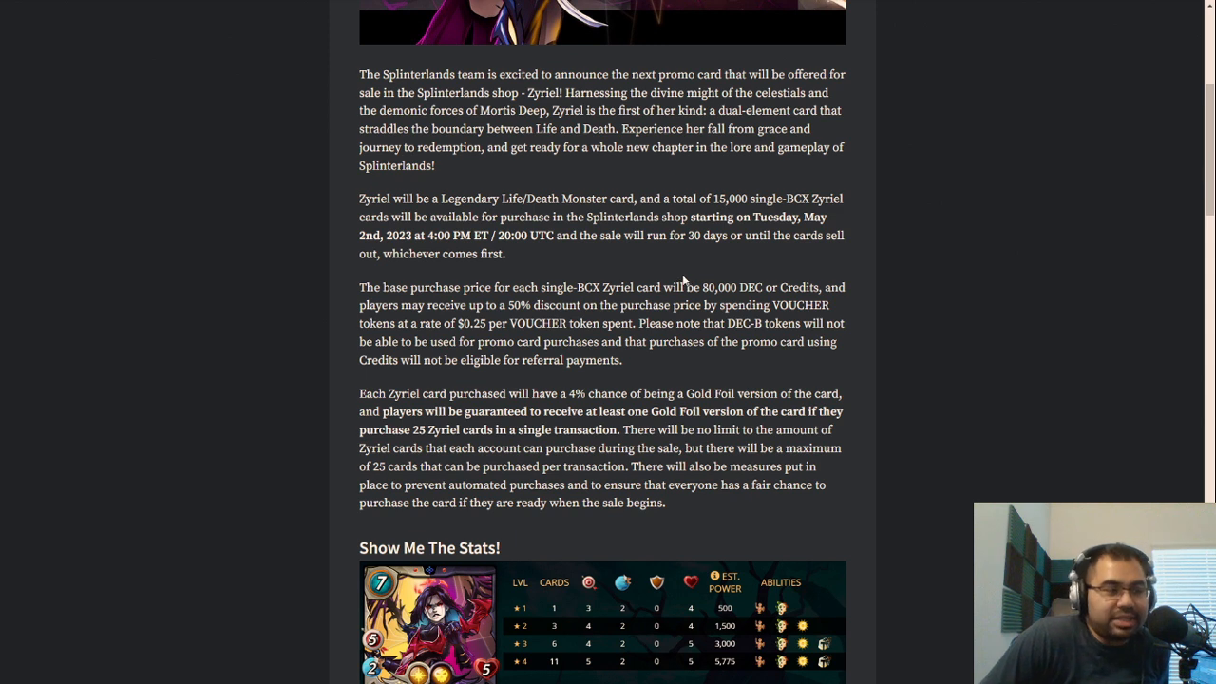
mouse_move(655, 264)
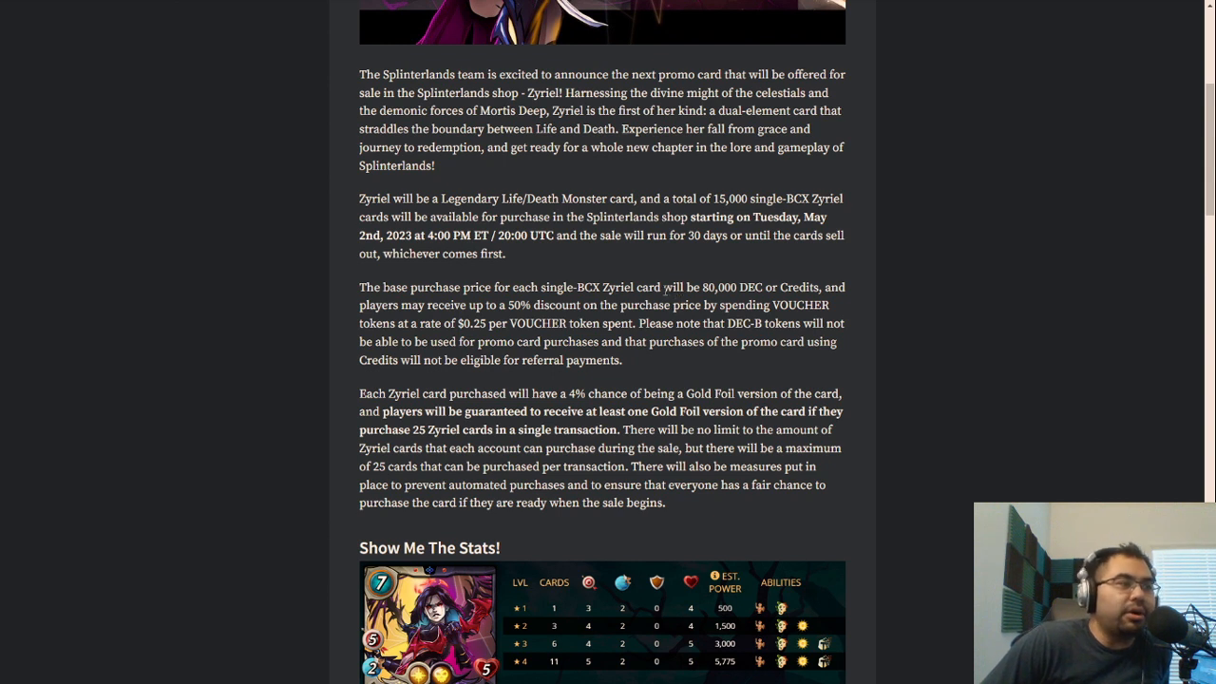
mouse_move(632, 290)
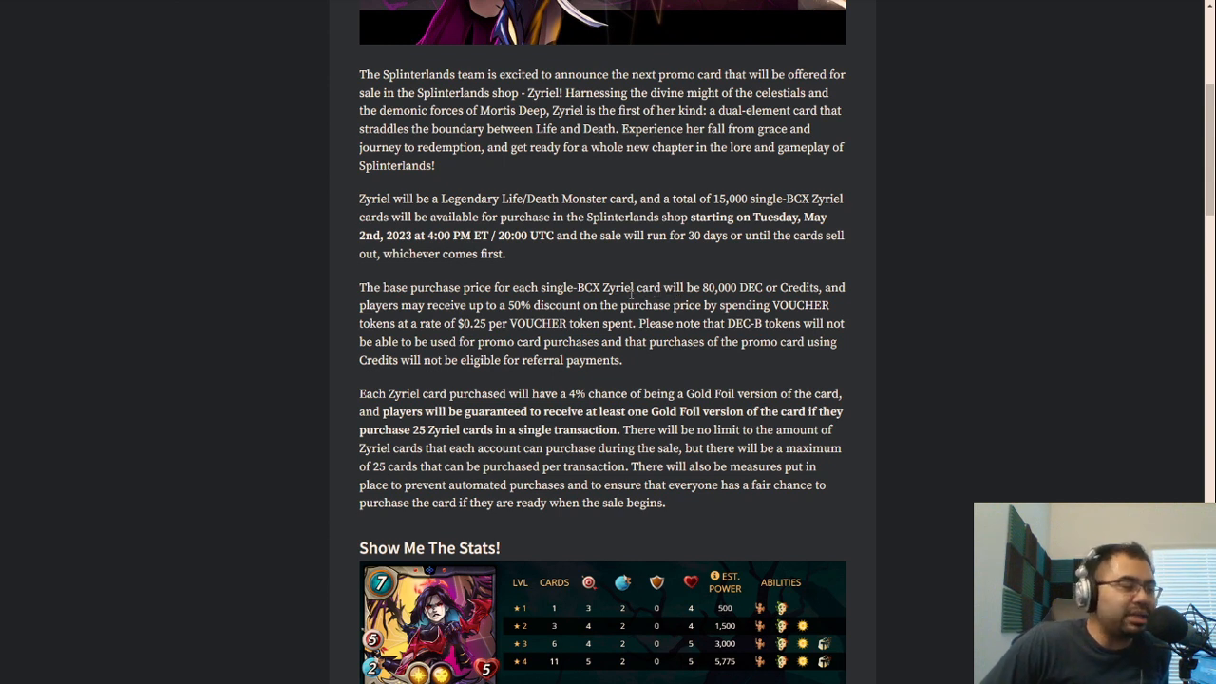
mouse_move(699, 377)
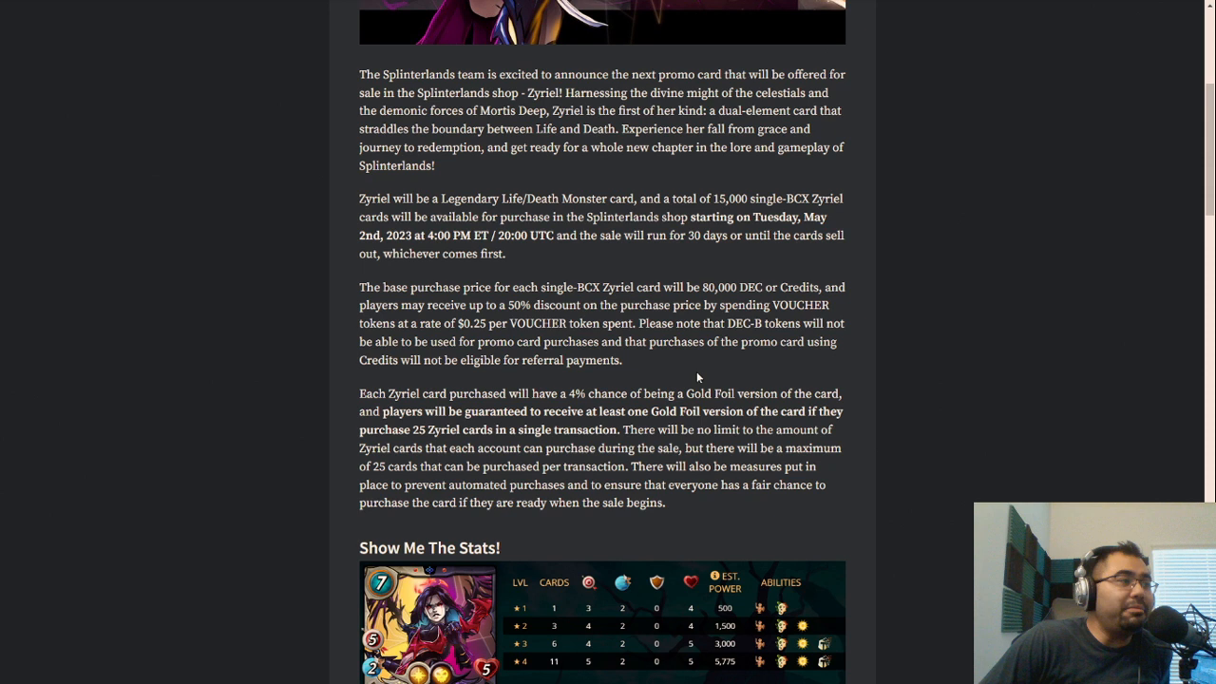
mouse_move(680, 362)
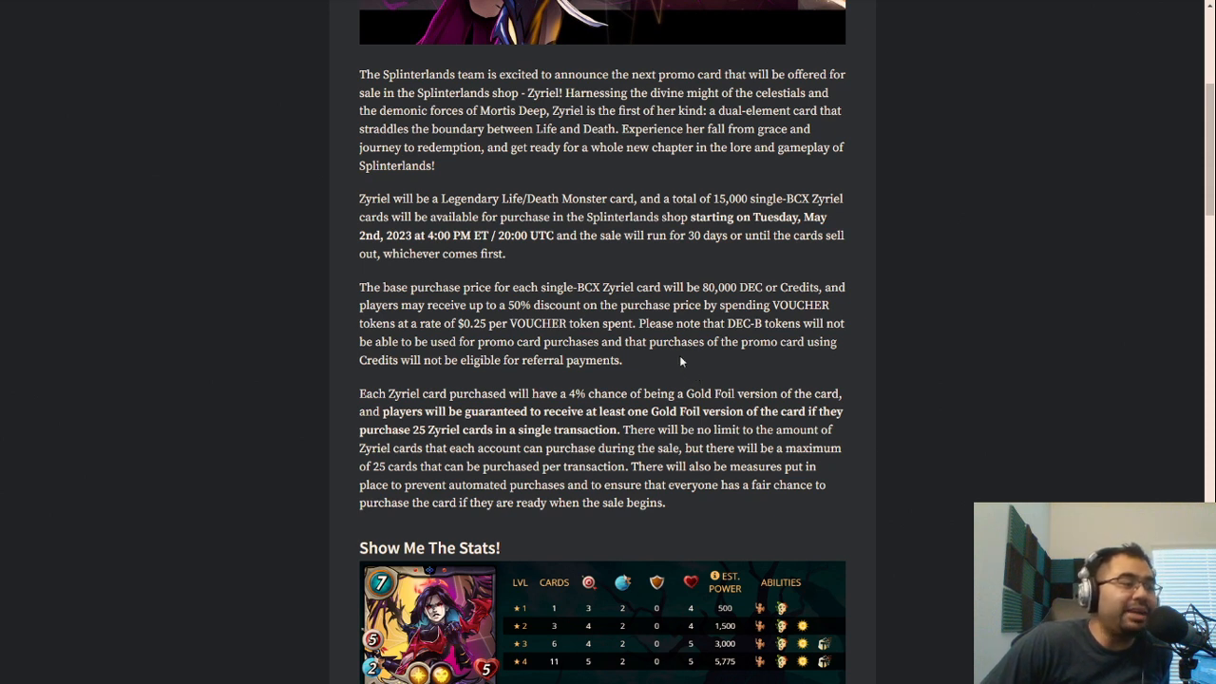
mouse_move(615, 318)
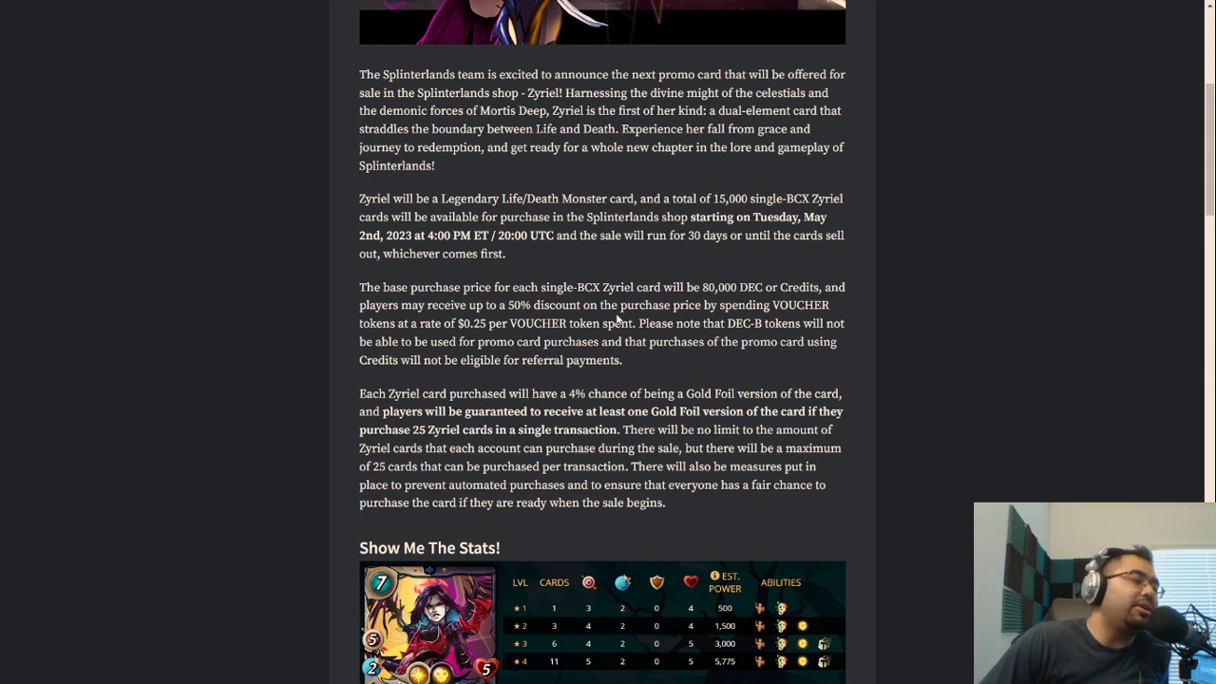
mouse_move(668, 378)
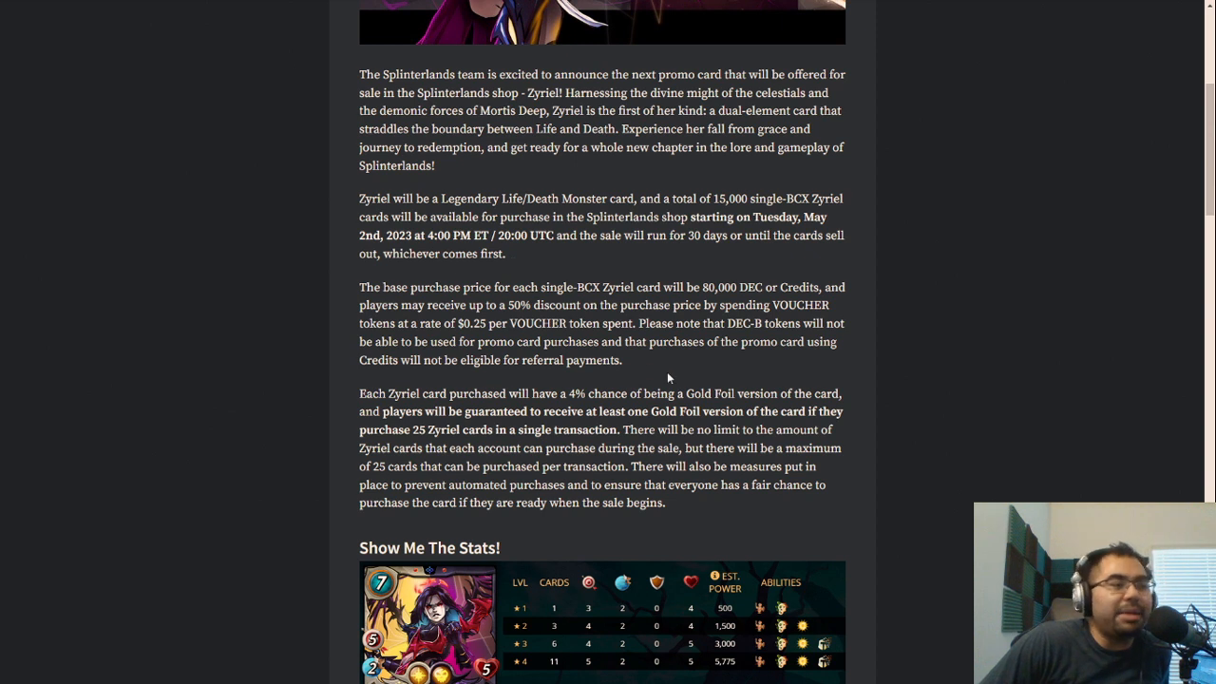
mouse_move(654, 348)
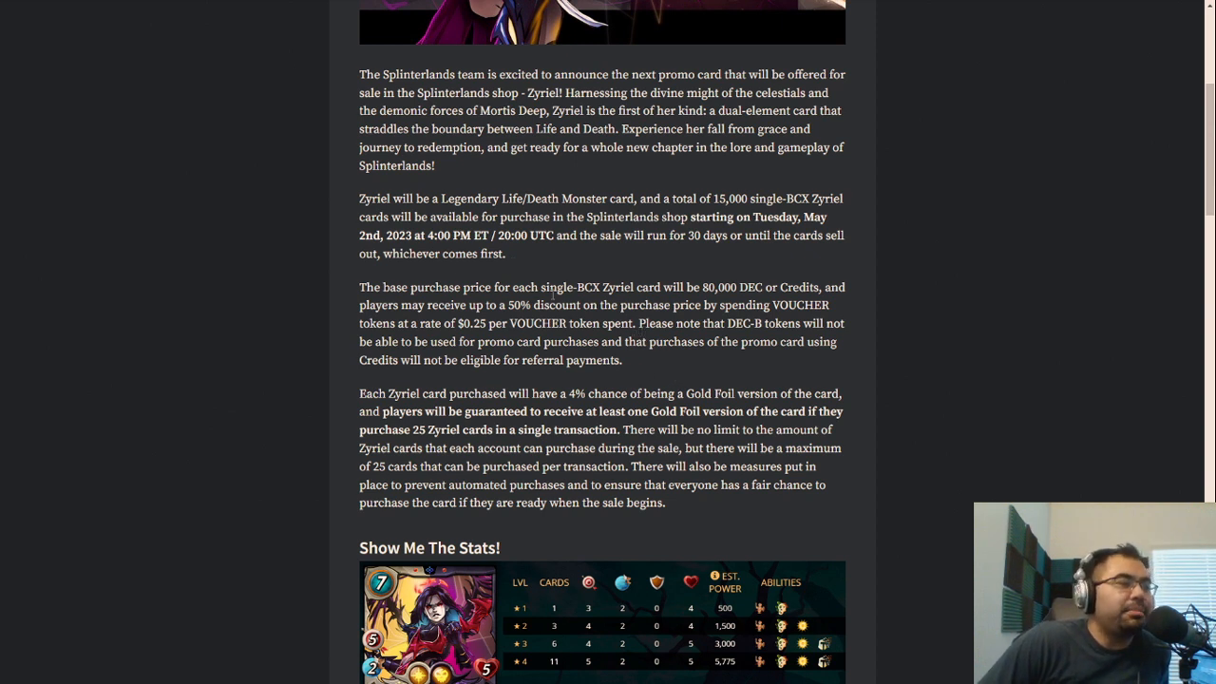
mouse_move(701, 295)
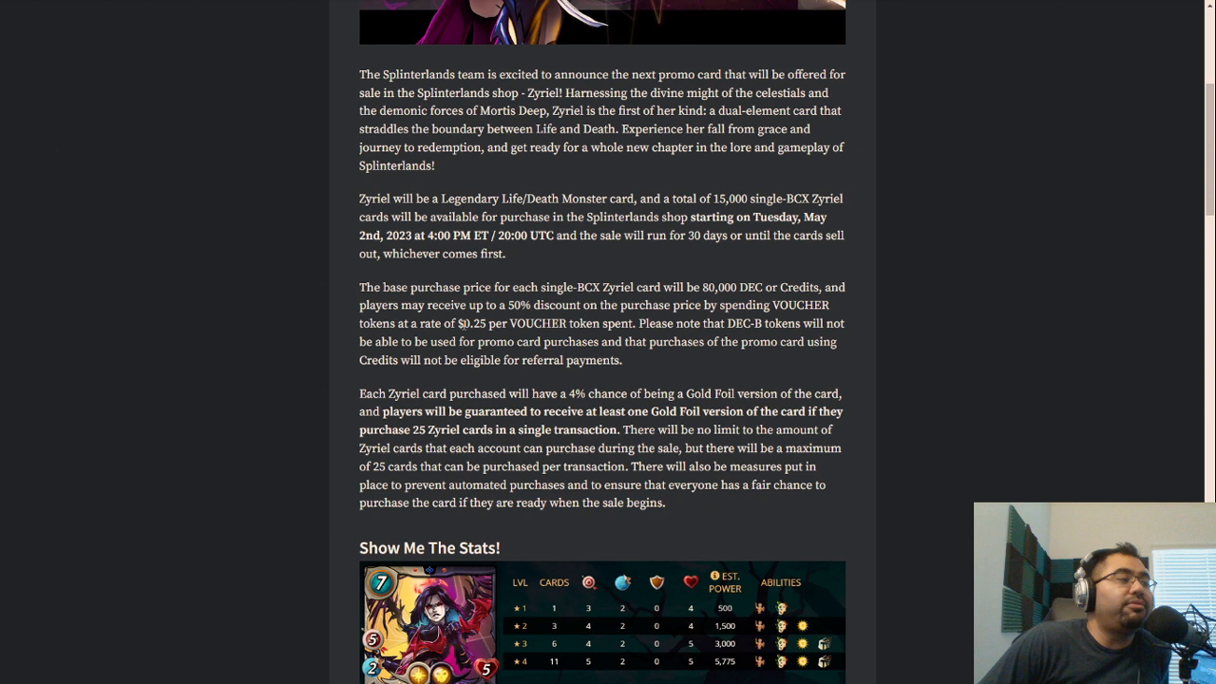
mouse_move(630, 360)
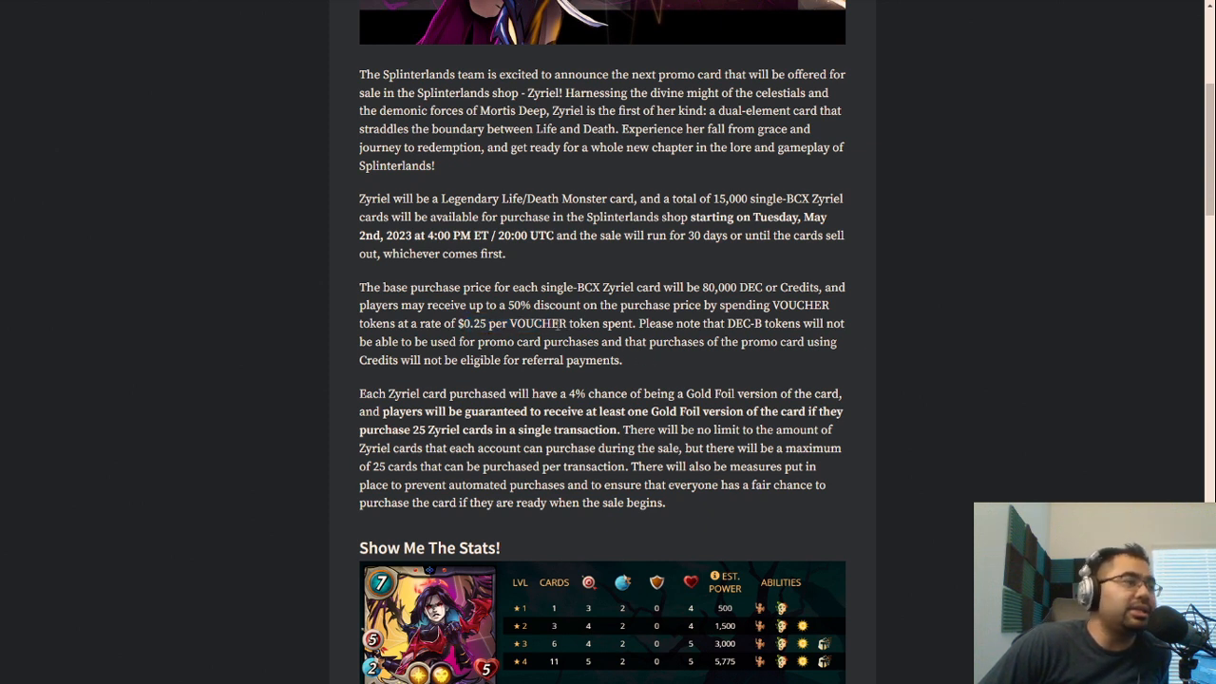
mouse_move(669, 377)
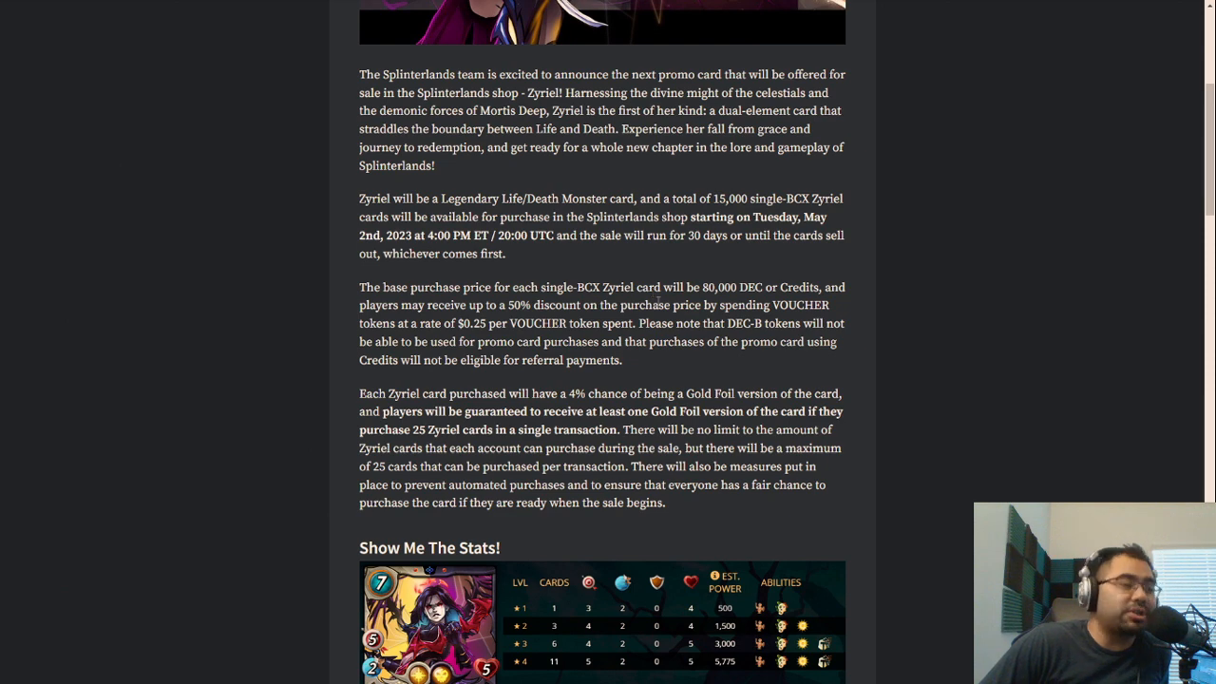
scroll("down", 3)
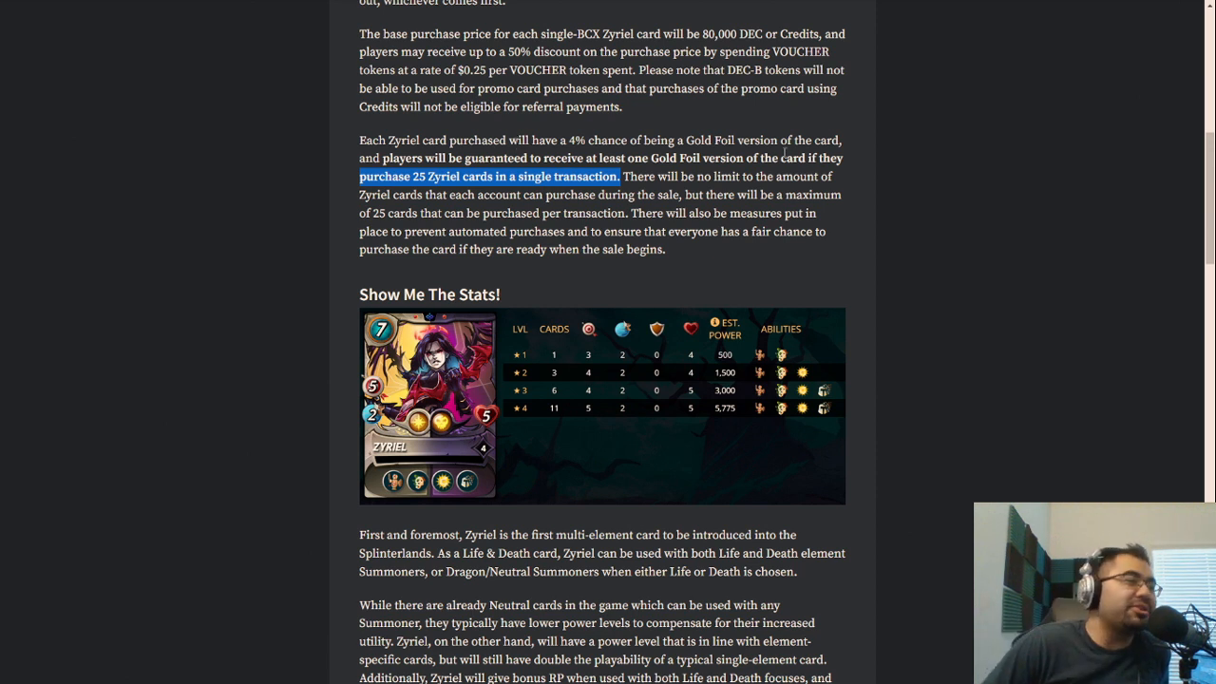
left_click_drag(479, 140, 622, 175)
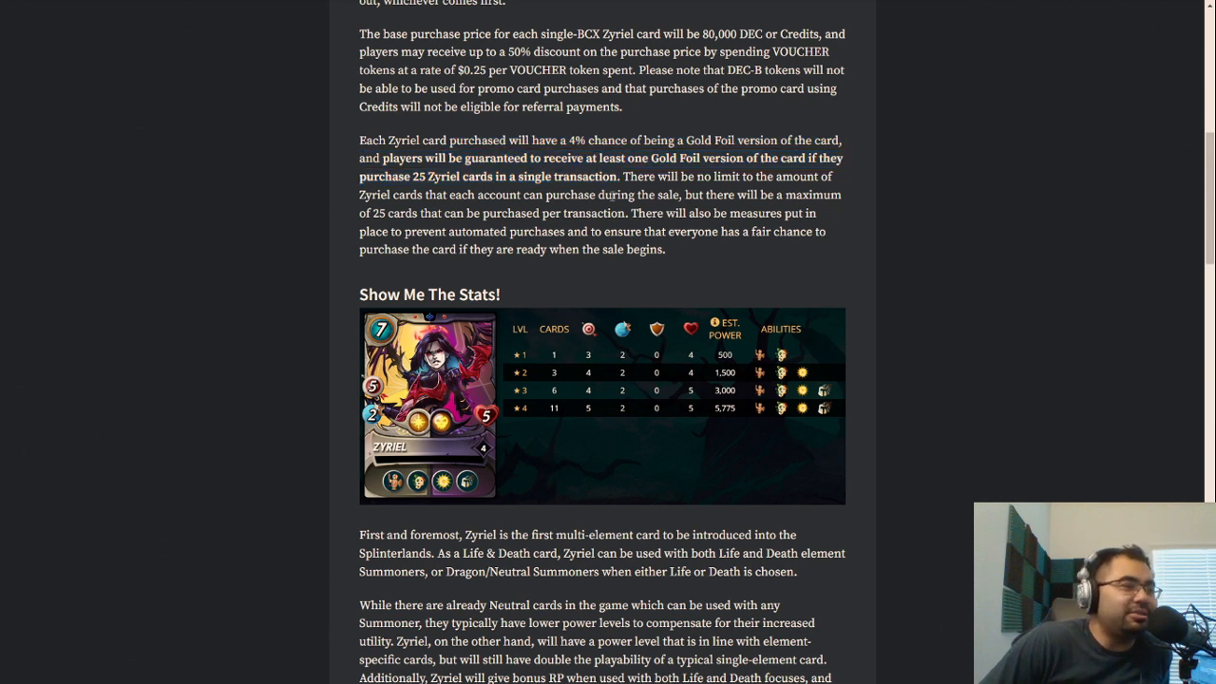
mouse_move(233, 181)
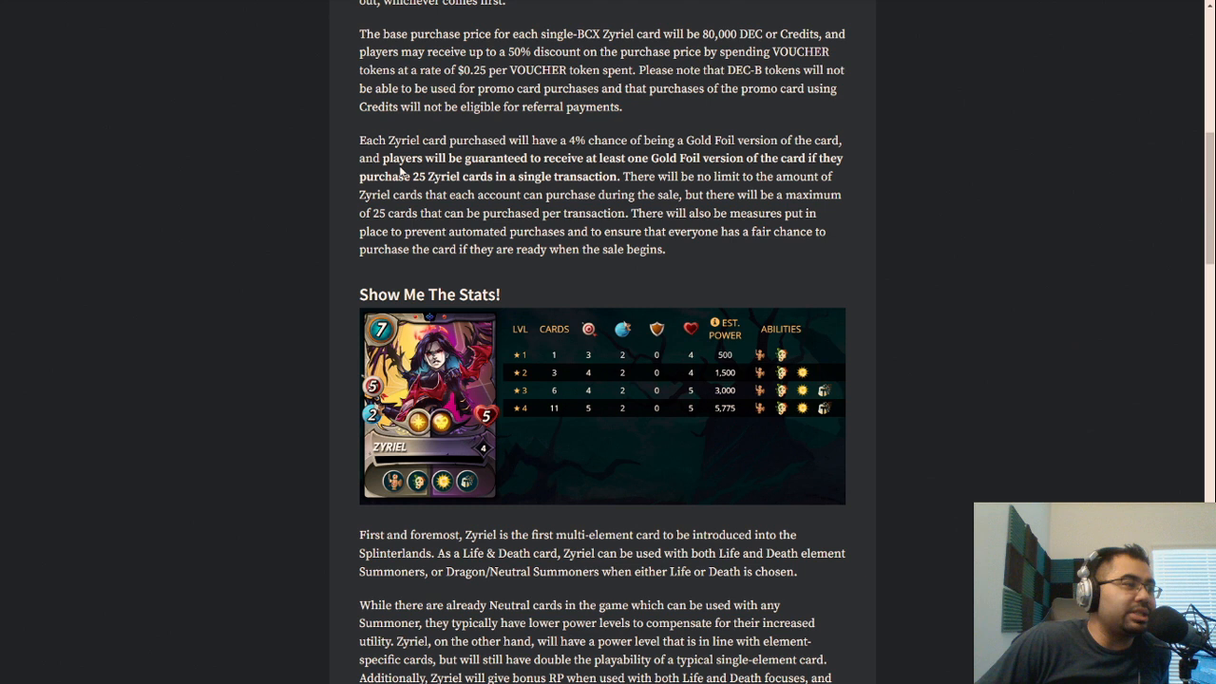
mouse_move(478, 174)
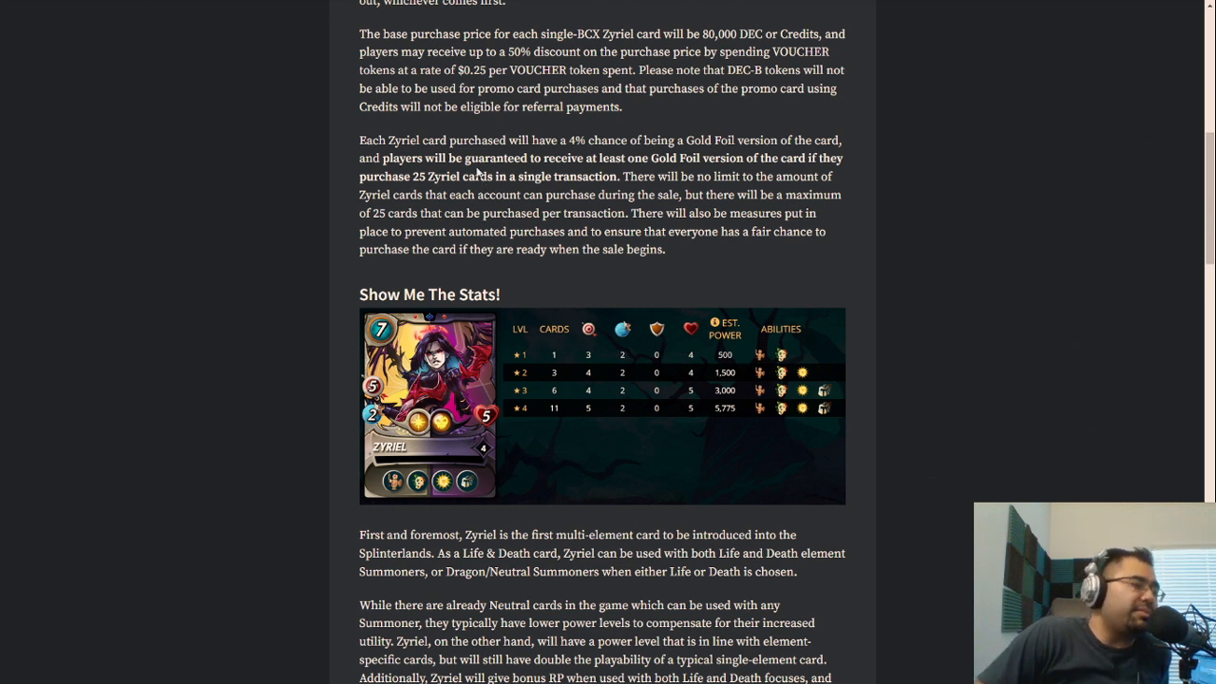
mouse_move(480, 226)
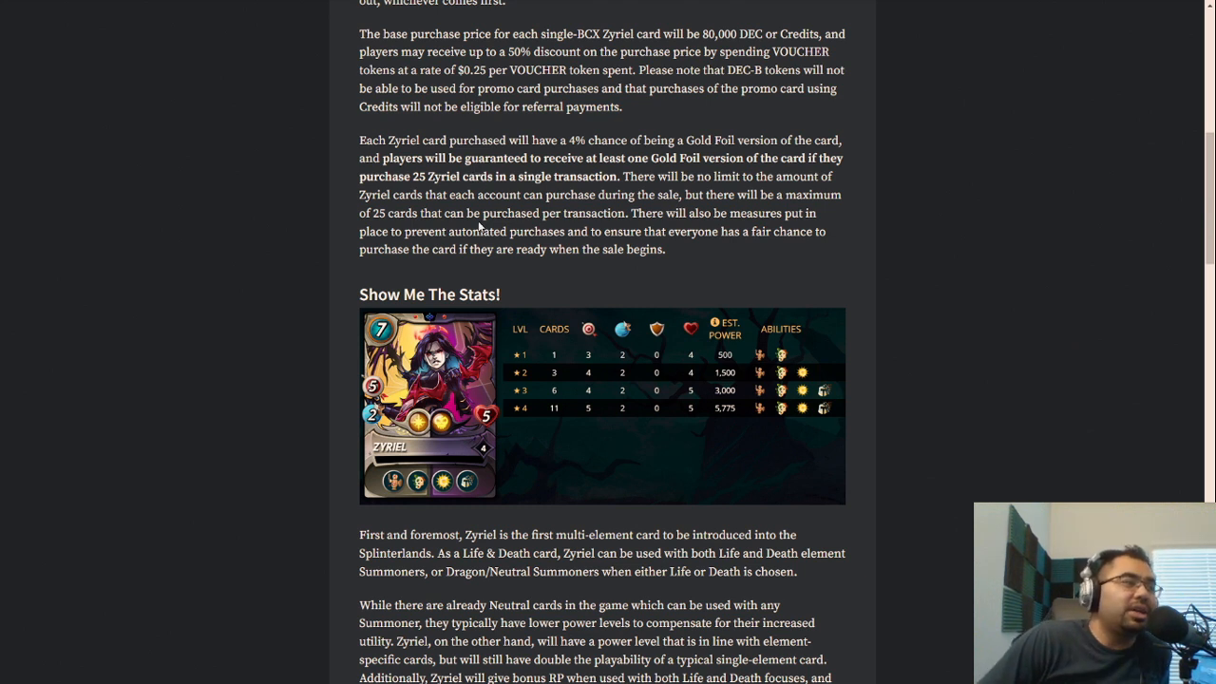
mouse_move(549, 212)
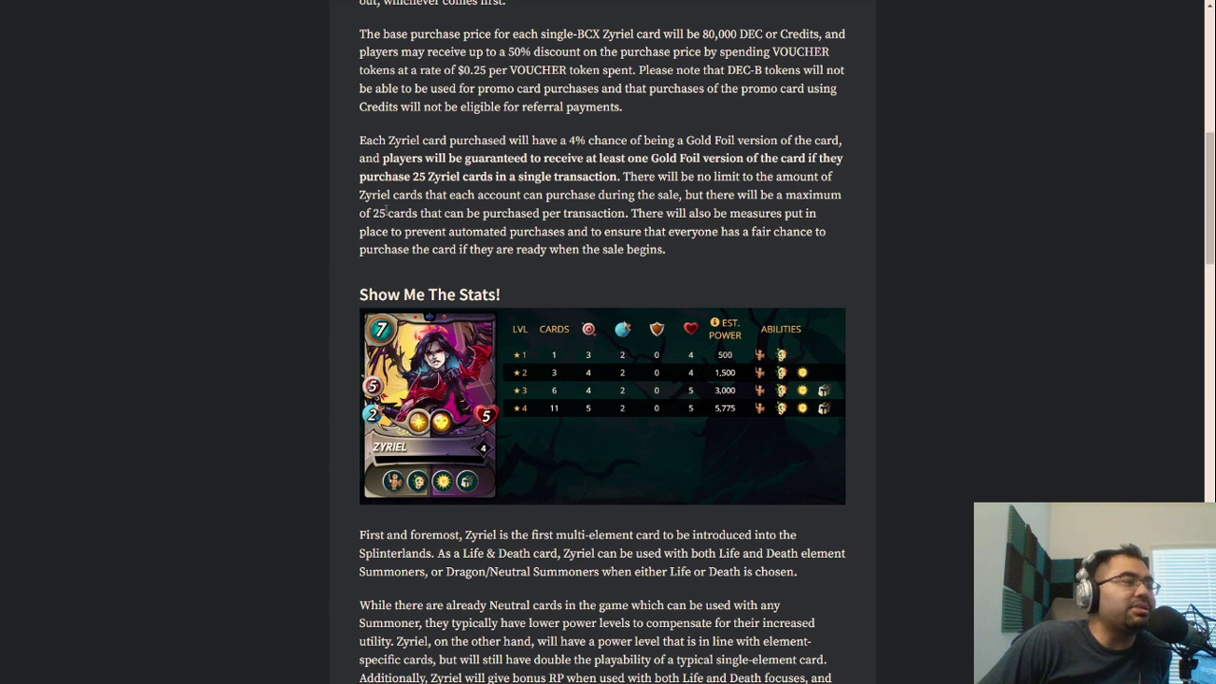
mouse_move(793, 193)
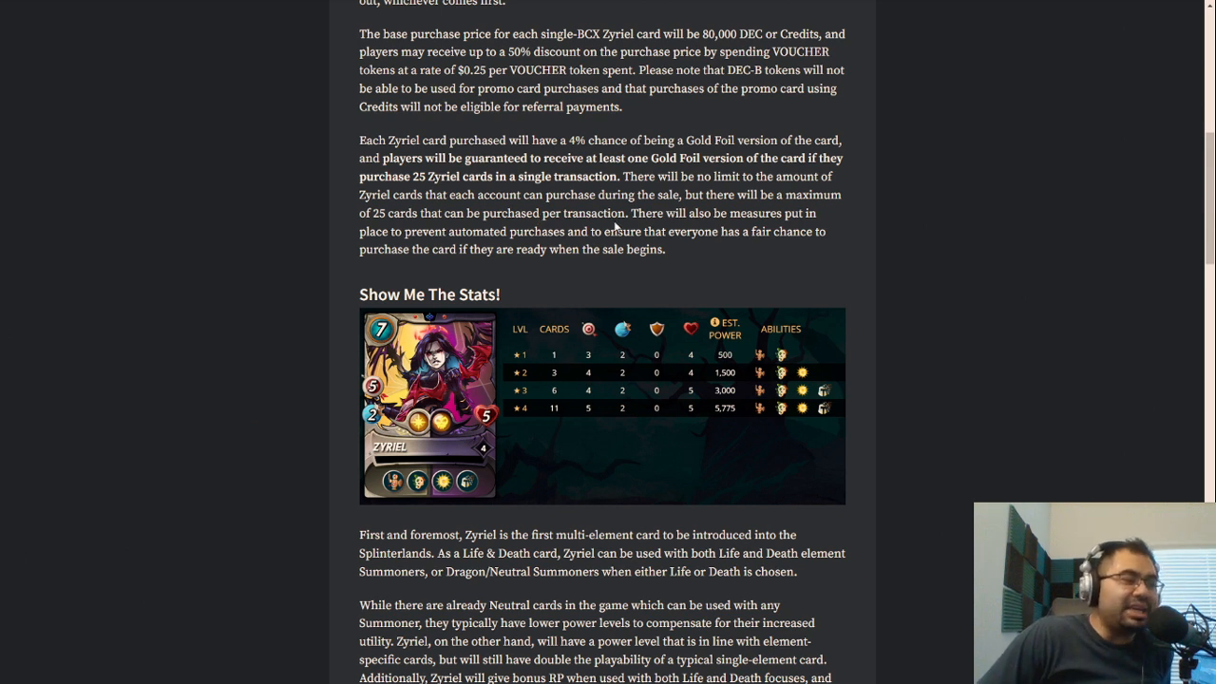
mouse_move(619, 215)
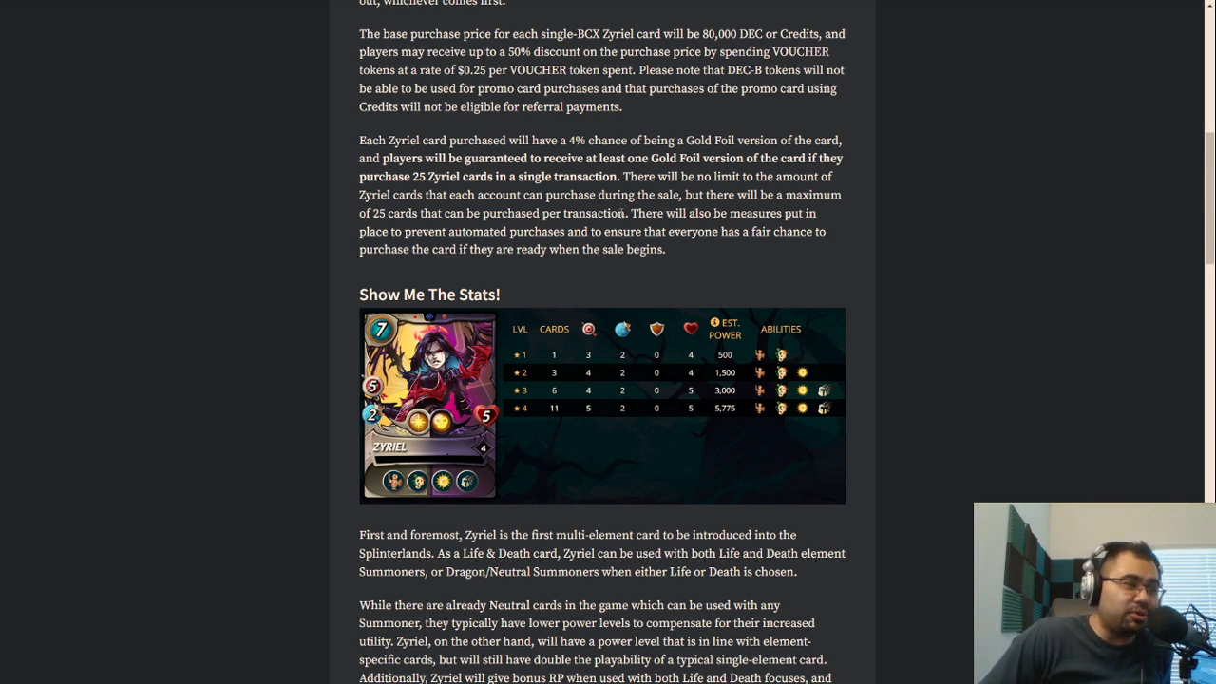
mouse_move(724, 228)
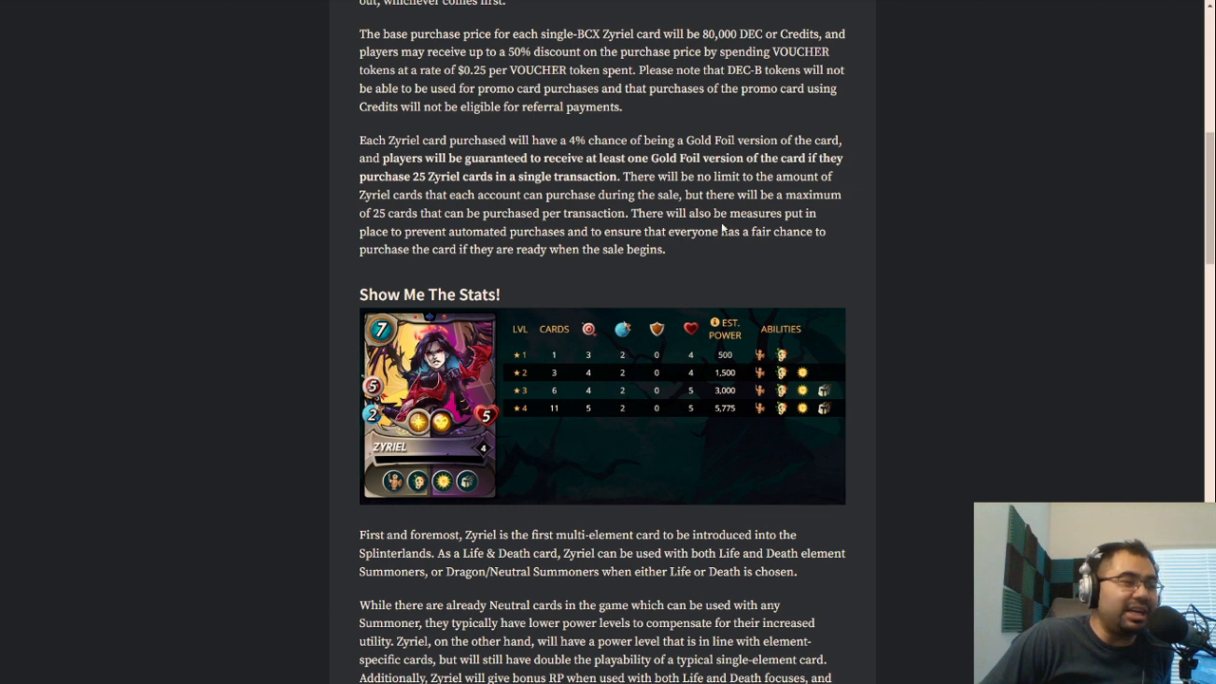
mouse_move(139, 196)
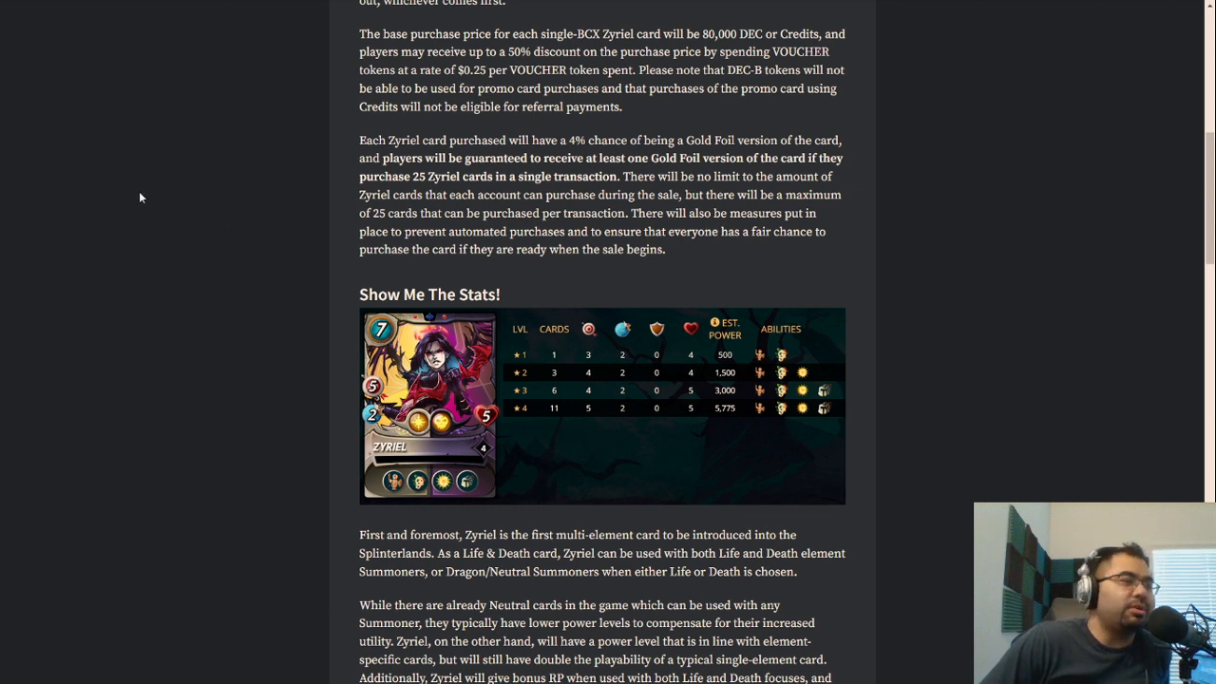
mouse_move(775, 248)
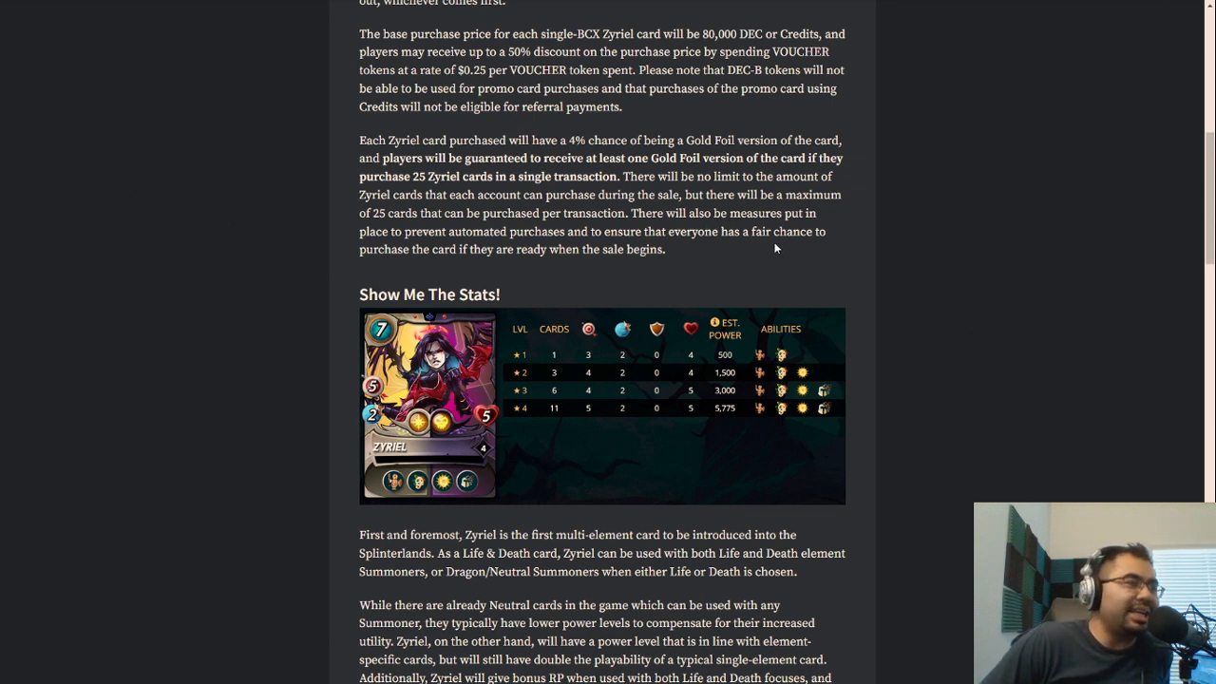
mouse_move(755, 233)
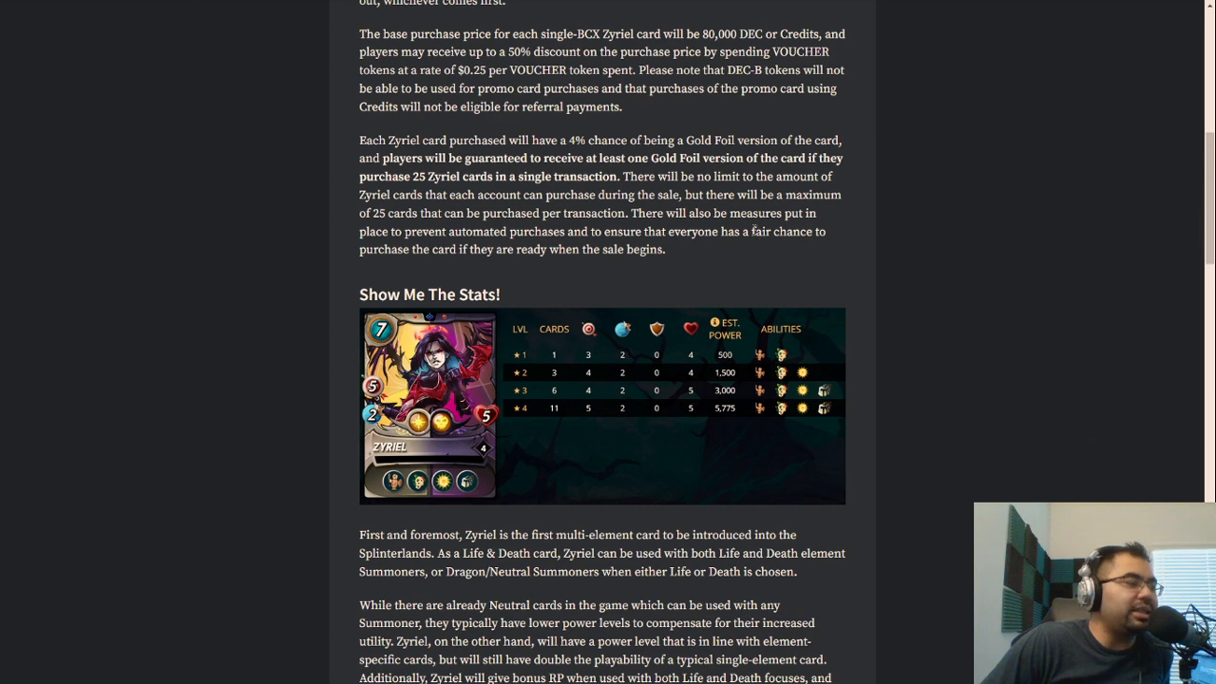
scroll("down", 3)
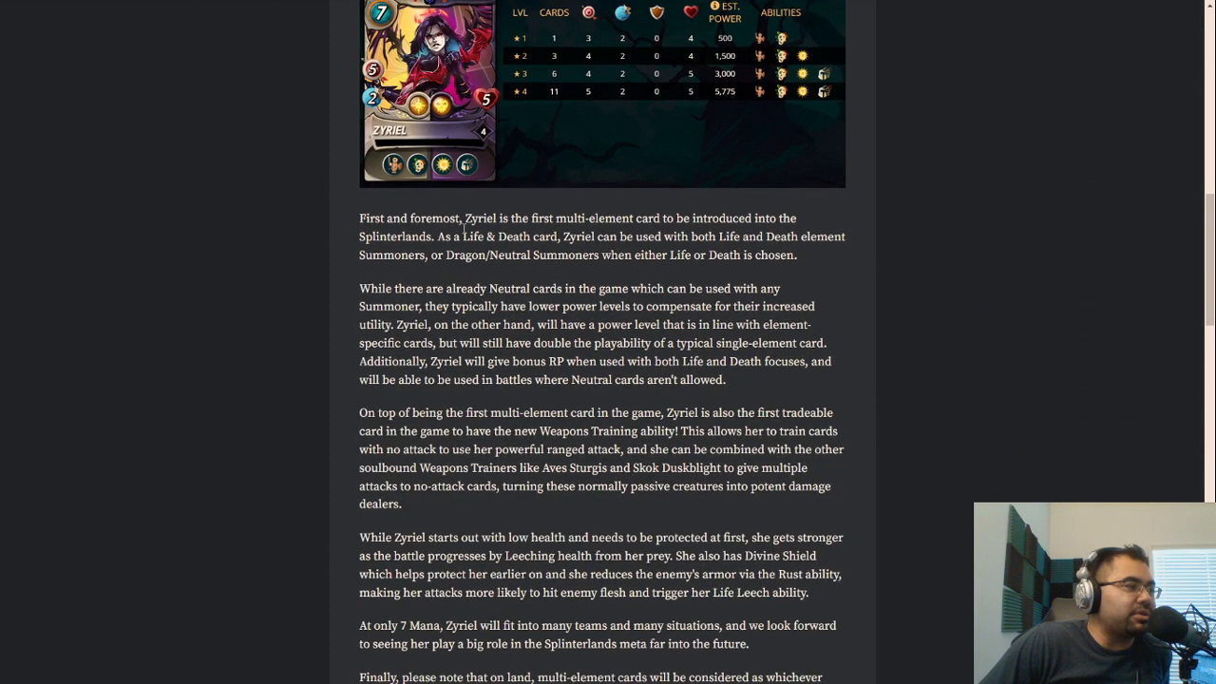
mouse_move(684, 283)
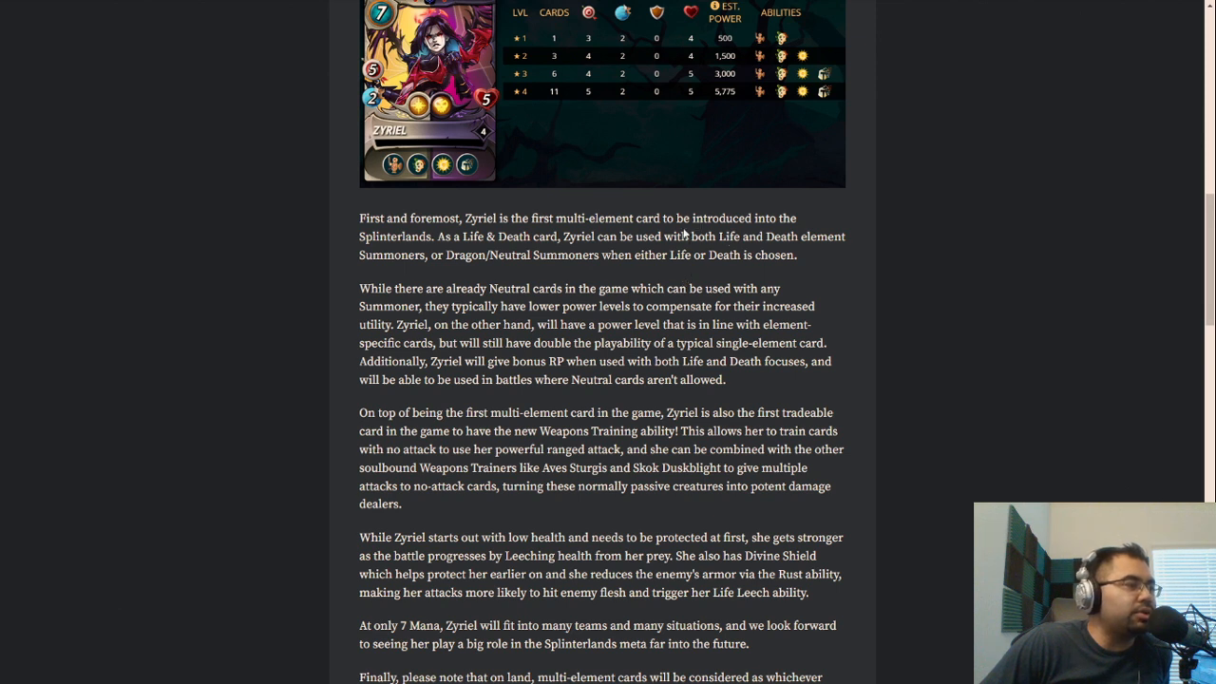
mouse_move(719, 254)
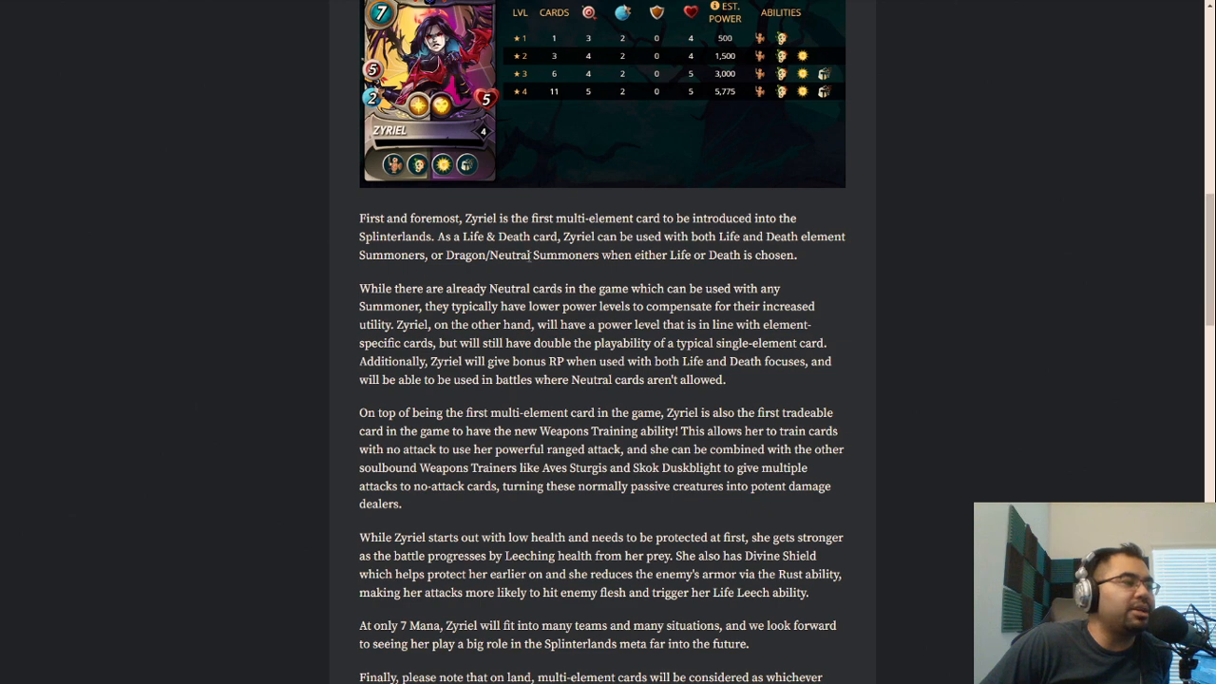
mouse_move(791, 275)
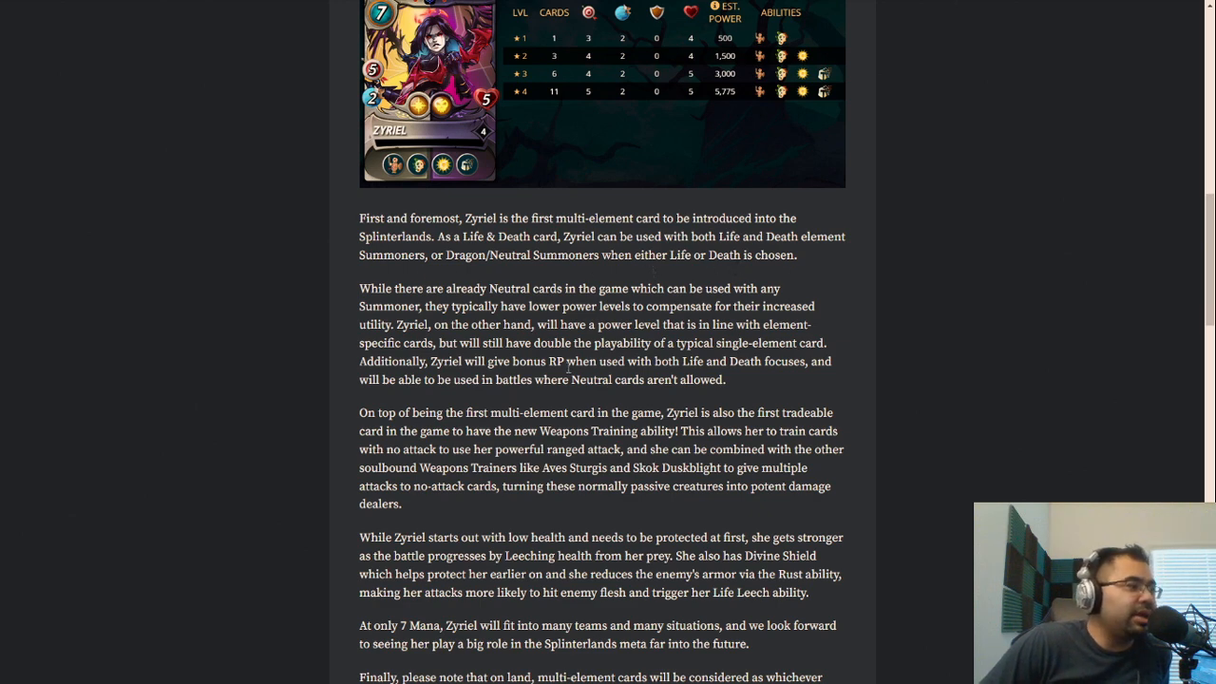
scroll("down", 3)
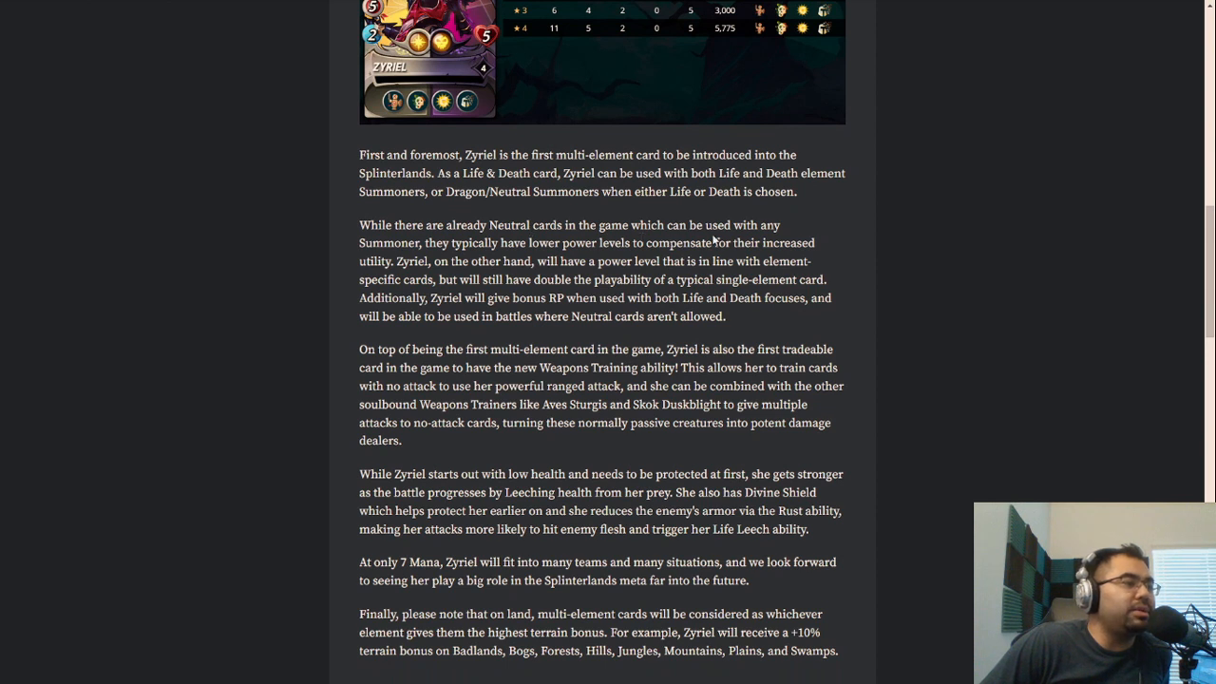
mouse_move(643, 258)
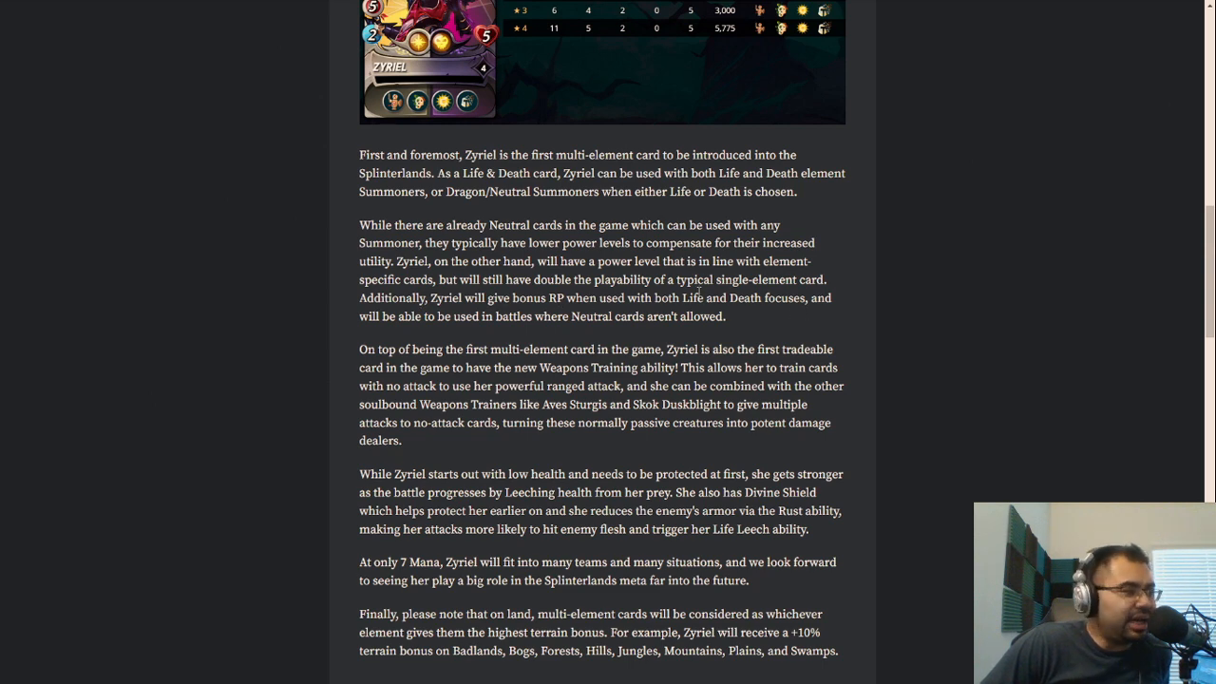
scroll("down", 3)
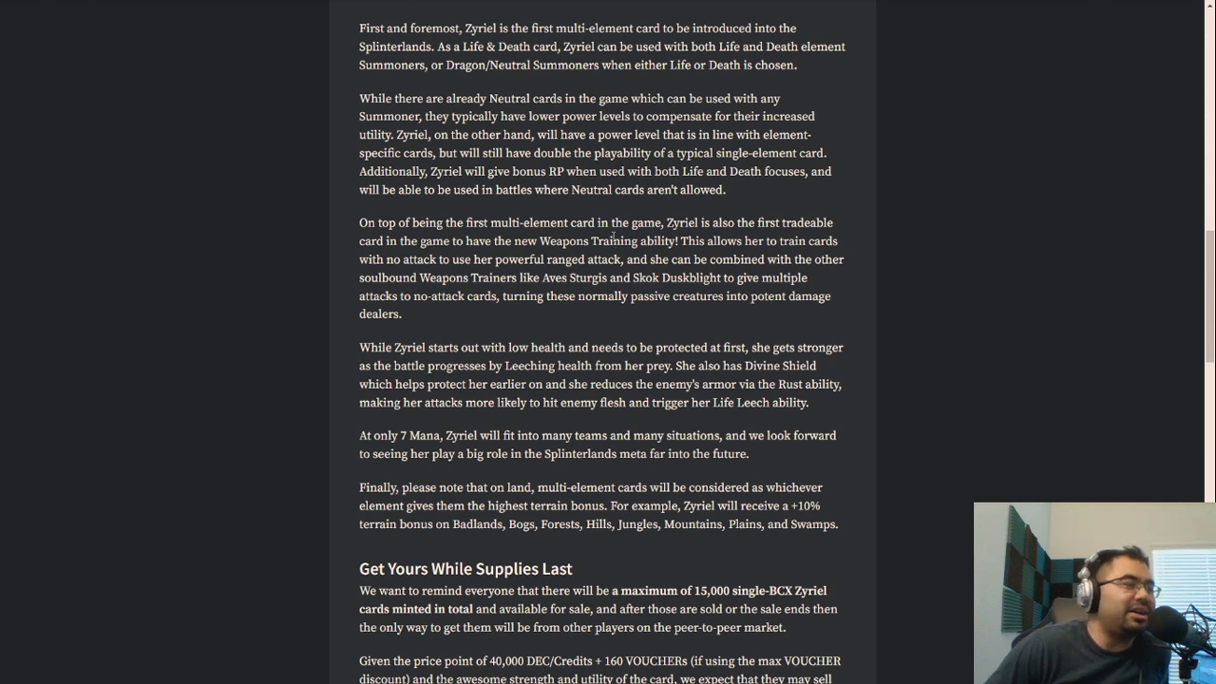
mouse_move(612, 230)
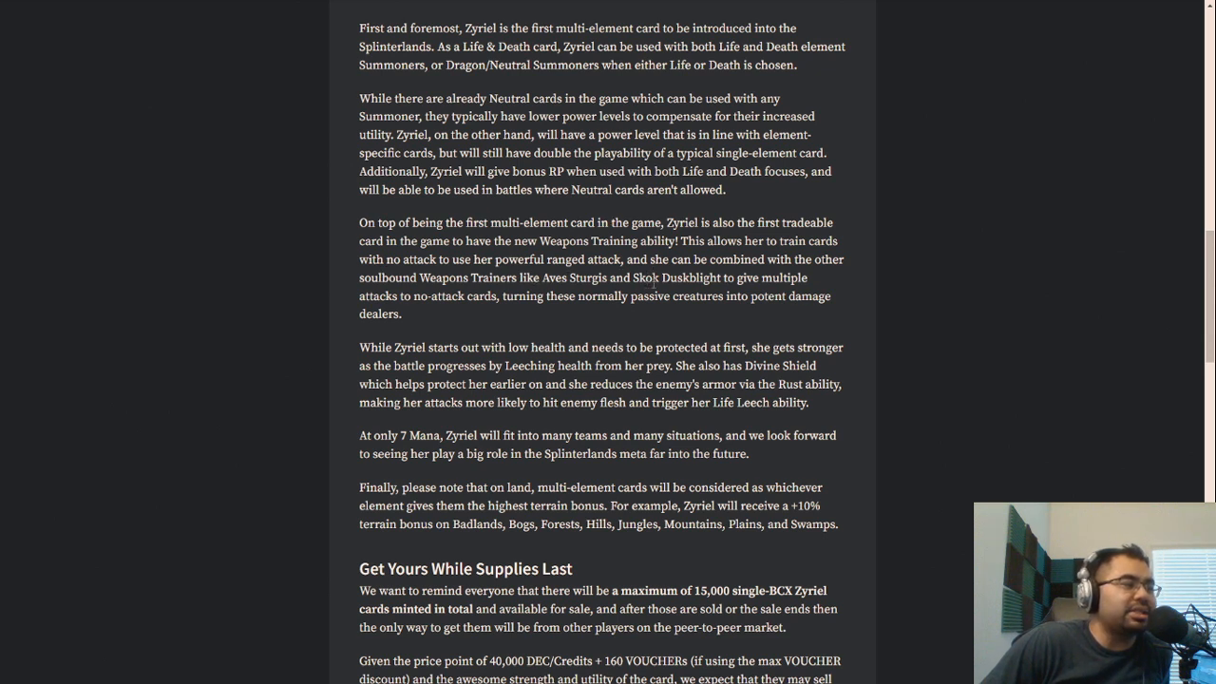
mouse_move(329, 281)
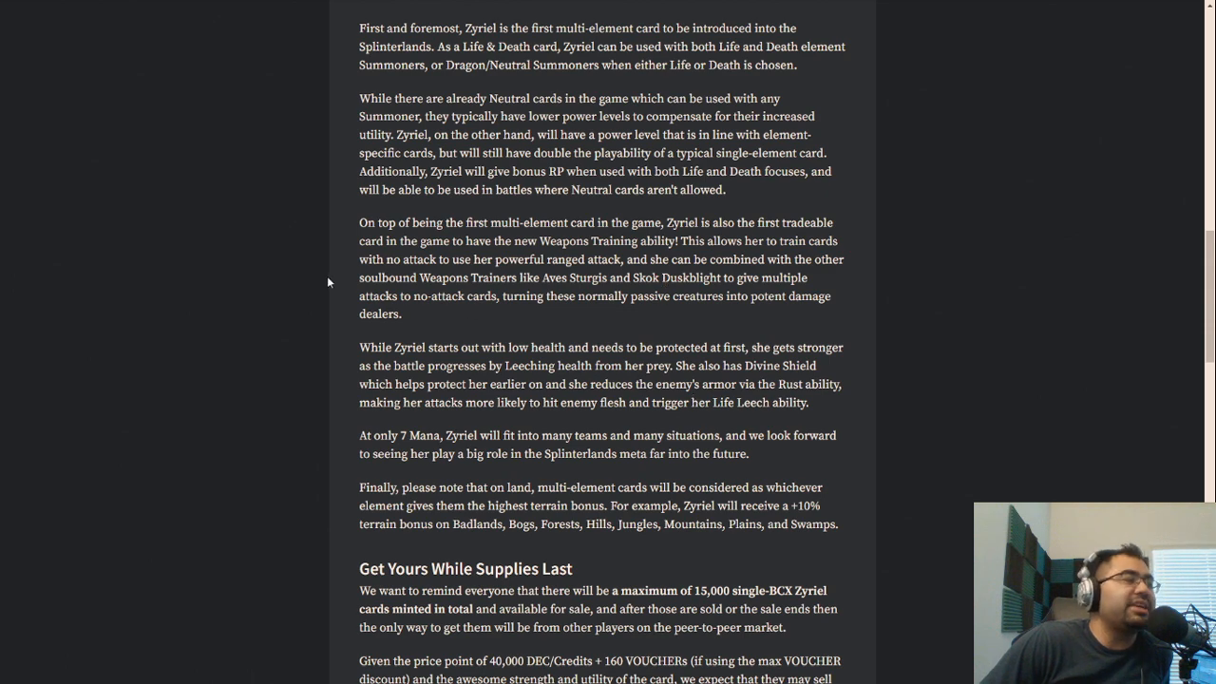
mouse_move(557, 340)
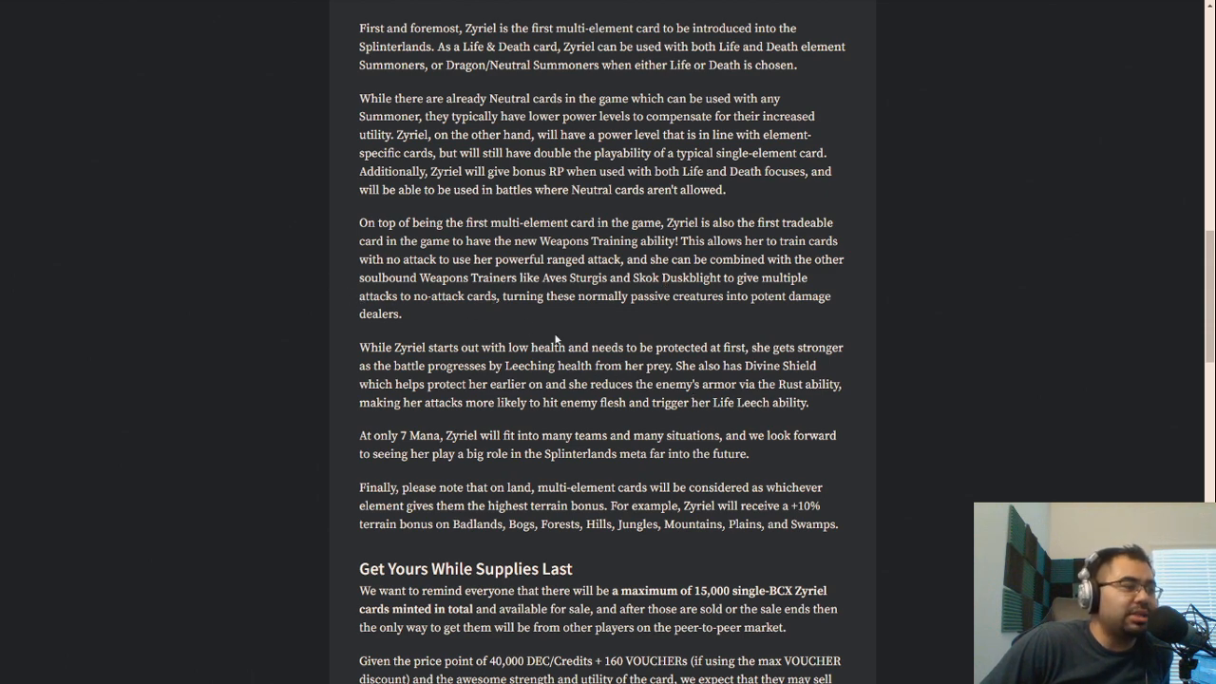
scroll("down", 3)
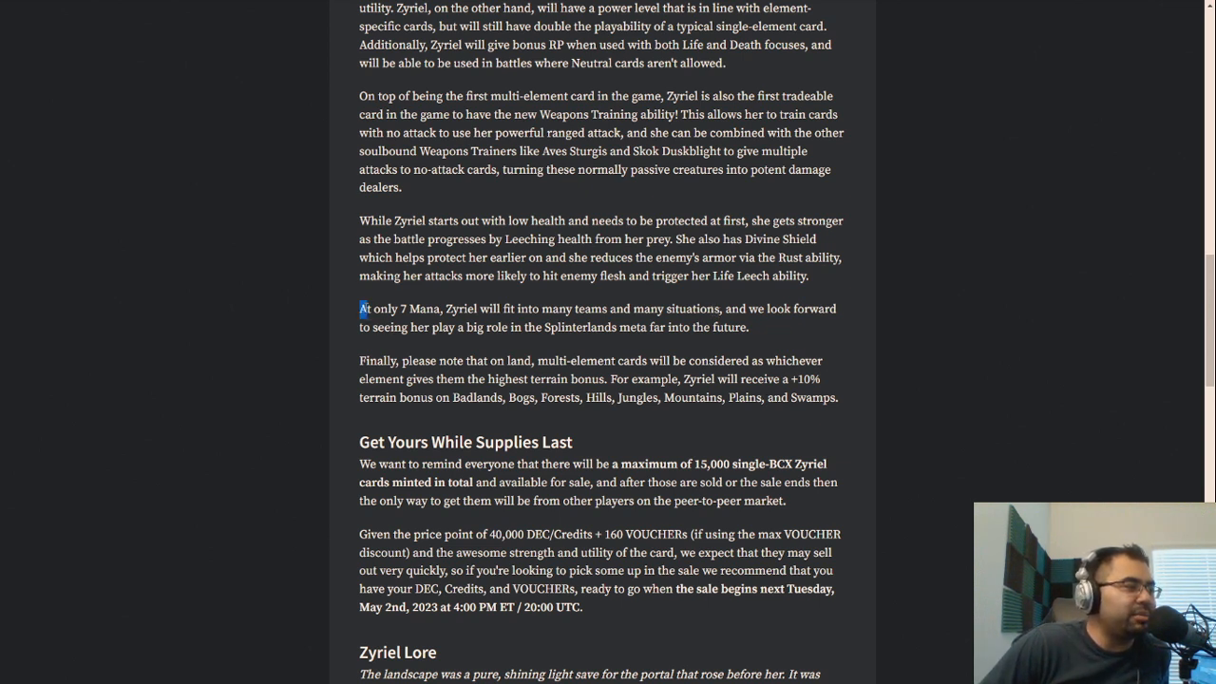
left_click_drag(362, 308, 532, 307)
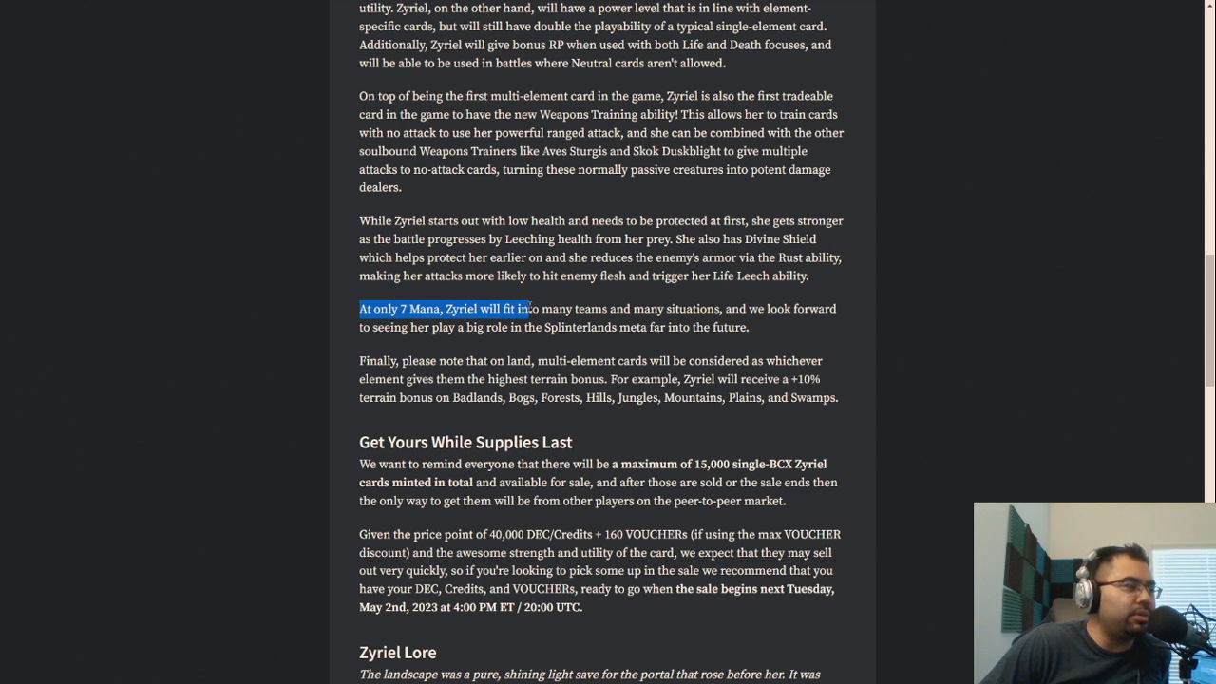
left_click_drag(532, 308, 522, 327)
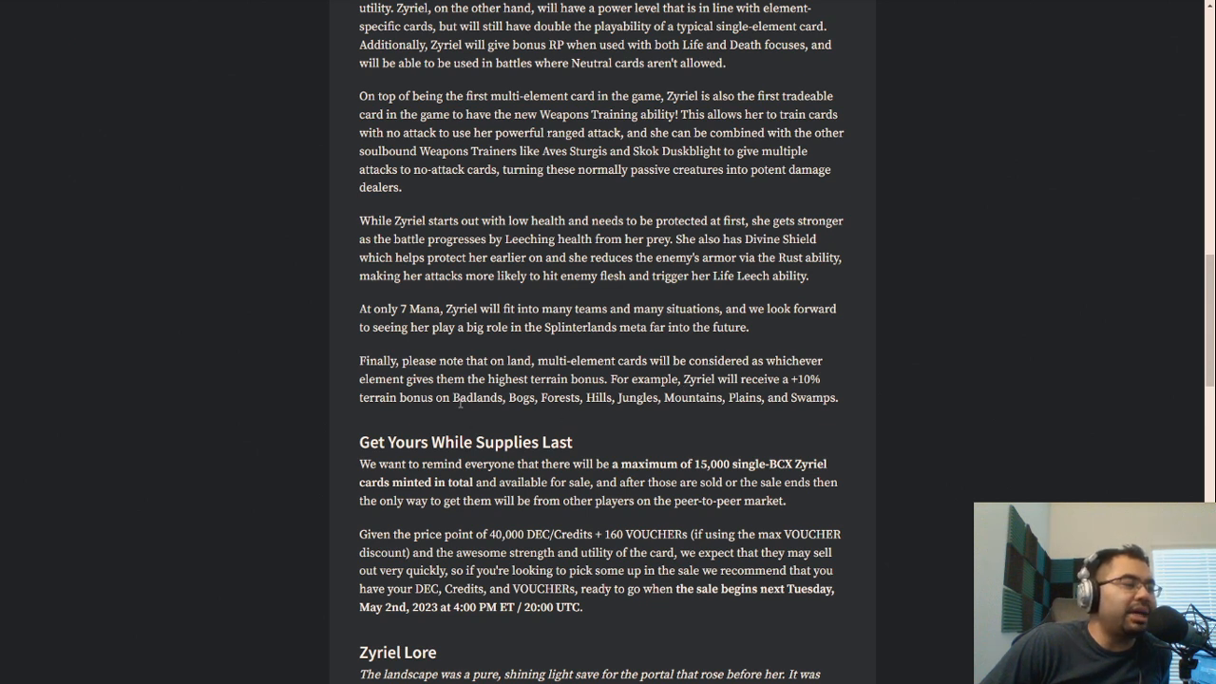
mouse_move(561, 376)
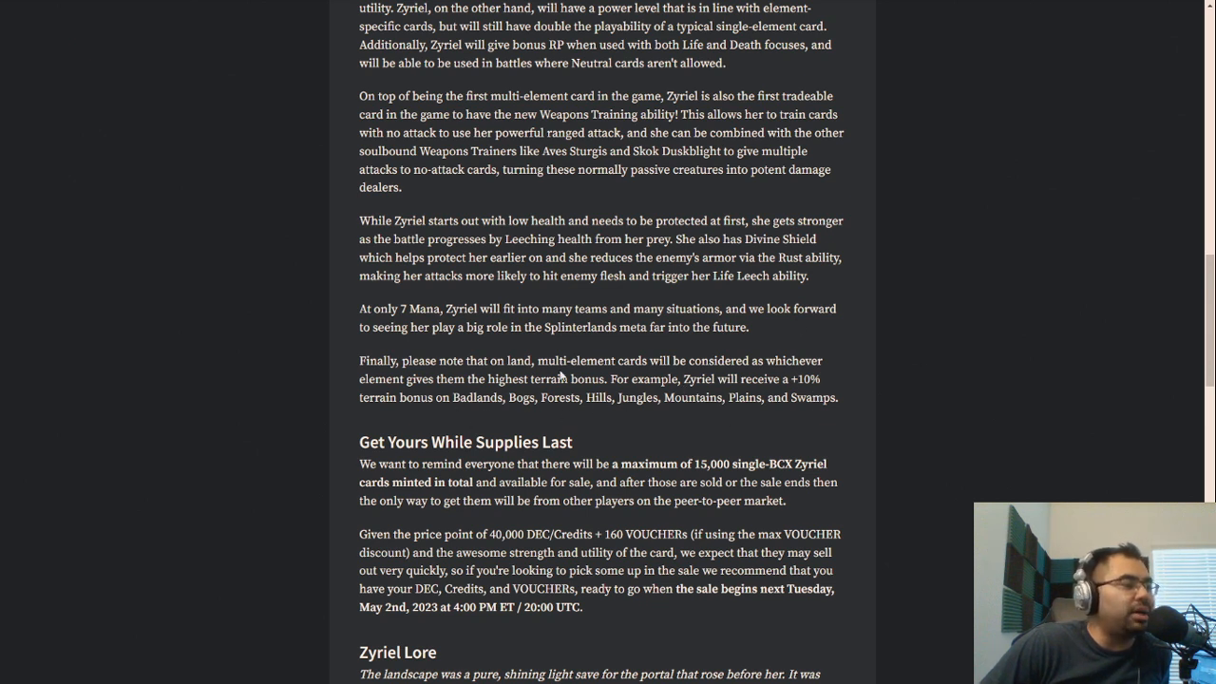
scroll("down", 3)
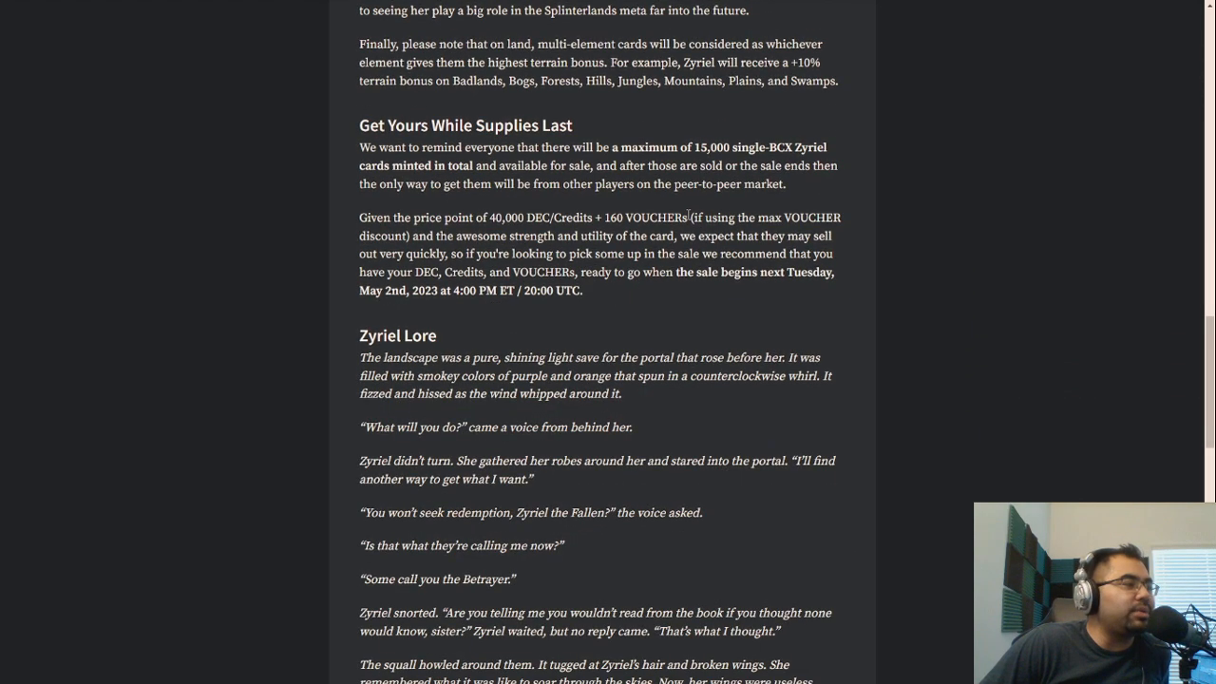
scroll("down", 3)
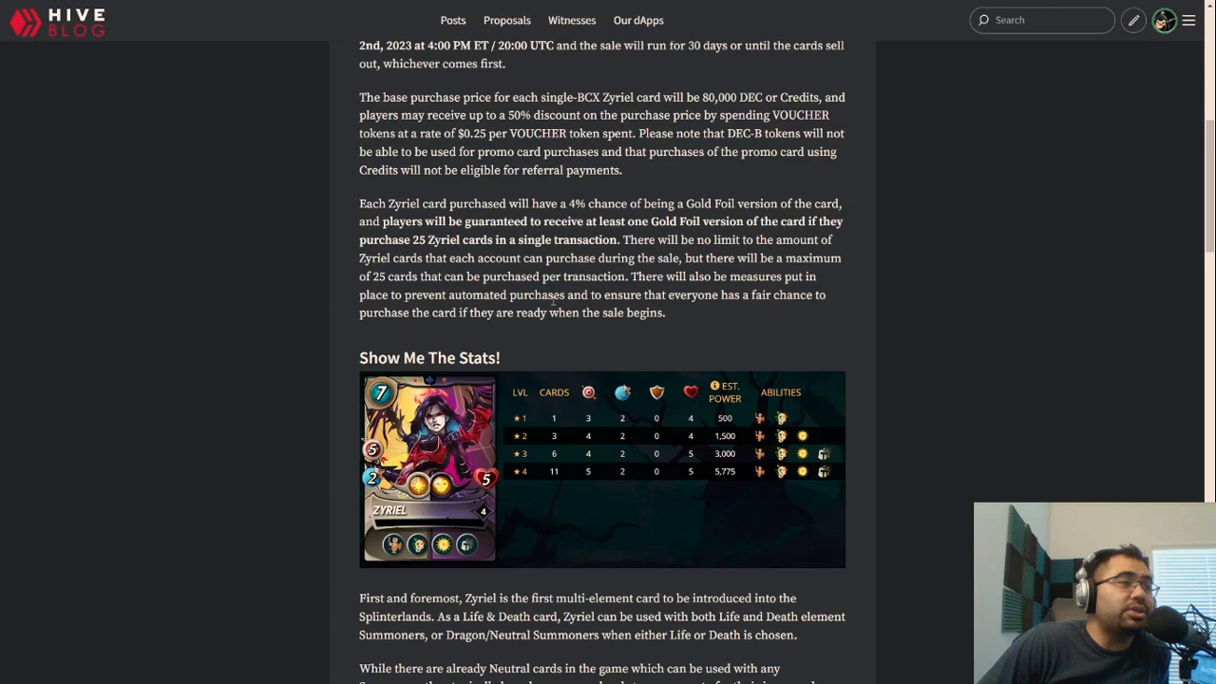
scroll("up", 3)
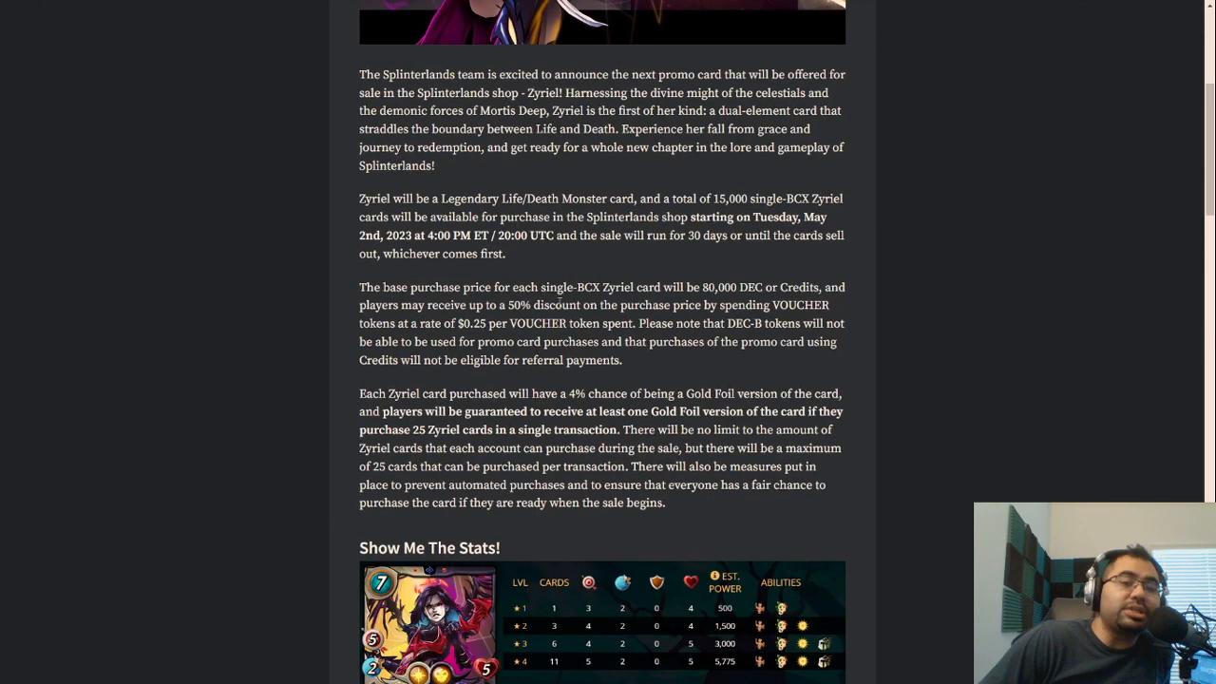
scroll("up", 3)
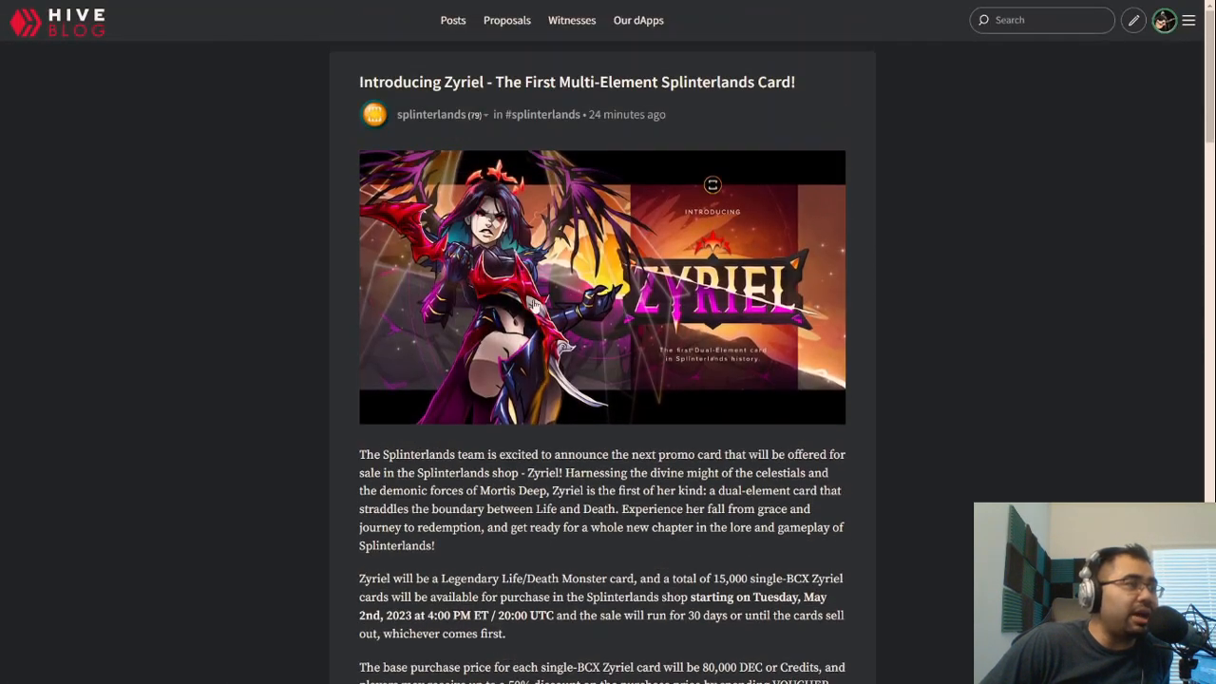
scroll("down", 3)
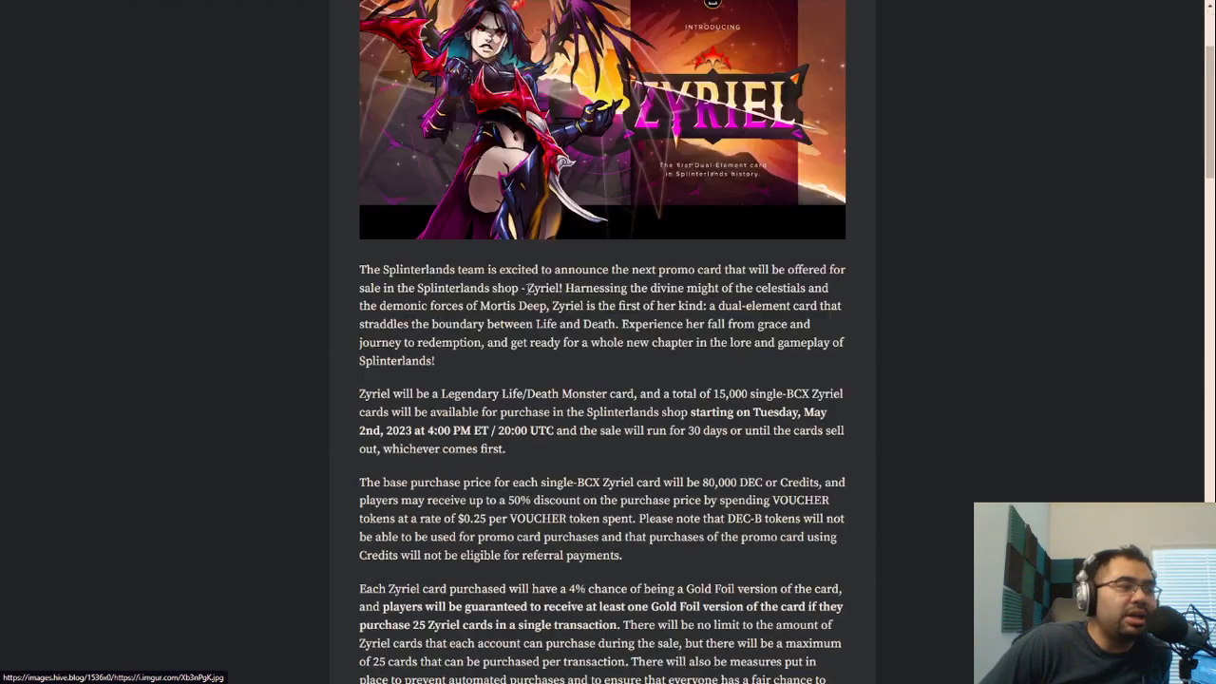
scroll("down", 3)
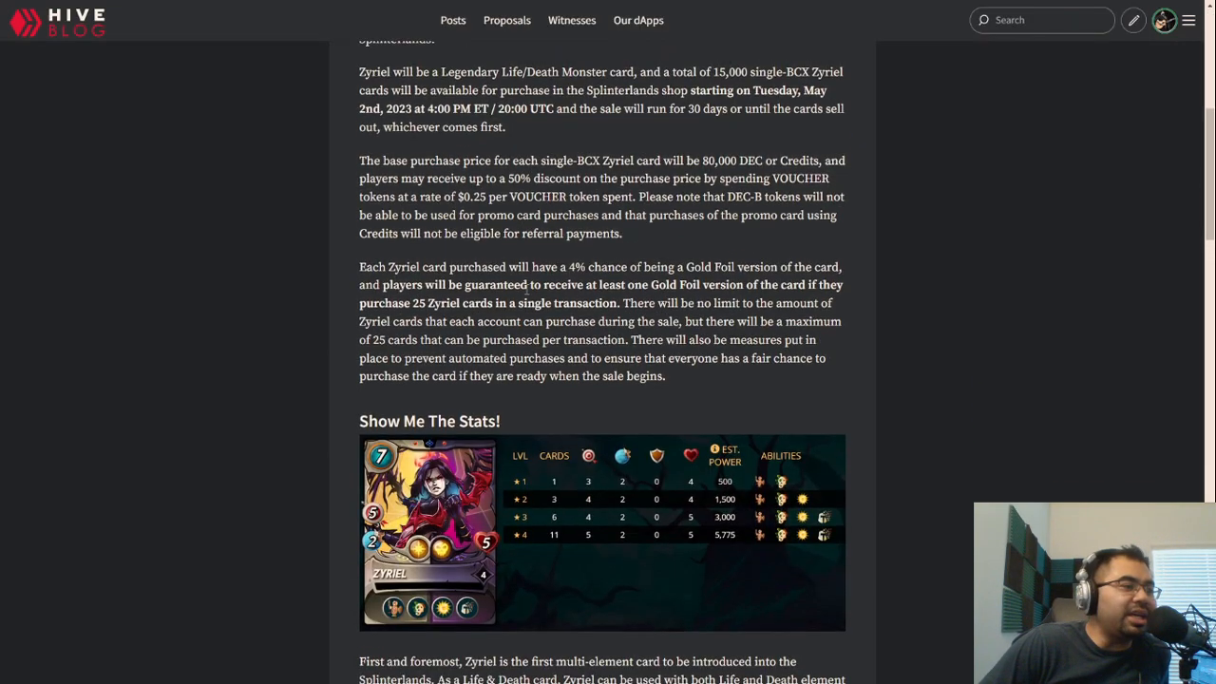
scroll("down", 3)
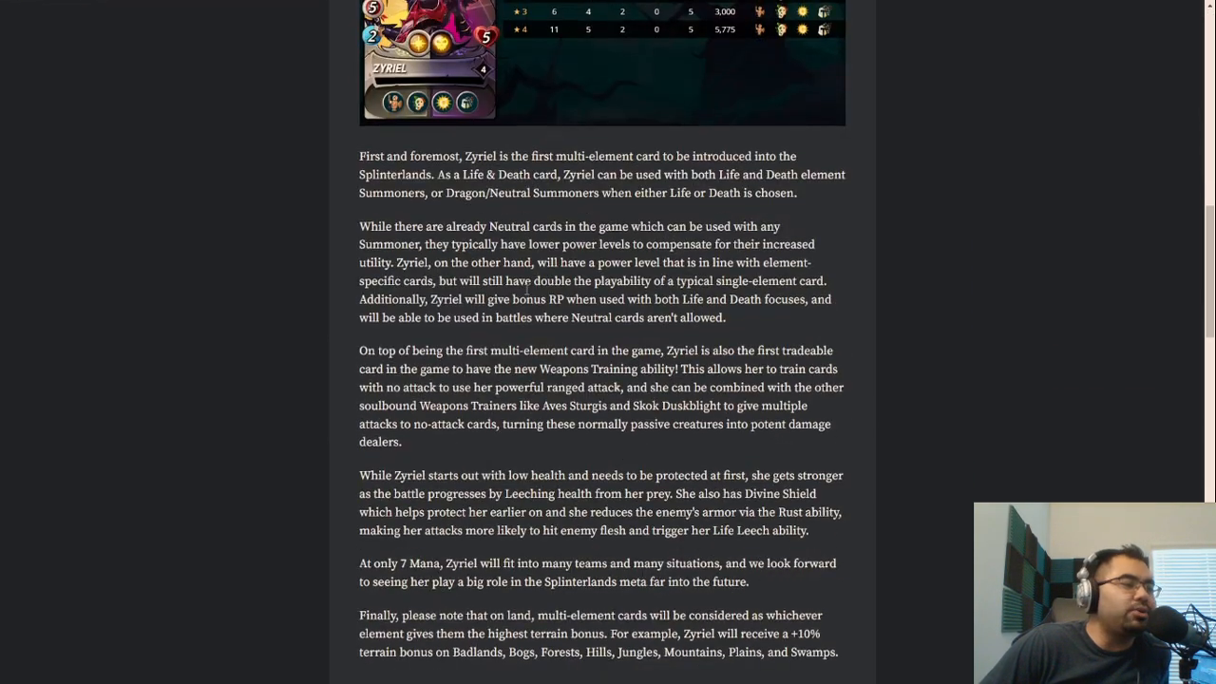
scroll("up", 3)
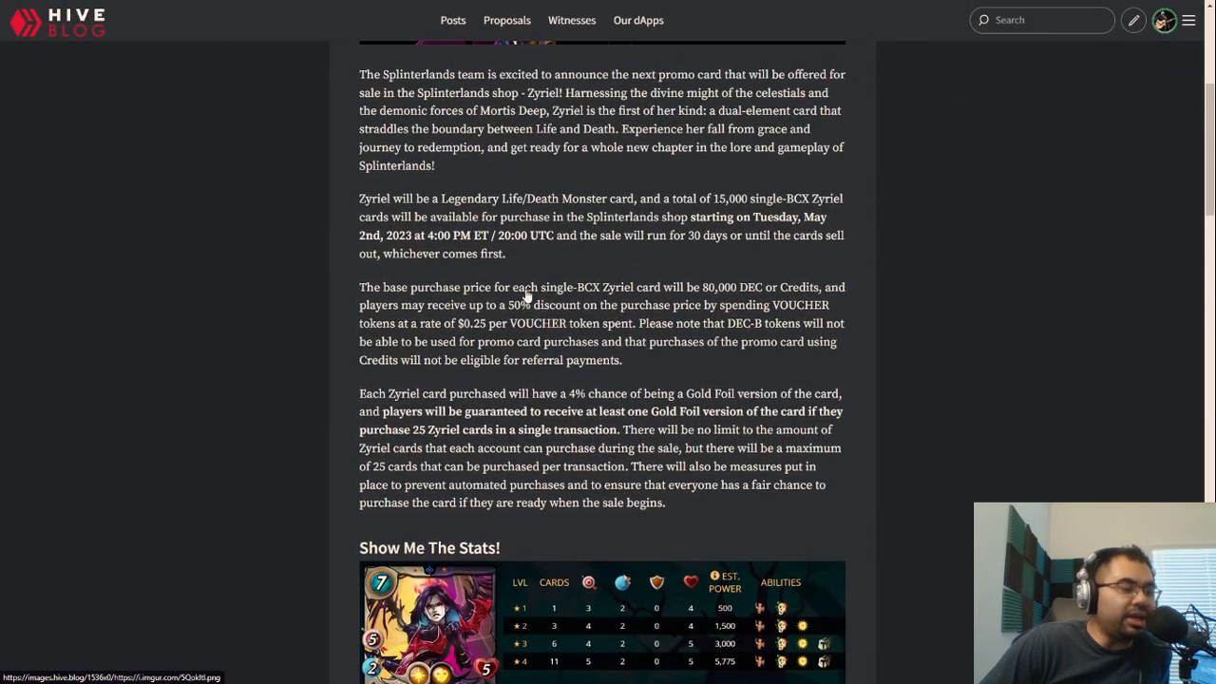
scroll("down", 3)
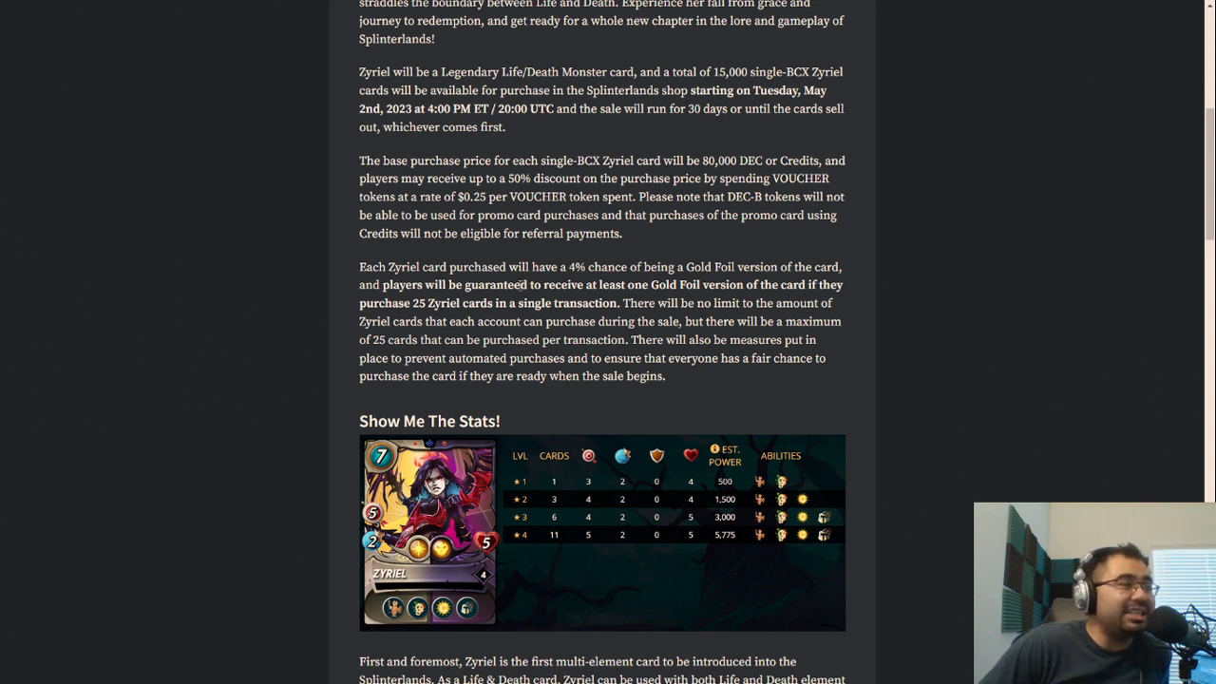
mouse_move(497, 256)
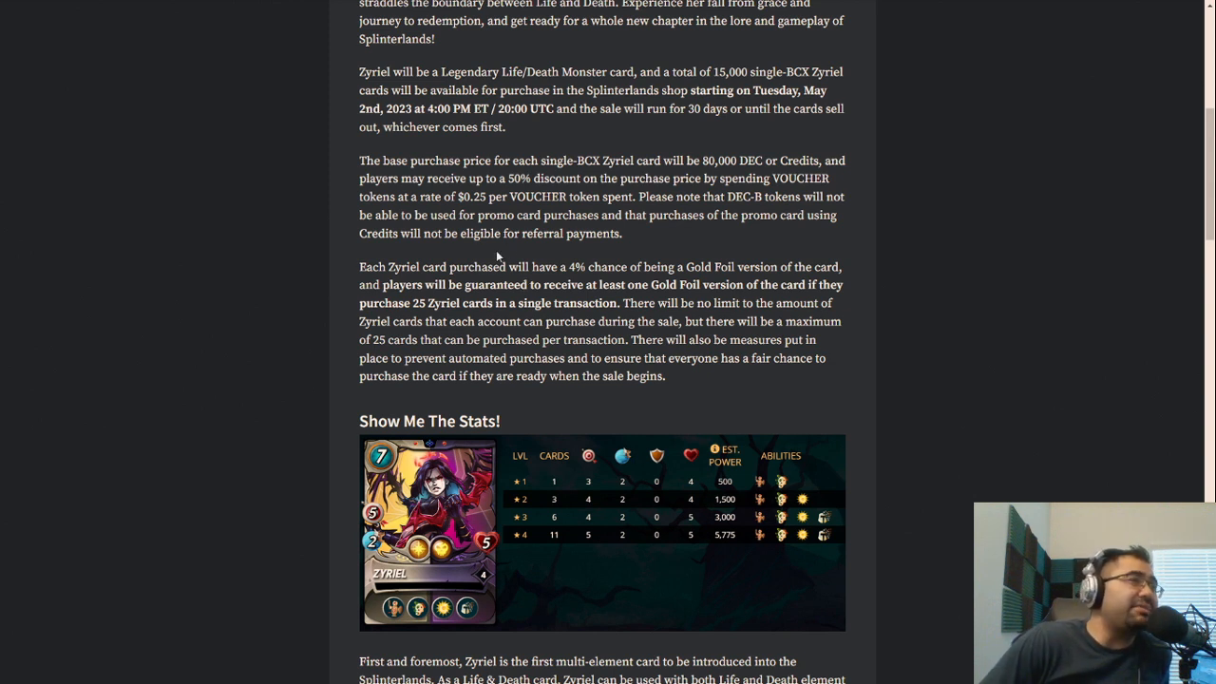
mouse_move(479, 249)
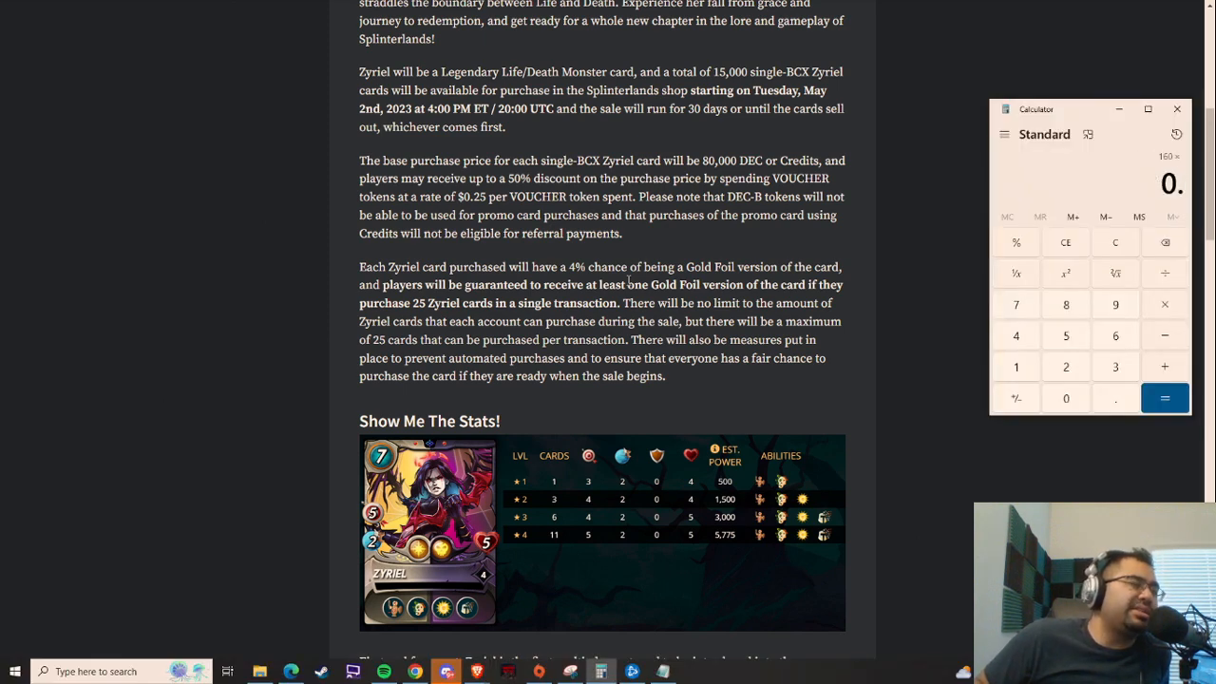
Key the 0.11 per-voucher price into Calculator for 160 × 0.11.
left_click(1016, 366)
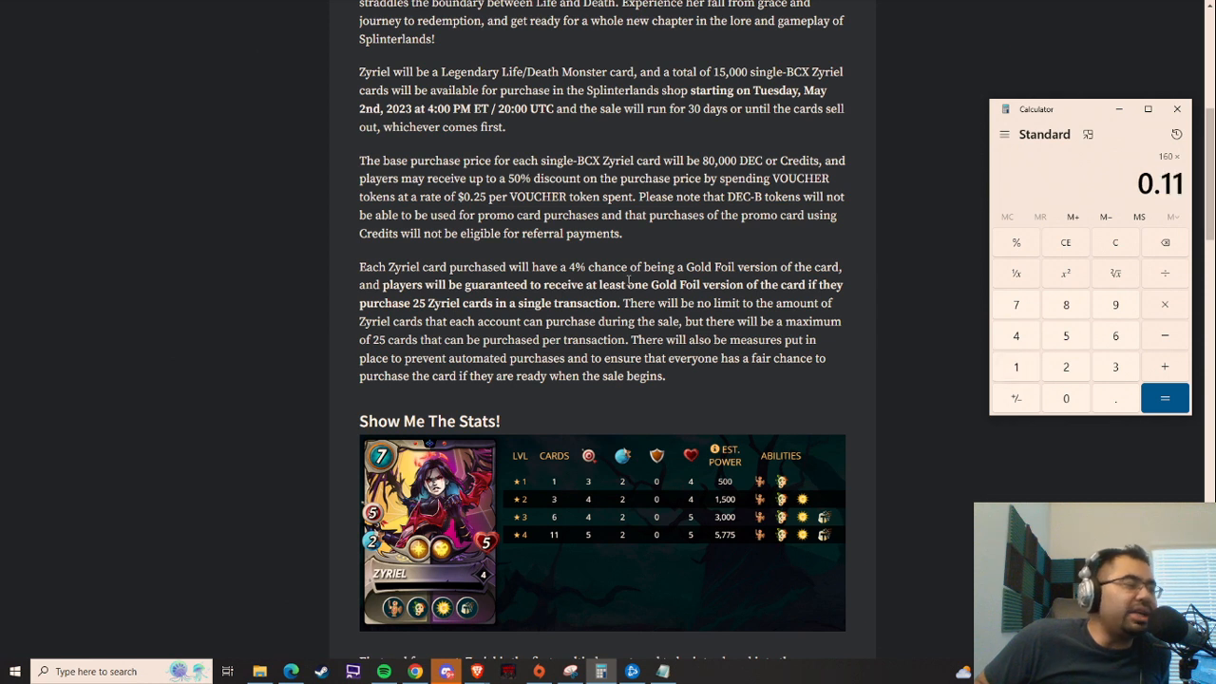
left_click(1165, 397)
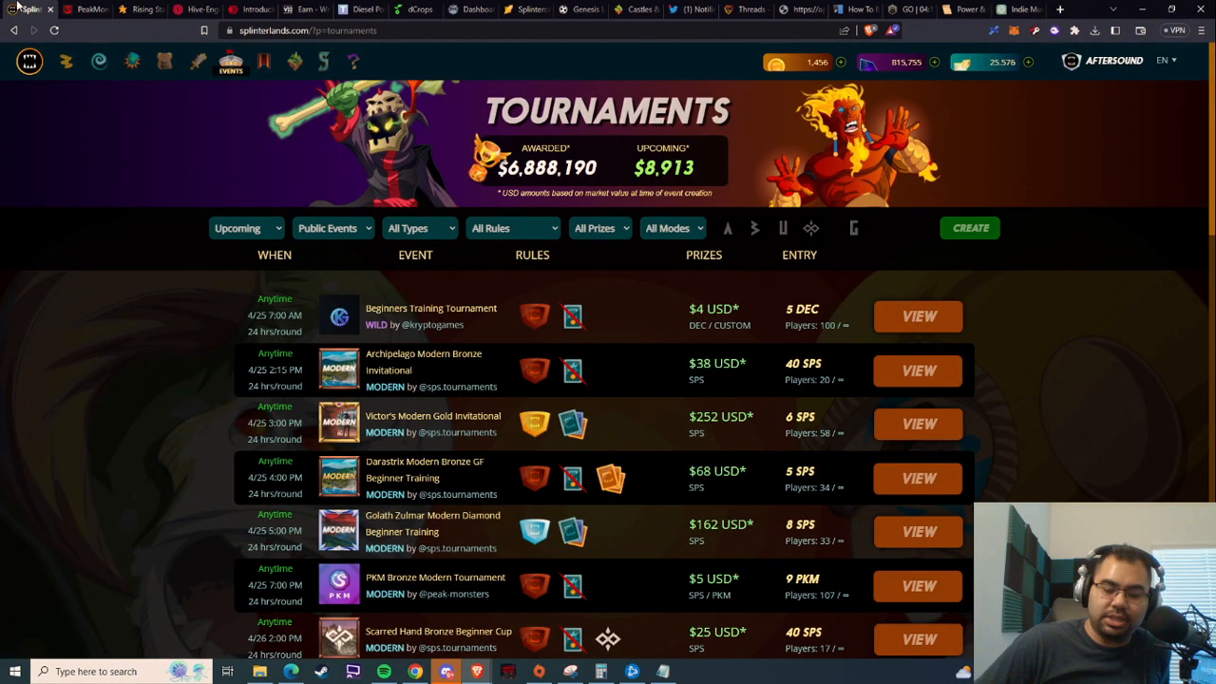
Filter Card Sales to the six promo cards, then enlarge the Zyriel stats image.
left_click(132, 19)
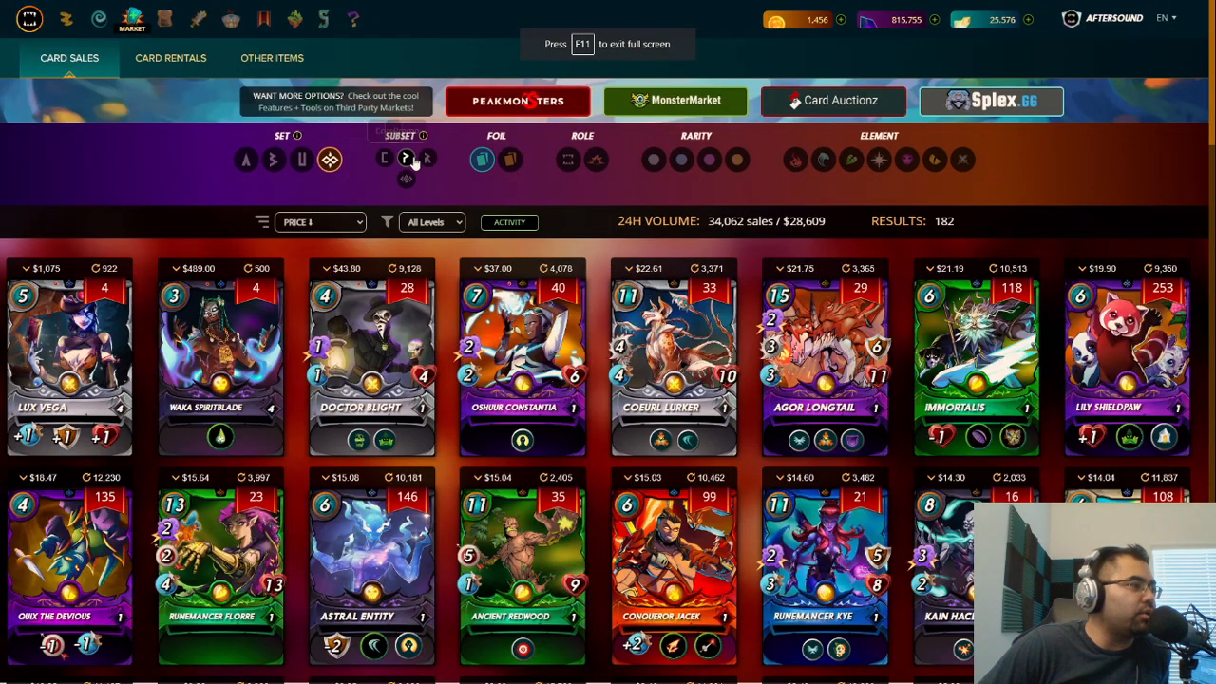
left_click(405, 159)
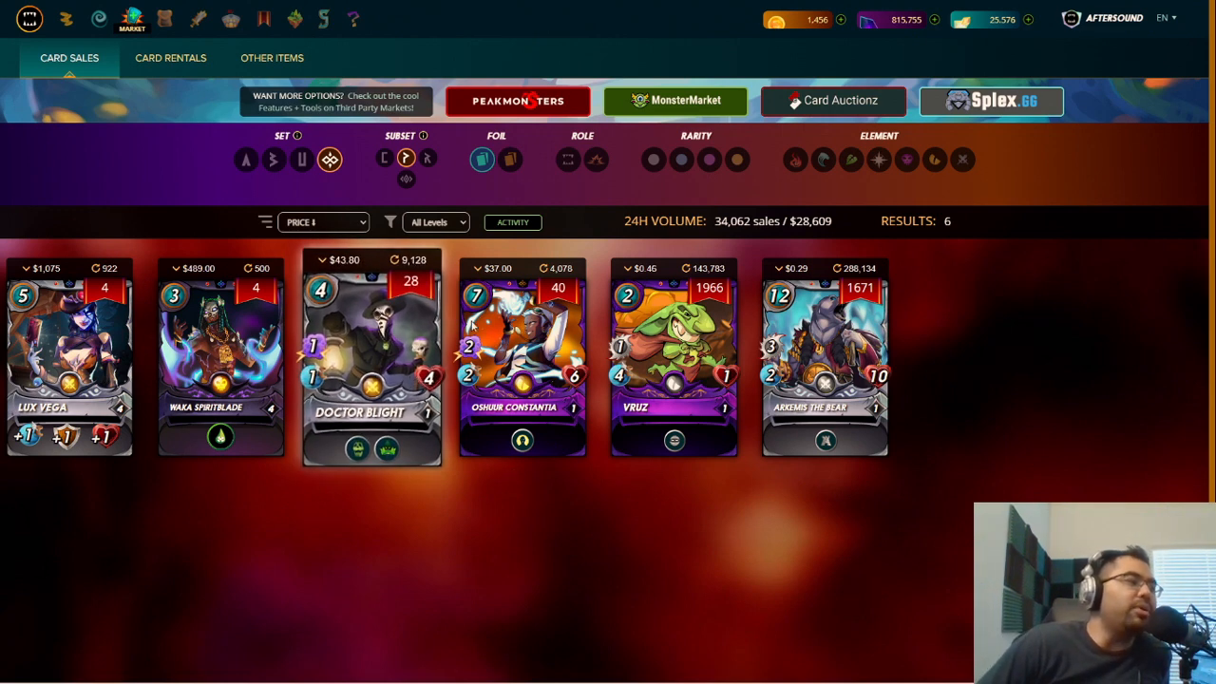
mouse_move(339, 312)
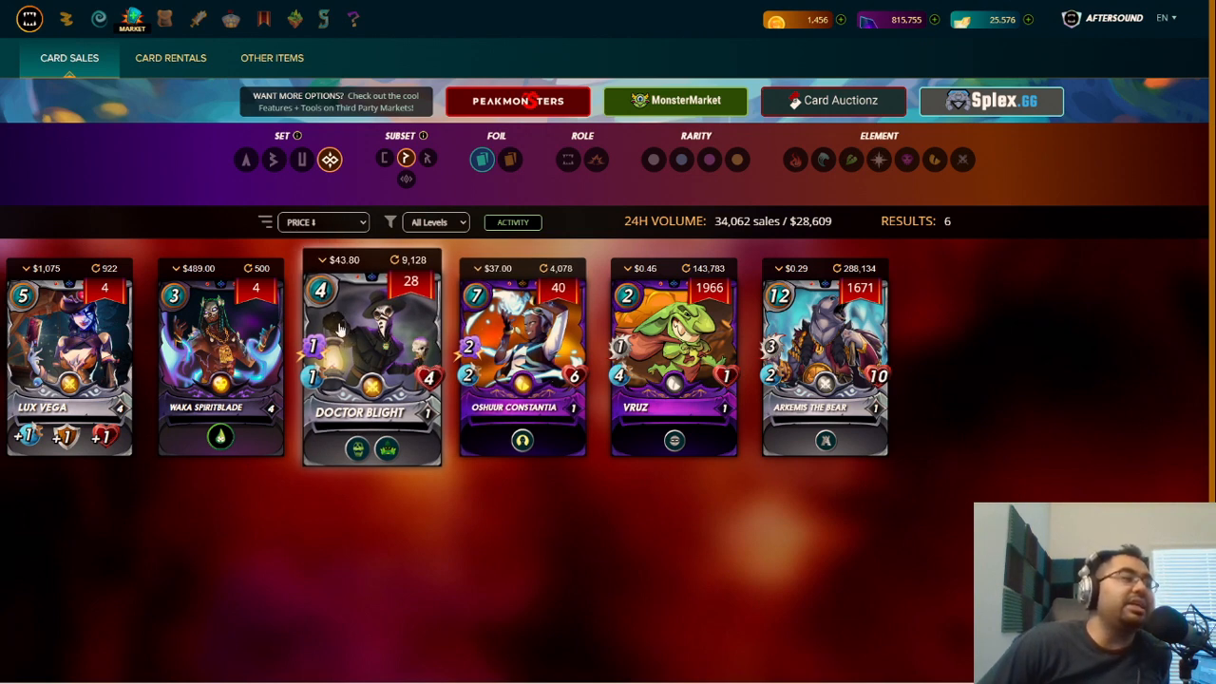
mouse_move(352, 310)
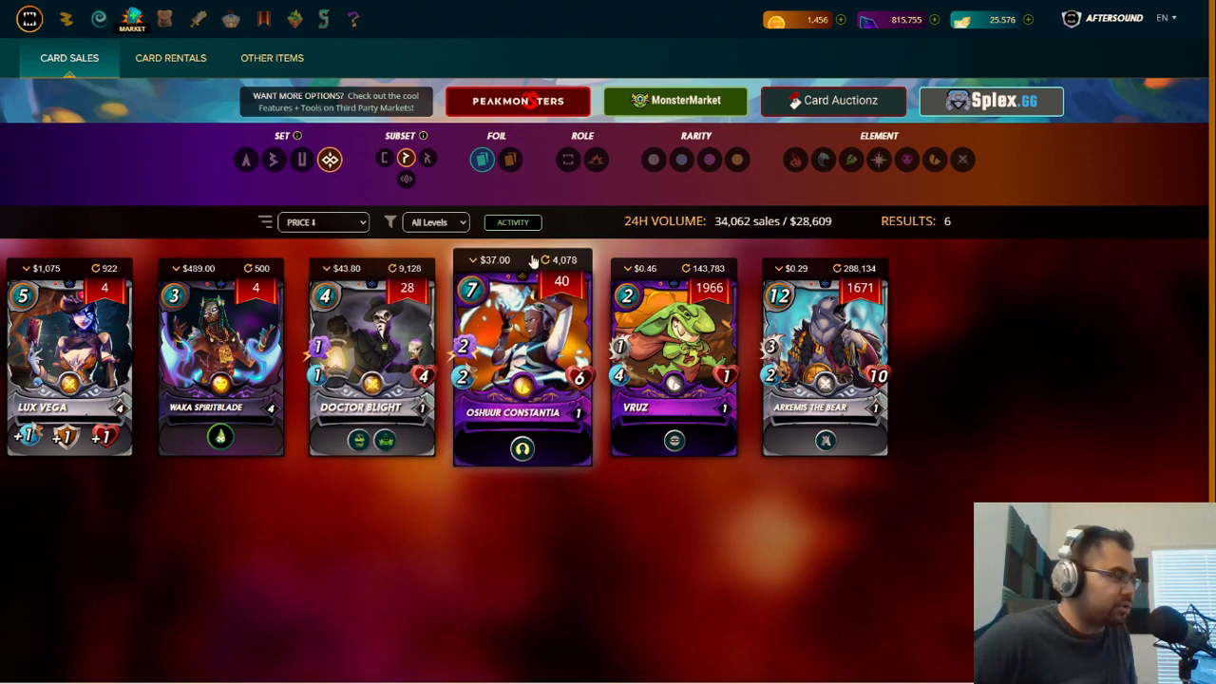
mouse_move(591, 439)
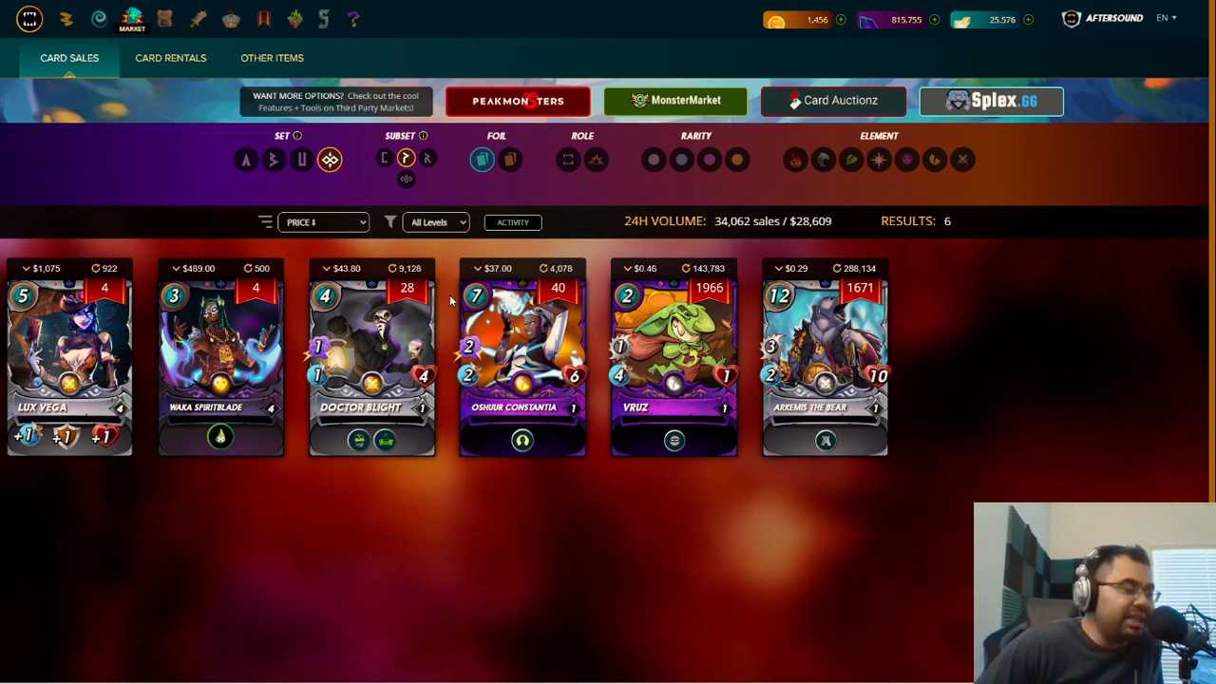
mouse_move(440, 292)
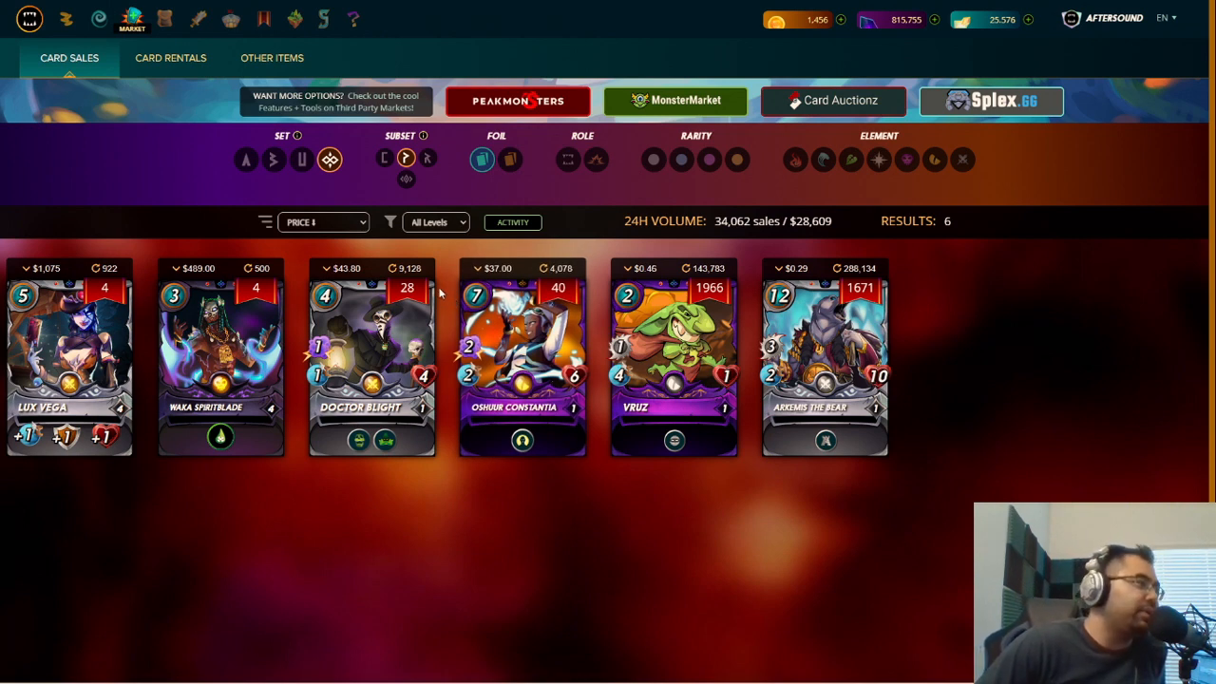
mouse_move(448, 282)
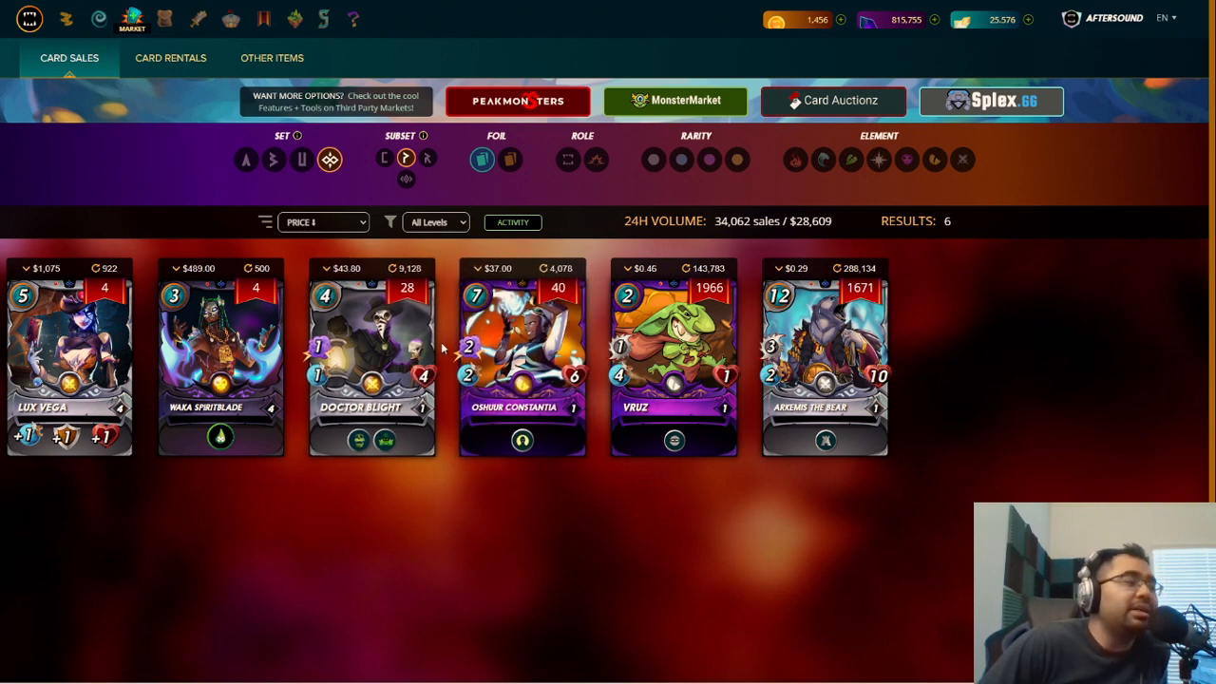
mouse_move(448, 276)
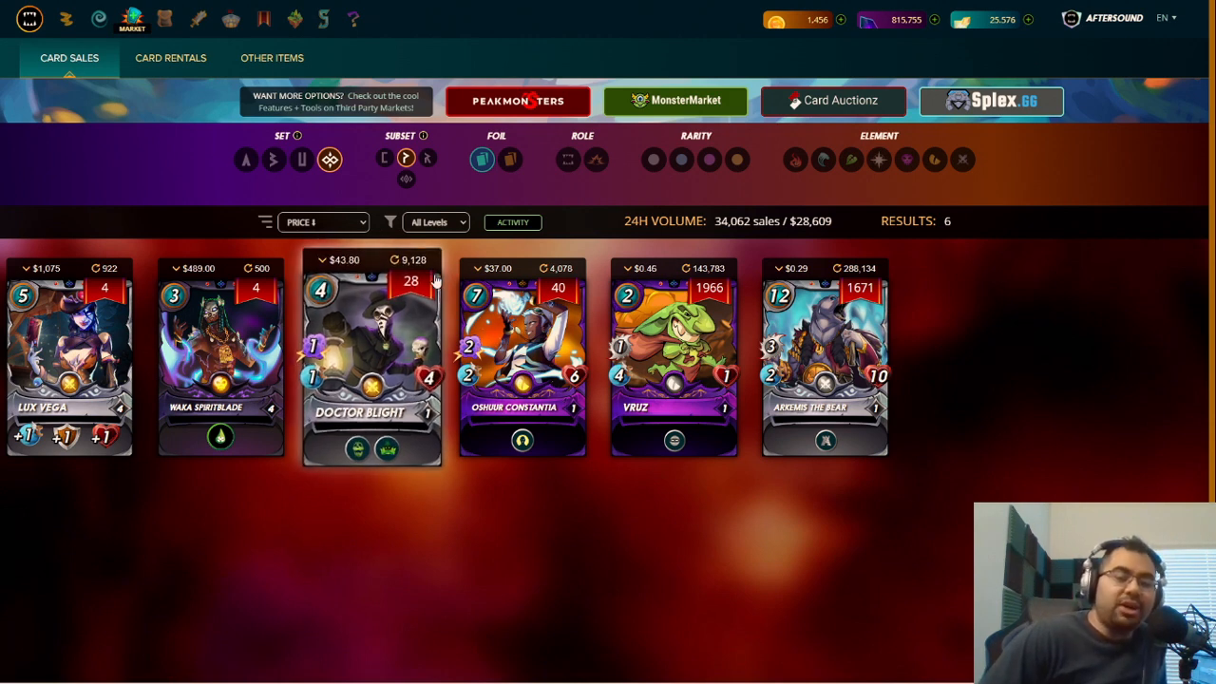
mouse_move(447, 270)
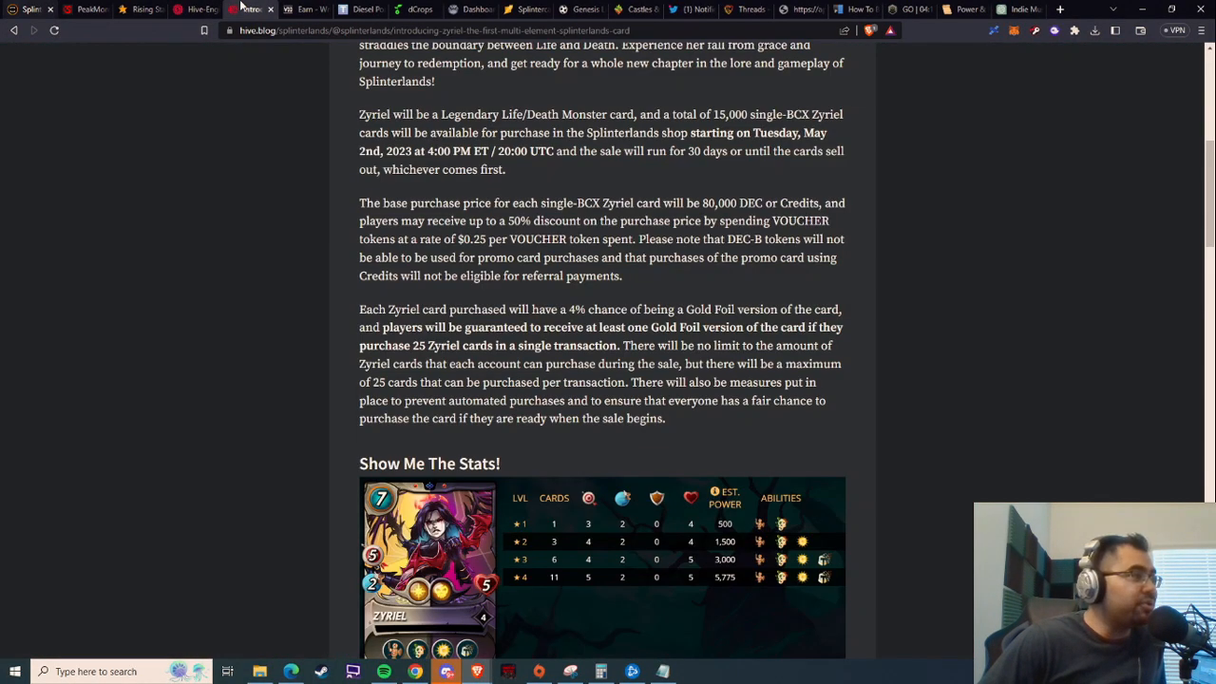
left_click(427, 561)
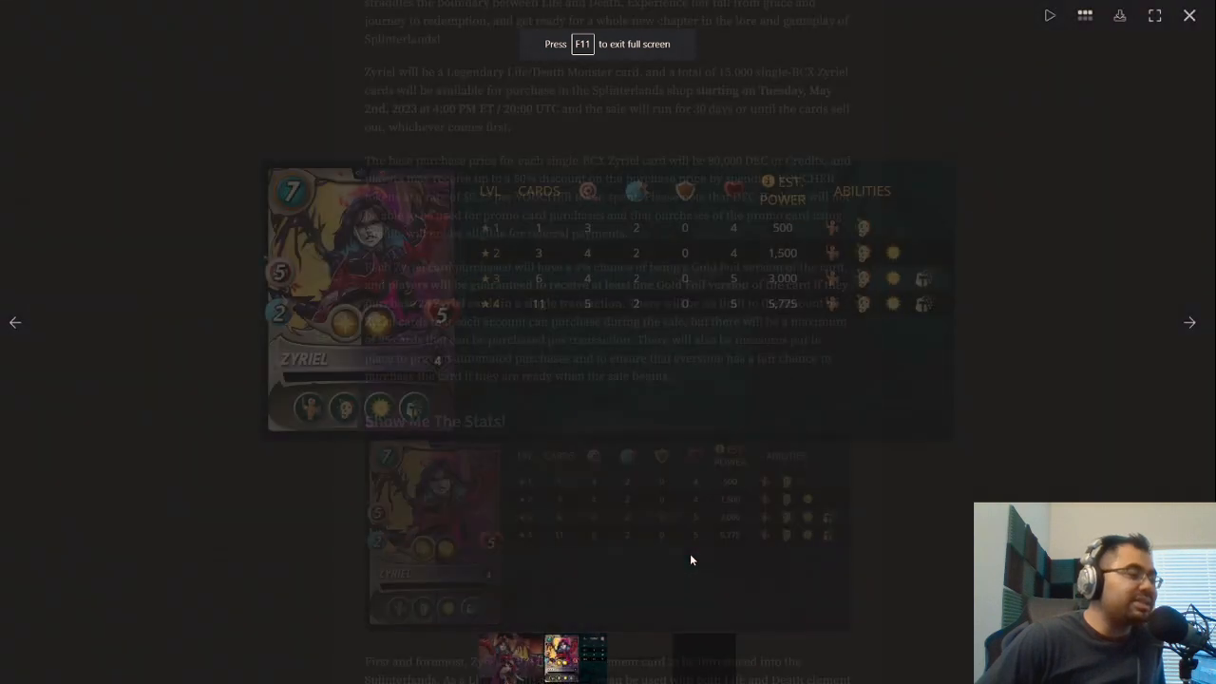